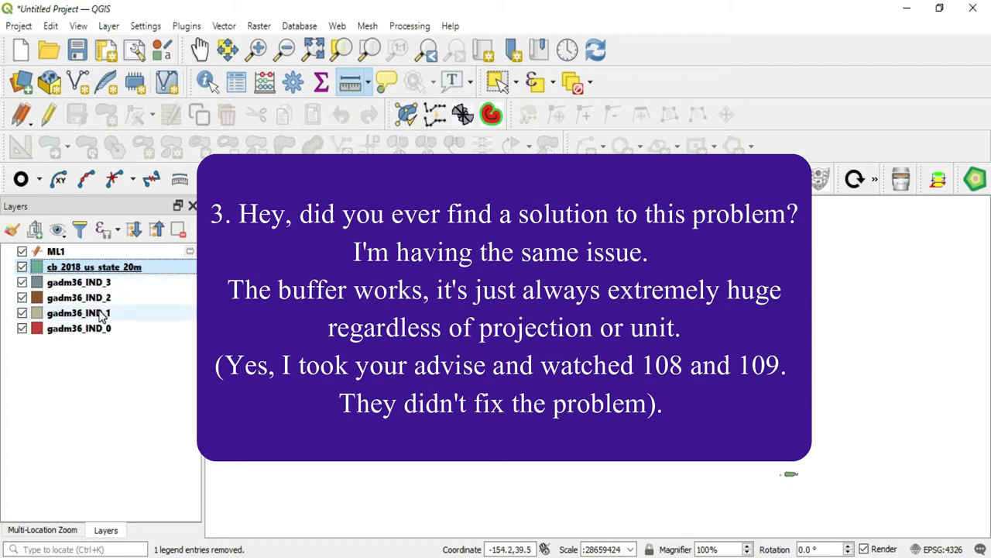
Toggle editing on for the ML1 line layer
{"action": "double_click", "coordinate": [78, 297]}
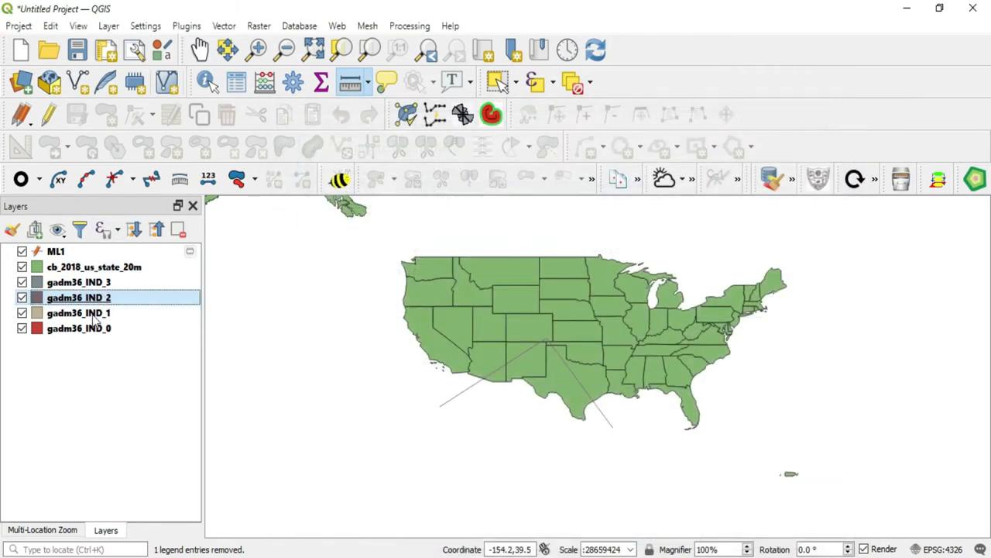
{"action": "mouse_move", "coordinate": [193, 423]}
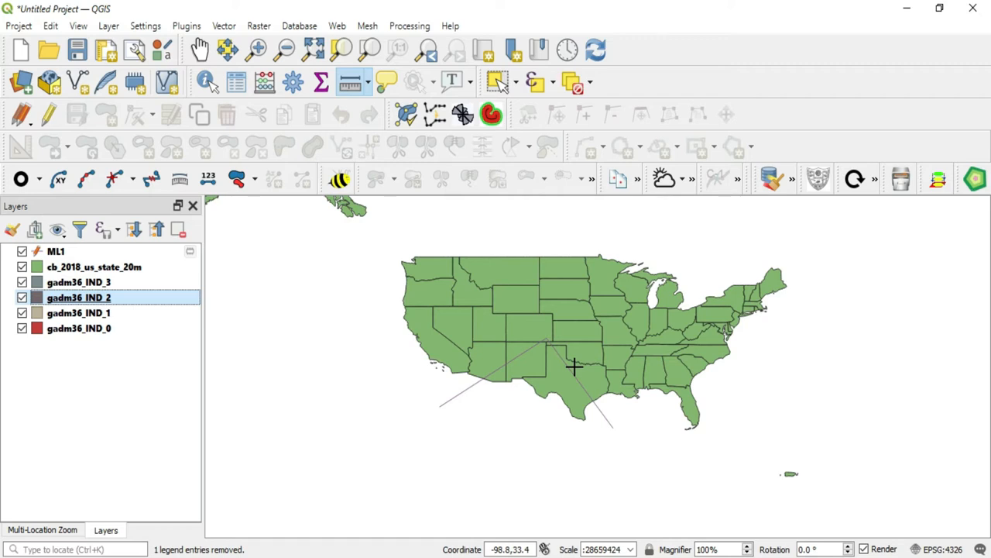
{"action": "mouse_move", "coordinate": [449, 378]}
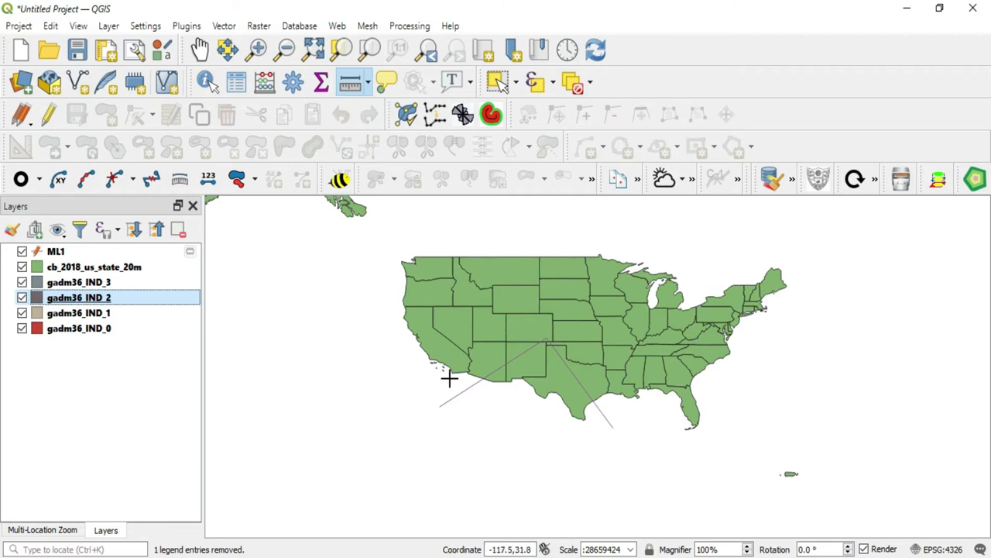
{"action": "mouse_move", "coordinate": [159, 266]}
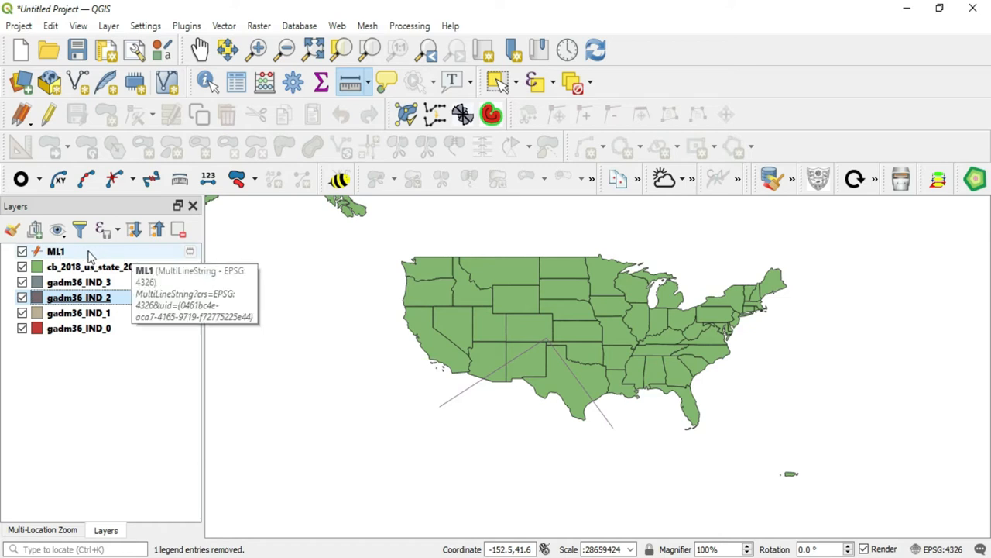
{"action": "mouse_move", "coordinate": [143, 259]}
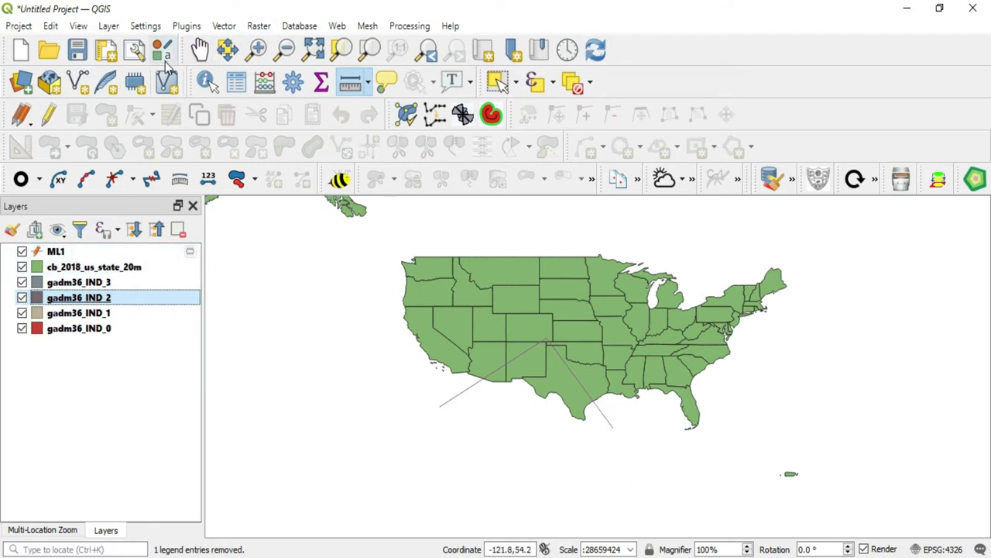
{"action": "left_click", "coordinate": [134, 50]}
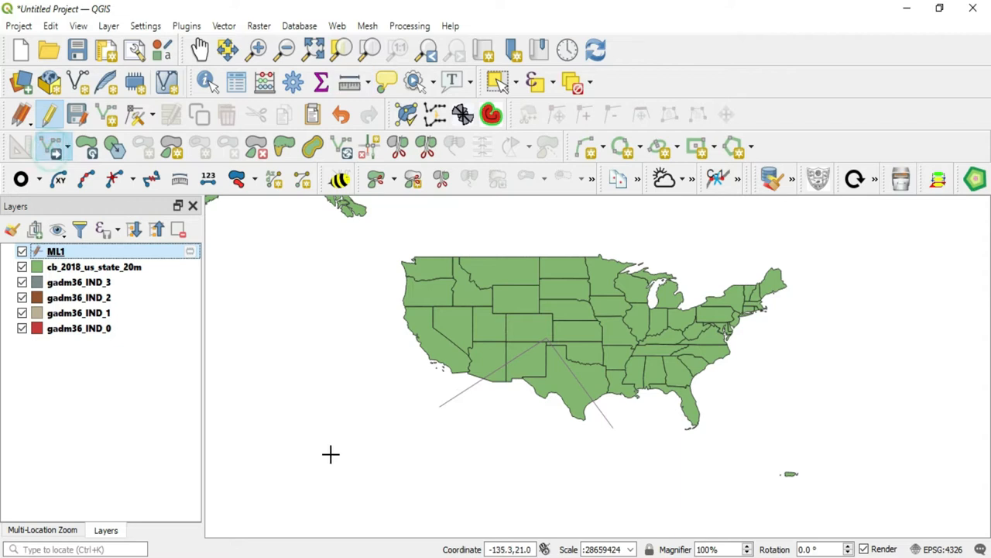
{"action": "mouse_move", "coordinate": [264, 349]}
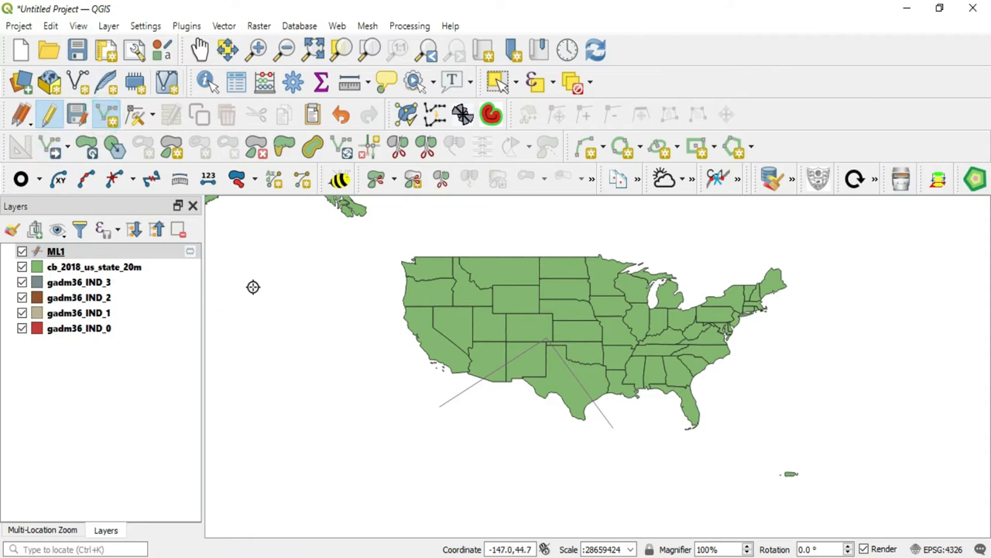
{"action": "mouse_move", "coordinate": [398, 343]}
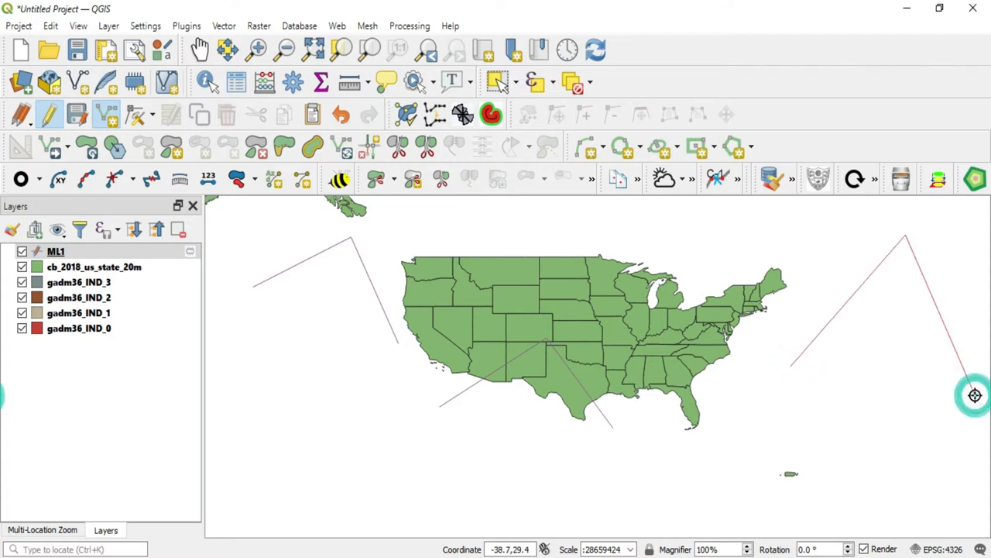
{"action": "mouse_move", "coordinate": [505, 489]}
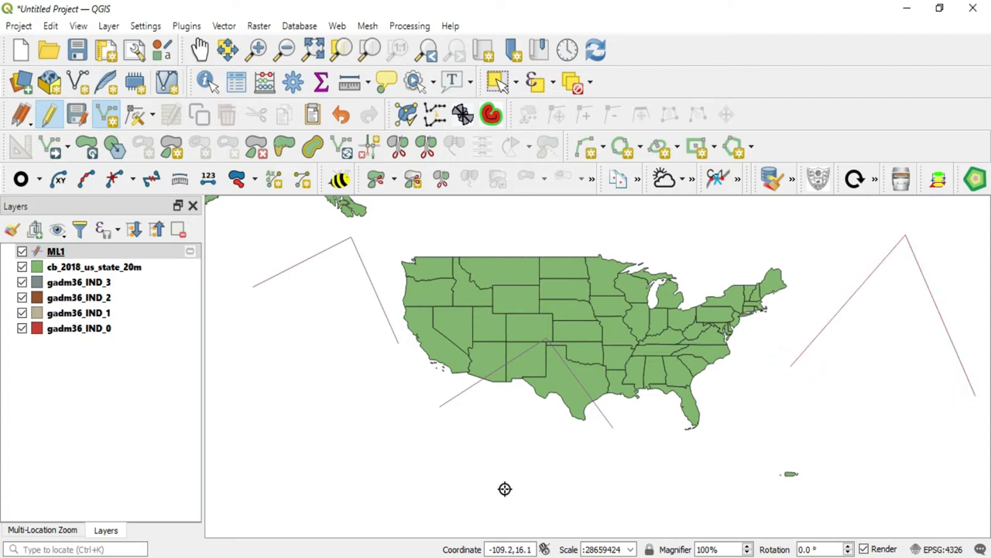
{"action": "mouse_move", "coordinate": [871, 399]}
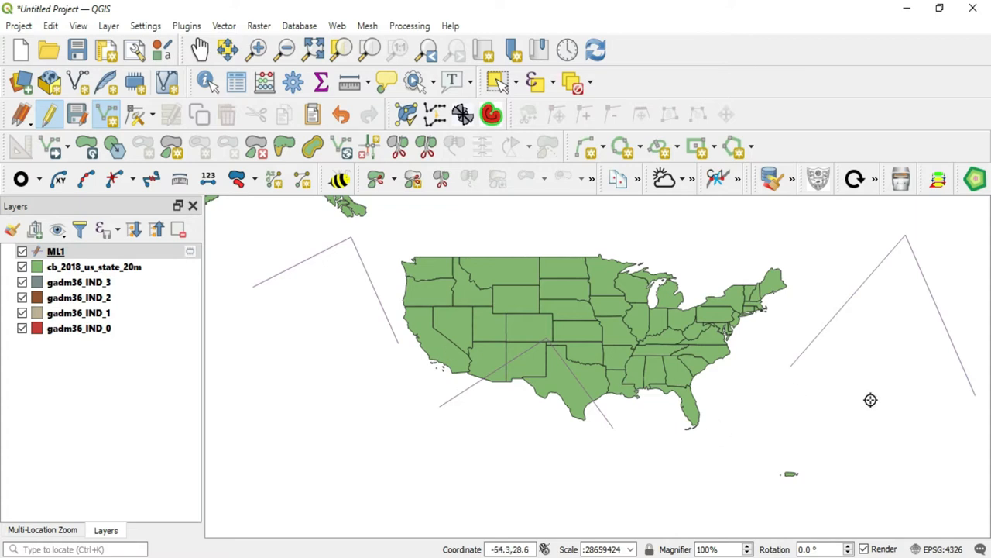
{"action": "mouse_move", "coordinate": [397, 327]}
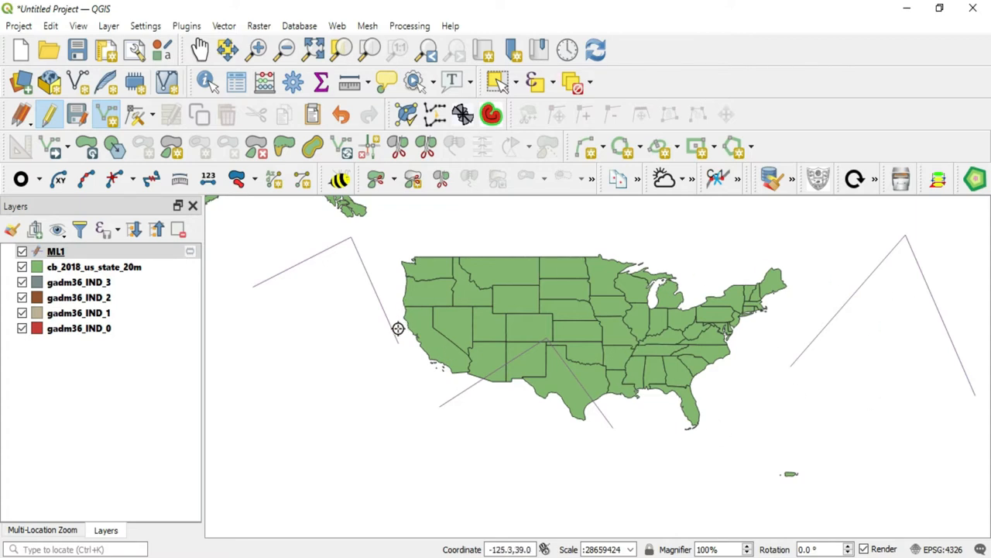
{"action": "mouse_move", "coordinate": [488, 422]}
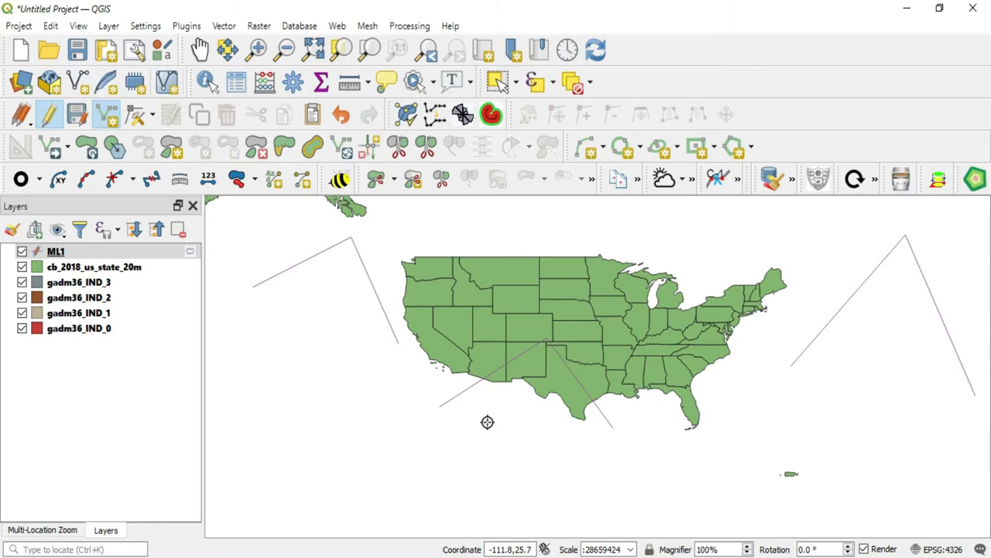
{"action": "mouse_move", "coordinate": [131, 328]}
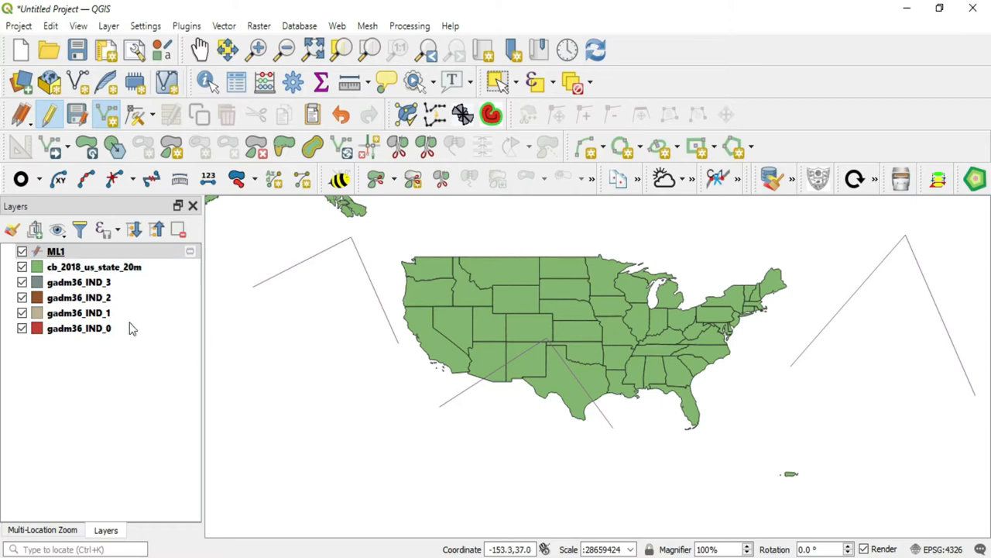
{"action": "mouse_move", "coordinate": [830, 334]}
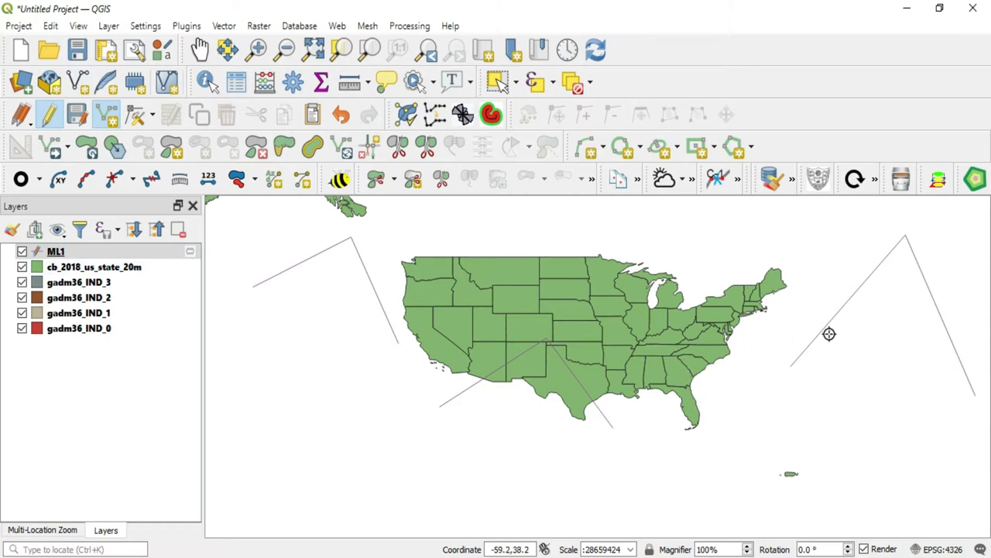
{"action": "mouse_move", "coordinate": [715, 368]}
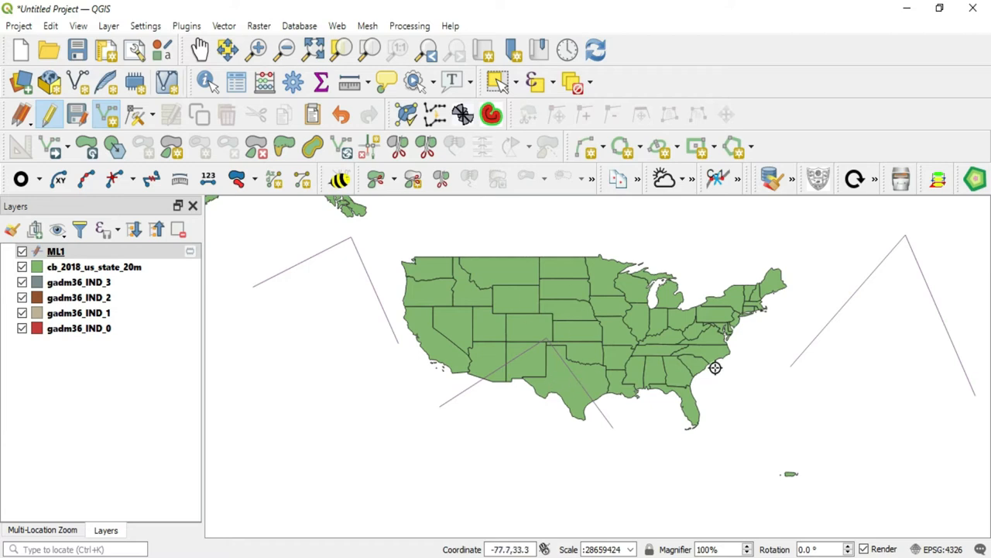
{"action": "mouse_move", "coordinate": [821, 401]}
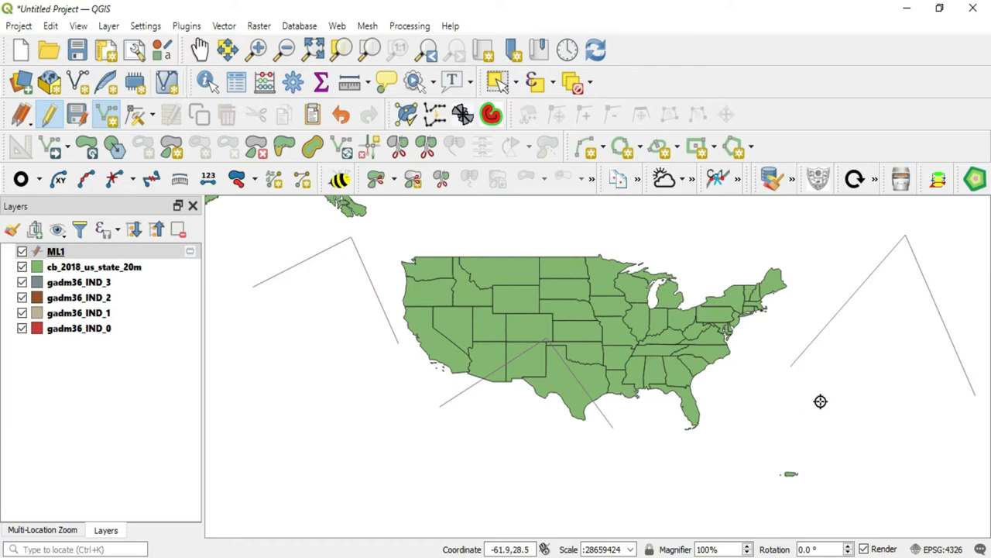
{"action": "mouse_move", "coordinate": [607, 312]}
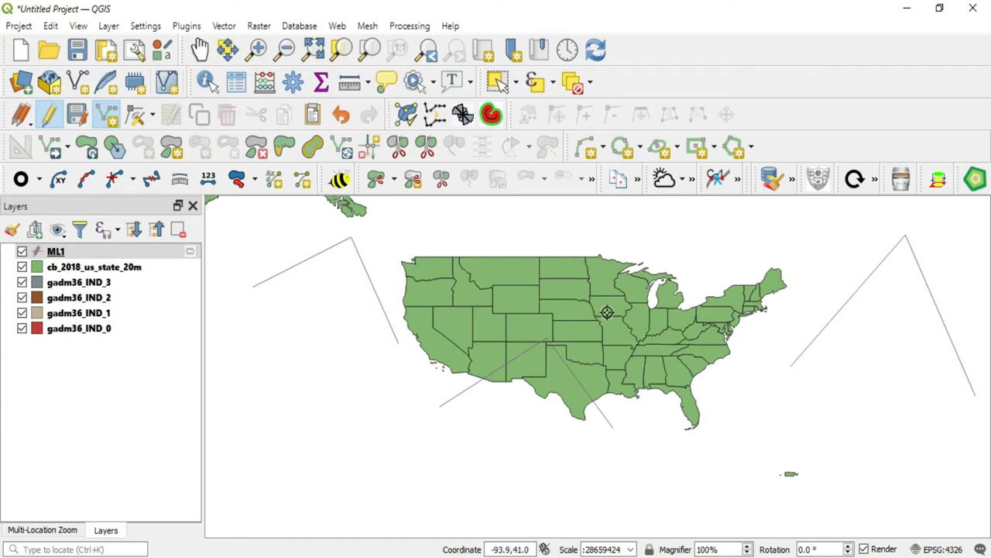
{"action": "mouse_move", "coordinate": [647, 382]}
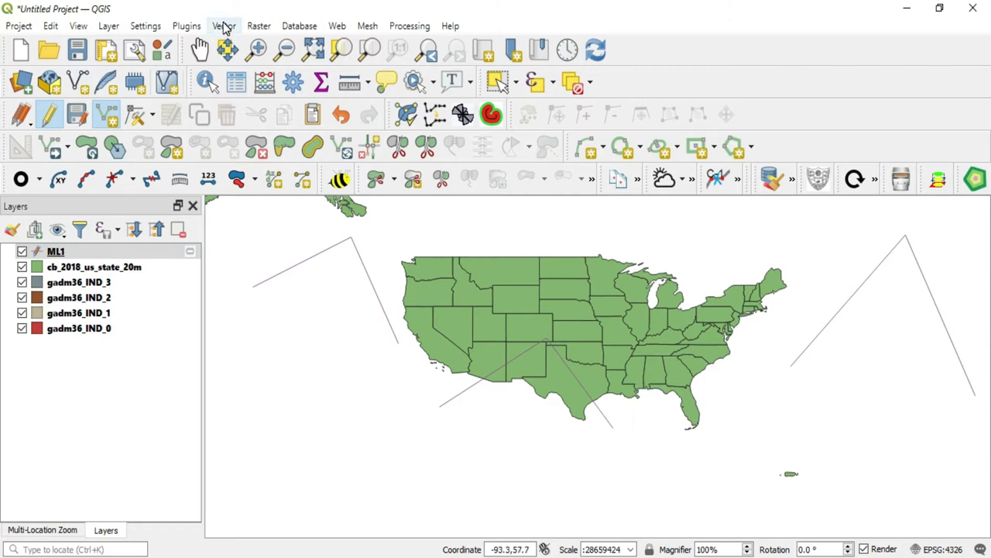
Open Vector > Geoprocessing Tools > Buffer with ML1 as input
{"action": "left_click", "coordinate": [224, 26]}
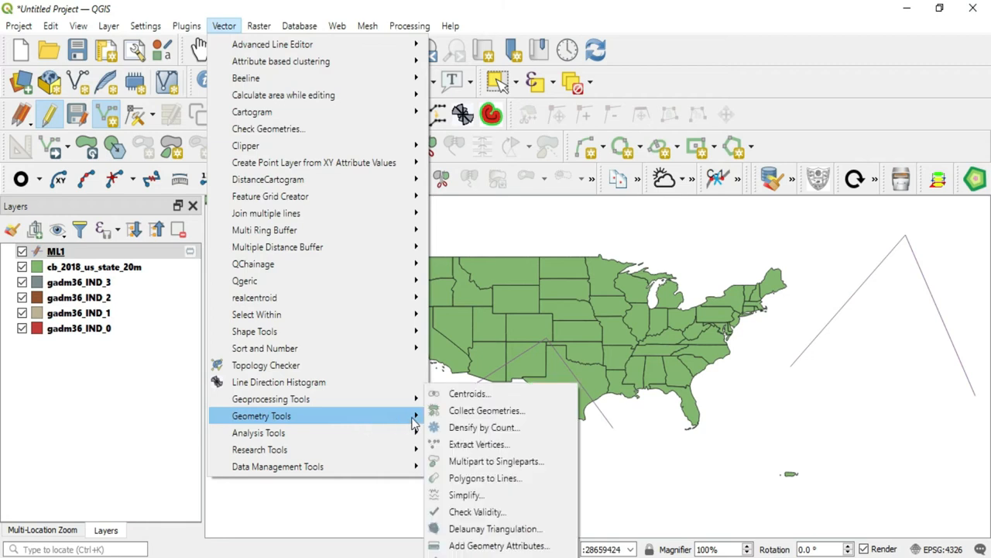
{"action": "mouse_move", "coordinate": [270, 398]}
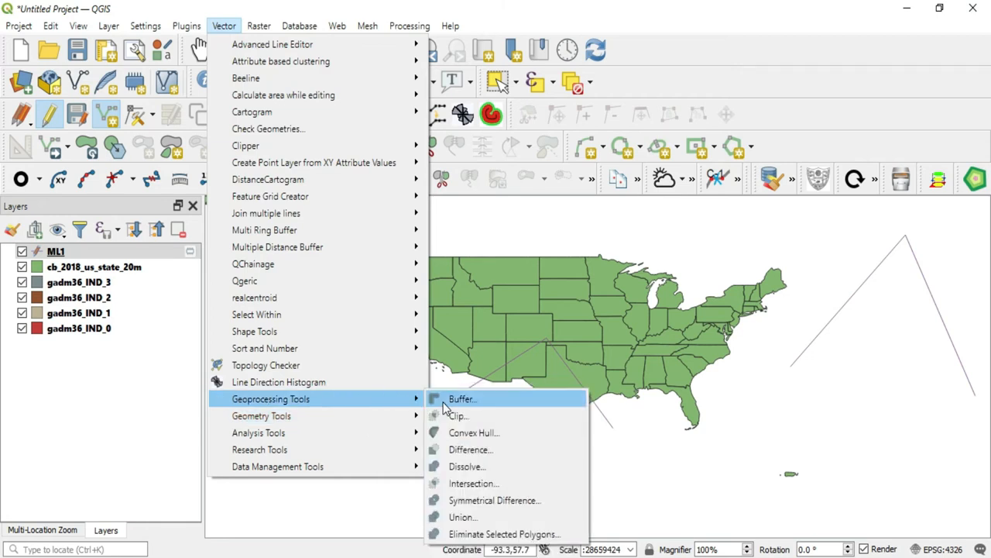
{"action": "left_click", "coordinate": [460, 399]}
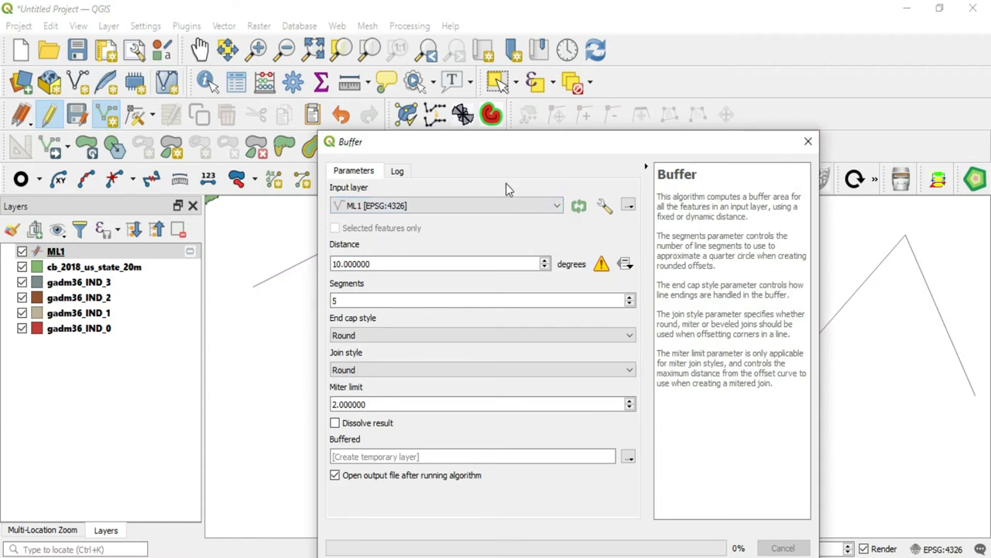
{"action": "mouse_move", "coordinate": [426, 300]}
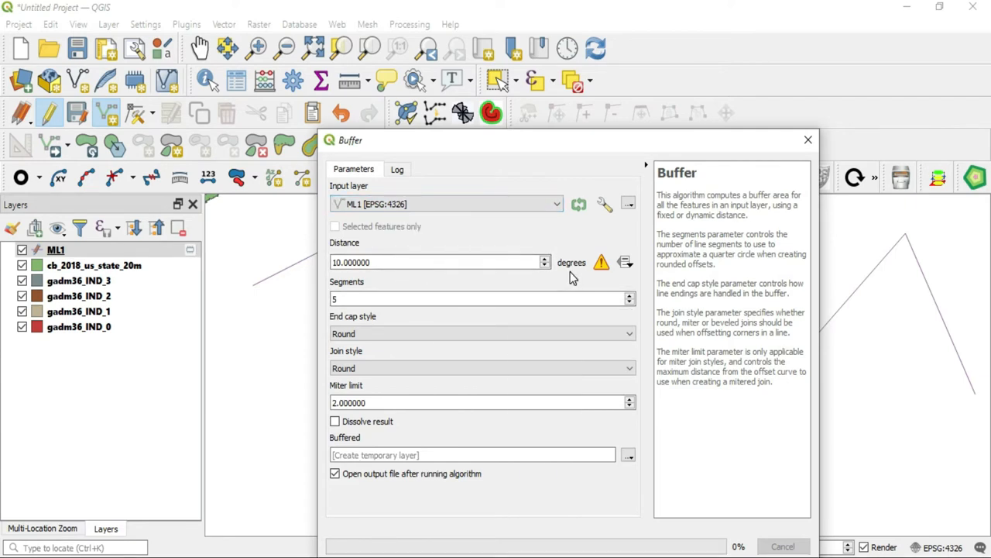
{"action": "mouse_move", "coordinate": [573, 254]}
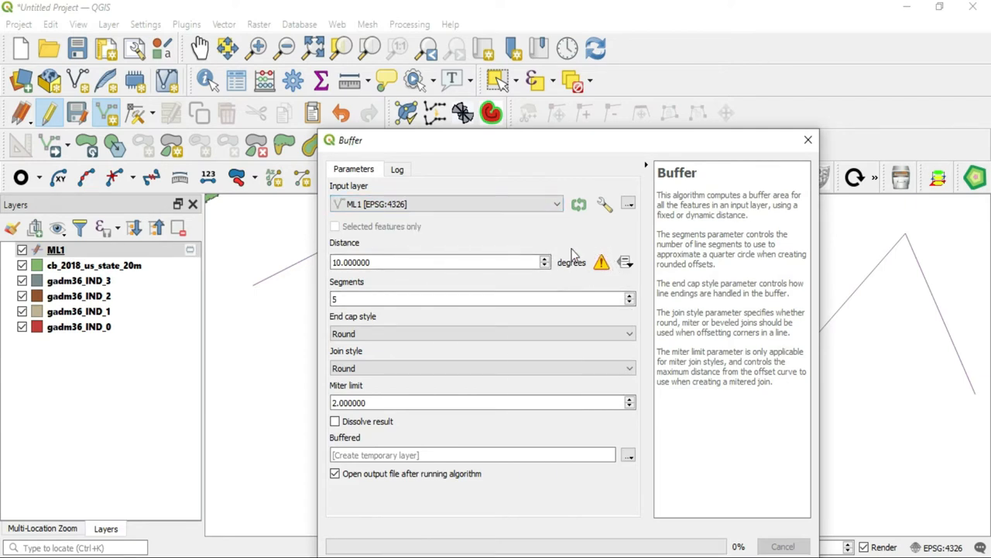
{"action": "mouse_move", "coordinate": [584, 289]}
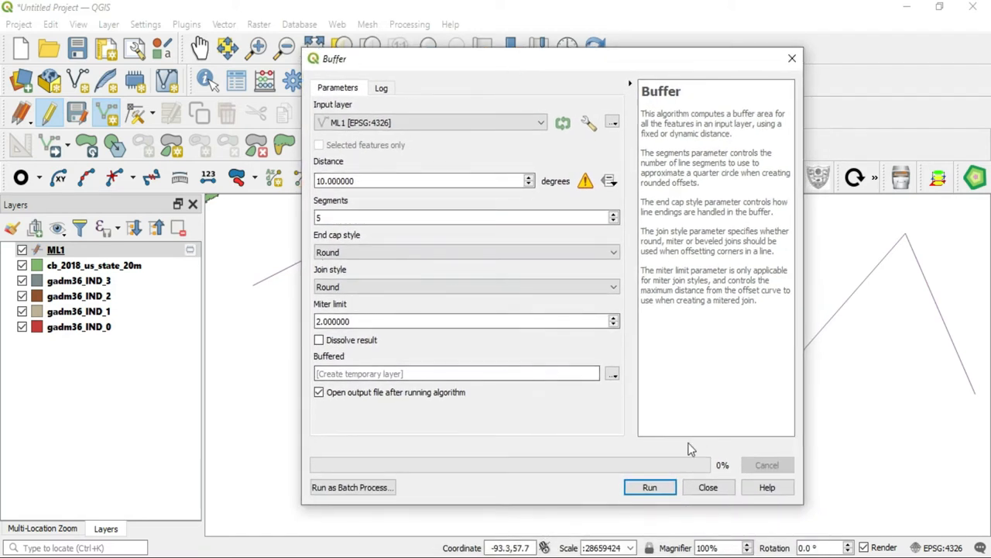
Run the 10-degree buffer on ML1 and show ML1, states and Buffered layers
{"action": "left_click", "coordinate": [649, 486]}
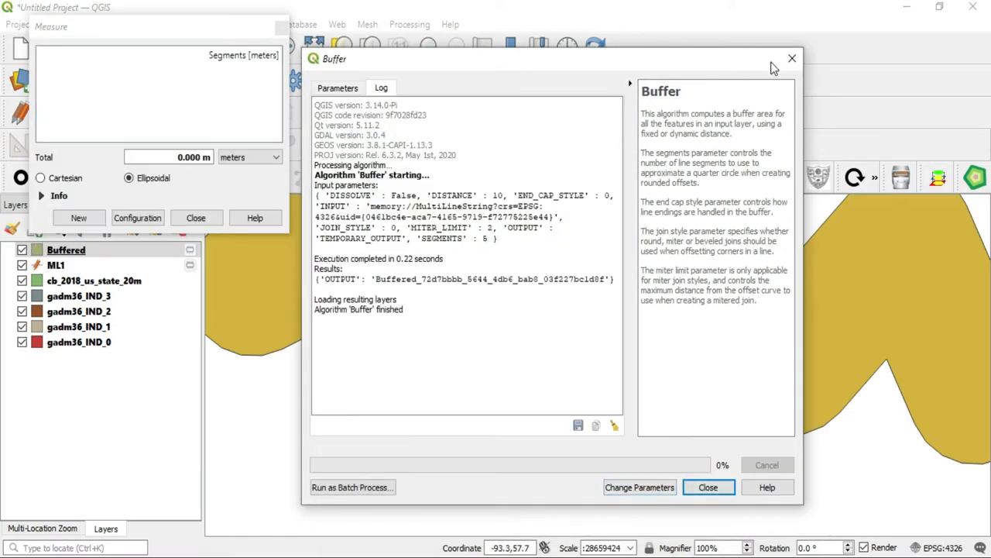
{"action": "left_click", "coordinate": [708, 487]}
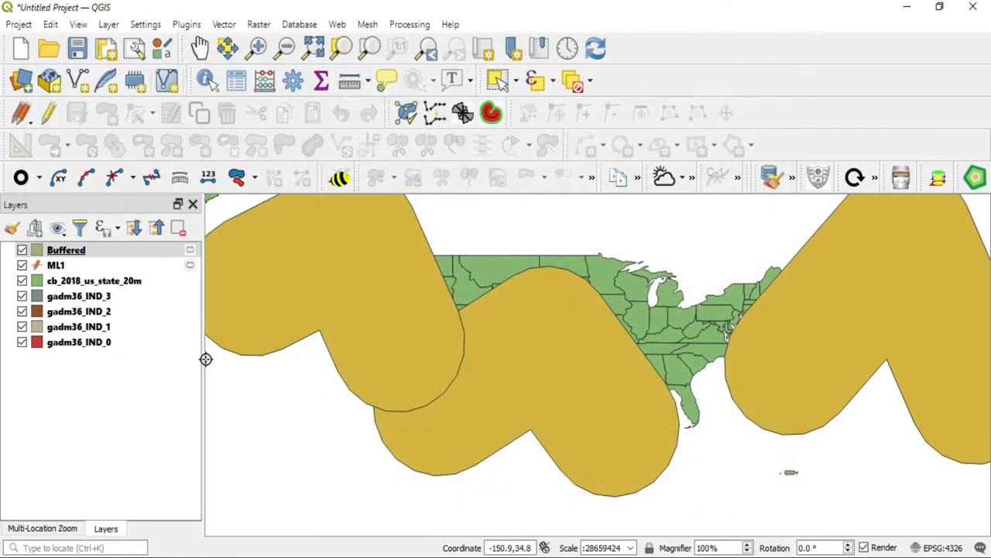
{"action": "left_click", "coordinate": [56, 265]}
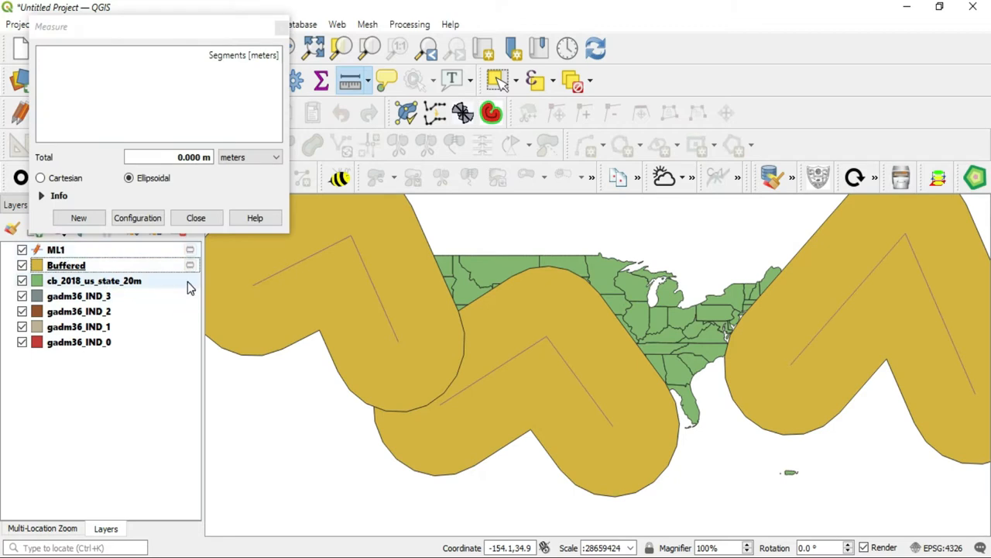
{"action": "left_click", "coordinate": [195, 217]}
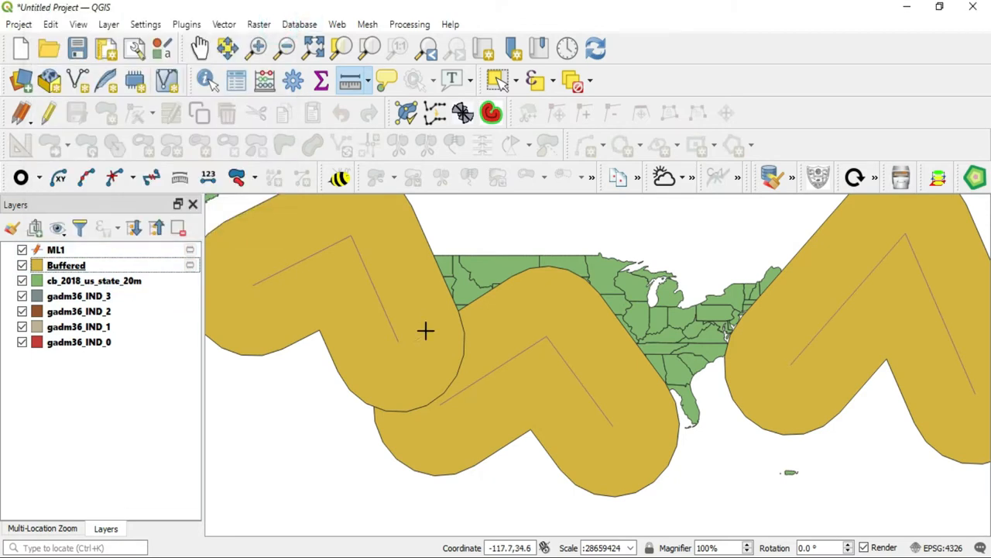
{"action": "mouse_move", "coordinate": [536, 300]}
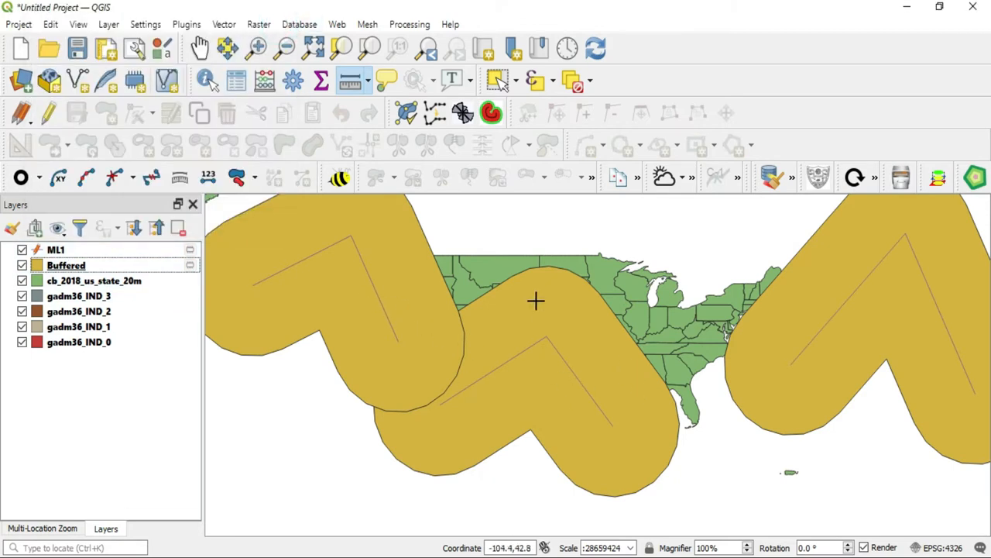
{"action": "mouse_move", "coordinate": [983, 360]}
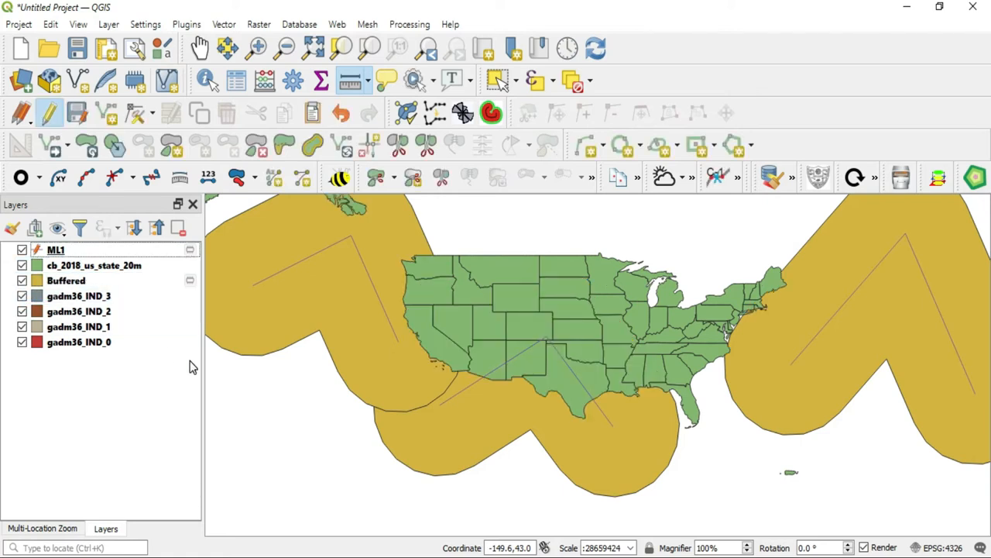
{"action": "mouse_move", "coordinate": [200, 156]}
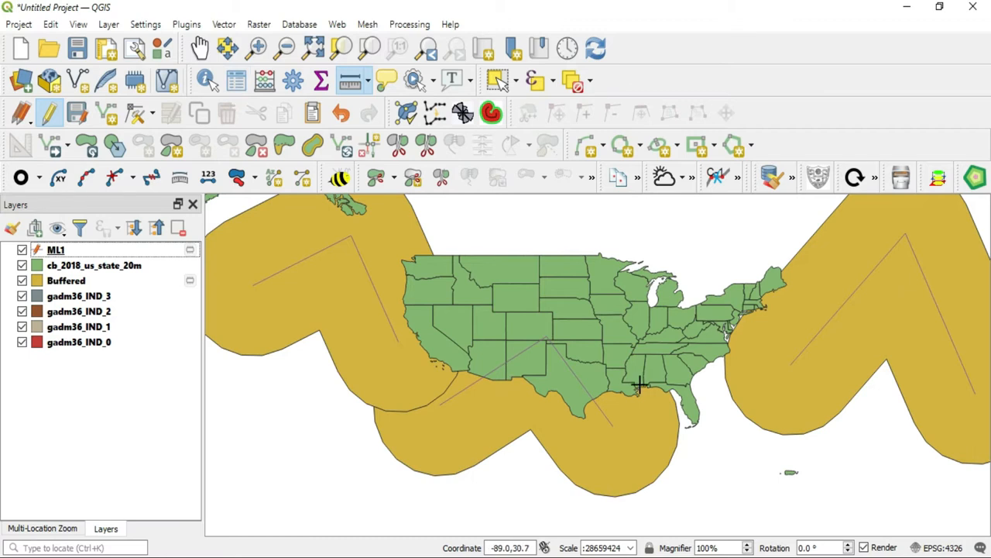
{"action": "mouse_move", "coordinate": [588, 368]}
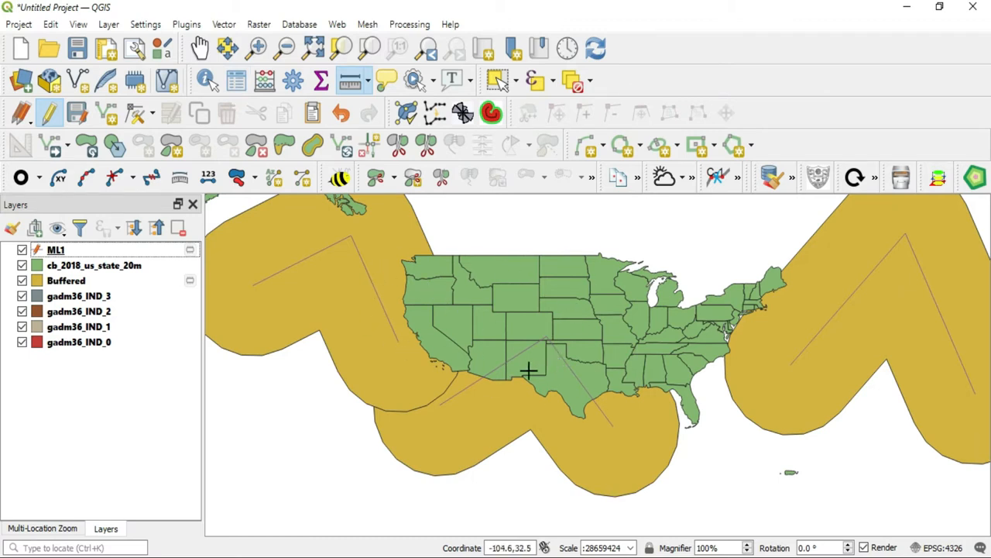
Reproject ML1 to EPSG:6871 WGS 84 / Pseudo-Mercator with the Reproject Layer tool
{"action": "left_click", "coordinate": [94, 265]}
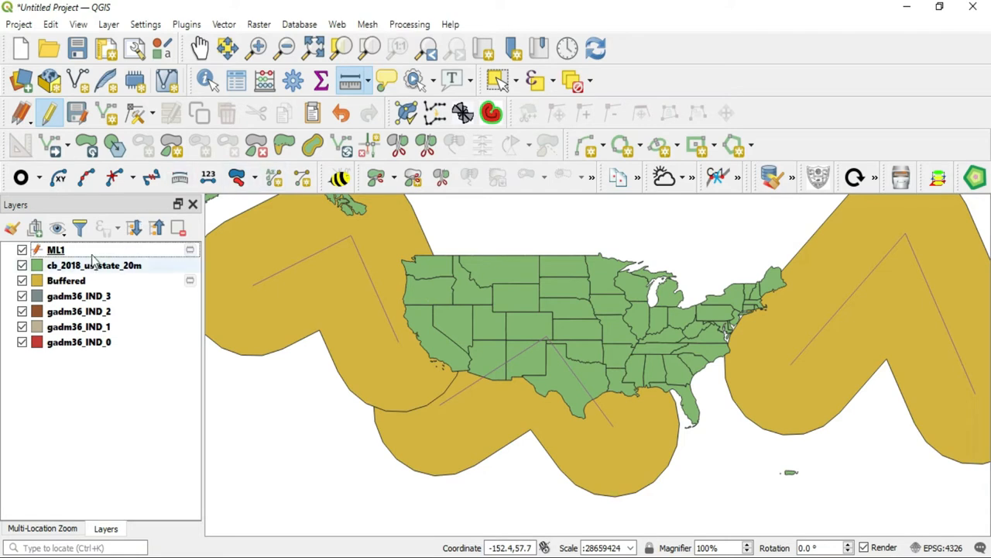
{"action": "left_click", "coordinate": [224, 24]}
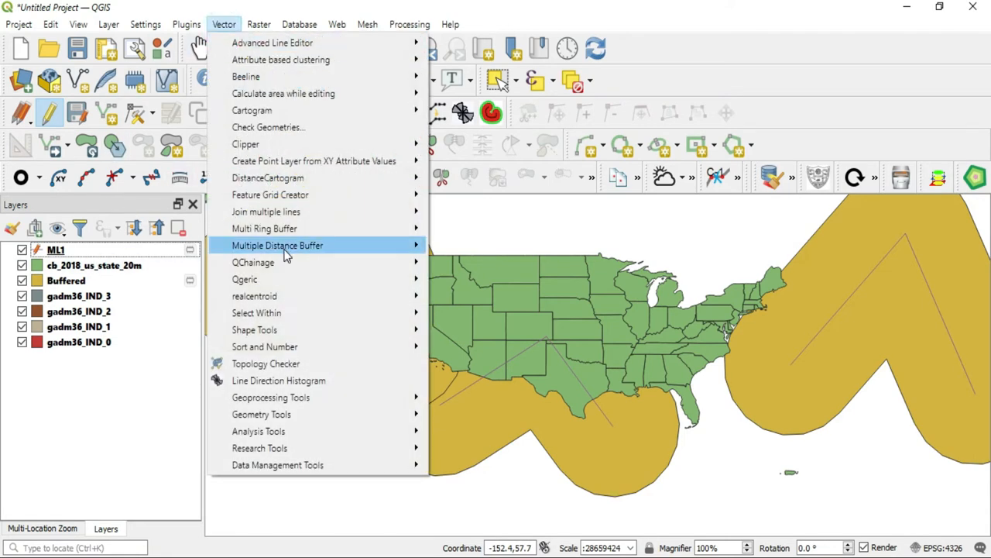
{"action": "mouse_move", "coordinate": [277, 465]}
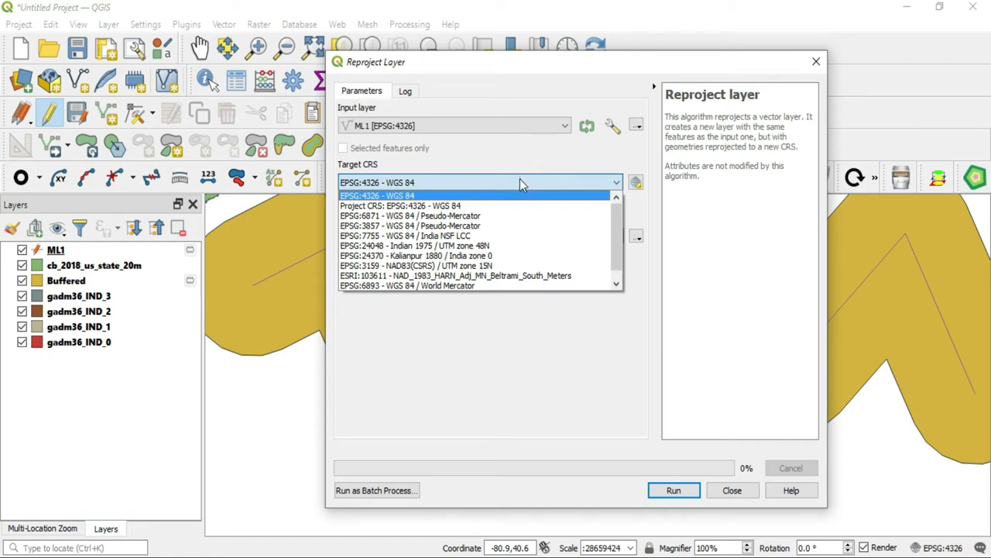
{"action": "mouse_move", "coordinate": [520, 215]}
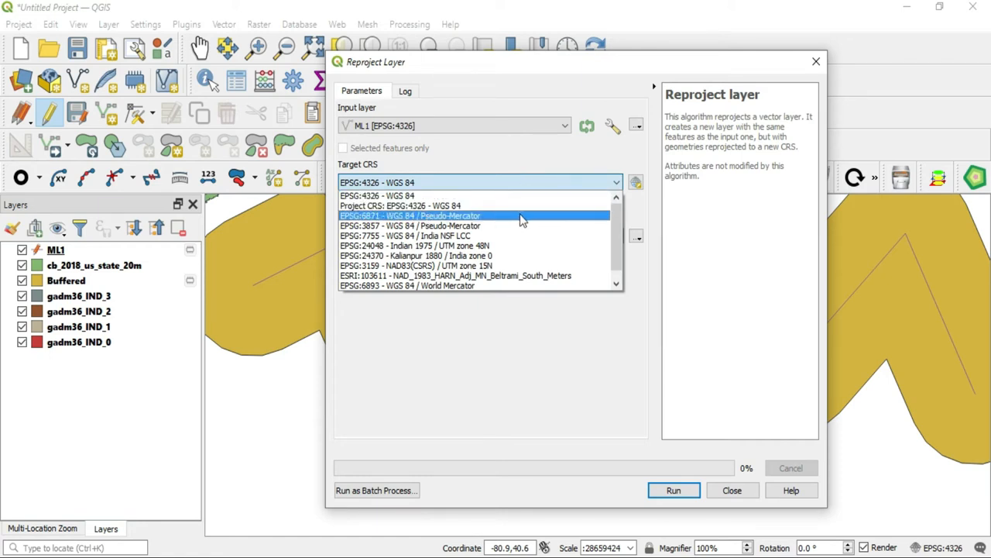
{"action": "mouse_move", "coordinate": [490, 219]}
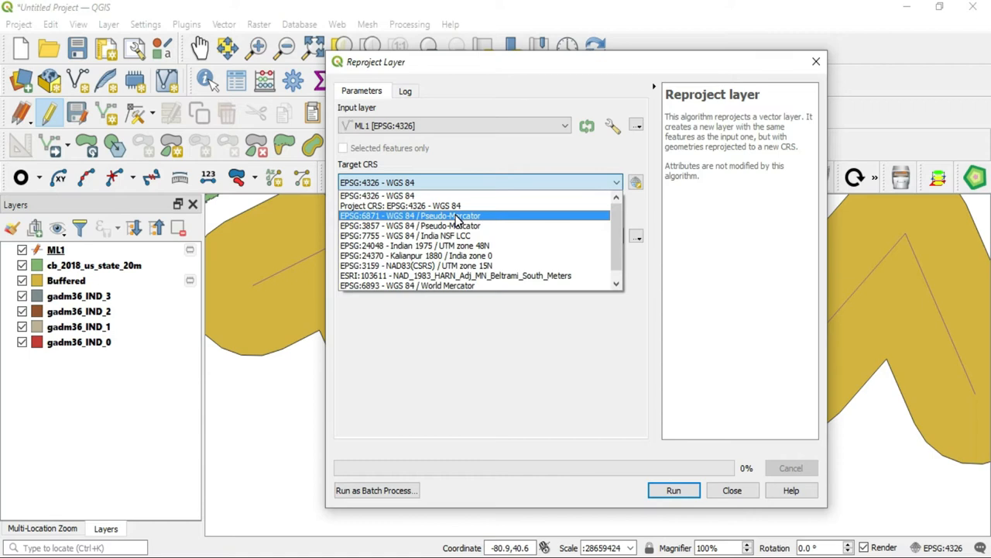
{"action": "mouse_move", "coordinate": [430, 219]}
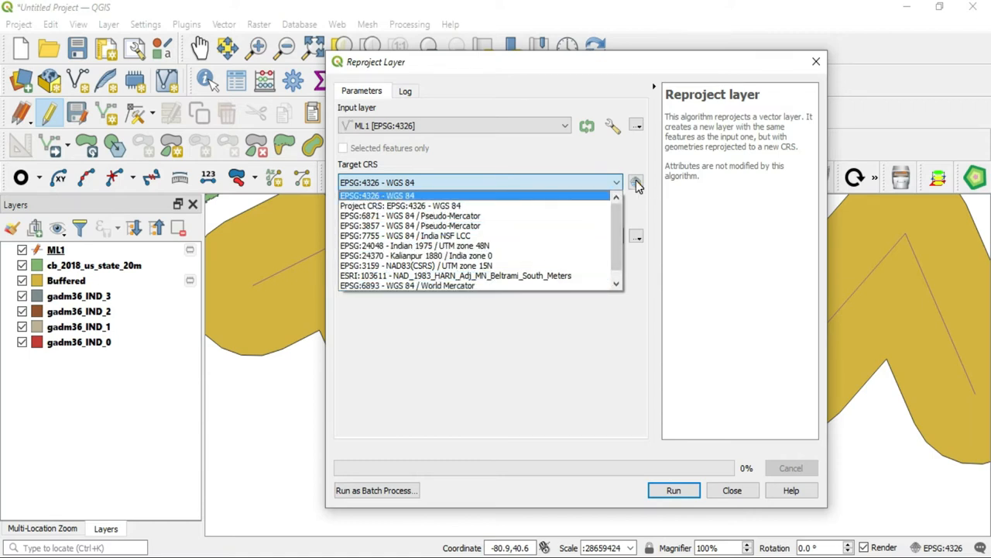
{"action": "left_click", "coordinate": [636, 182]}
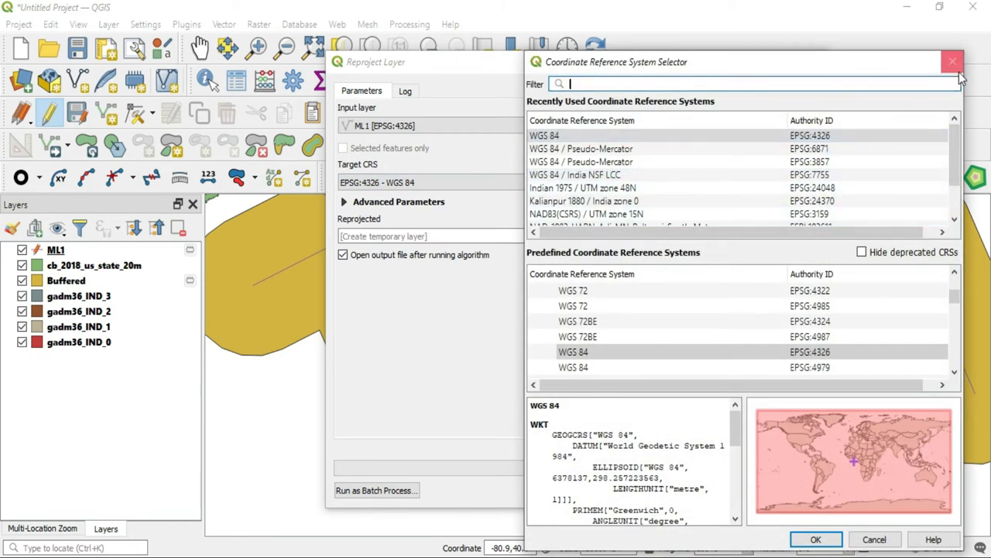
{"action": "left_click", "coordinate": [953, 62]}
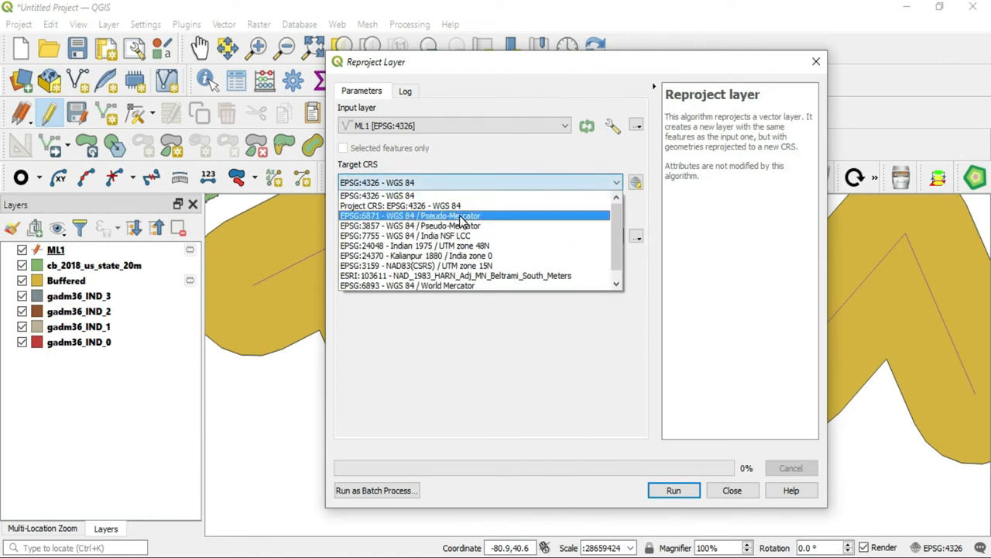
{"action": "left_click", "coordinate": [411, 216]}
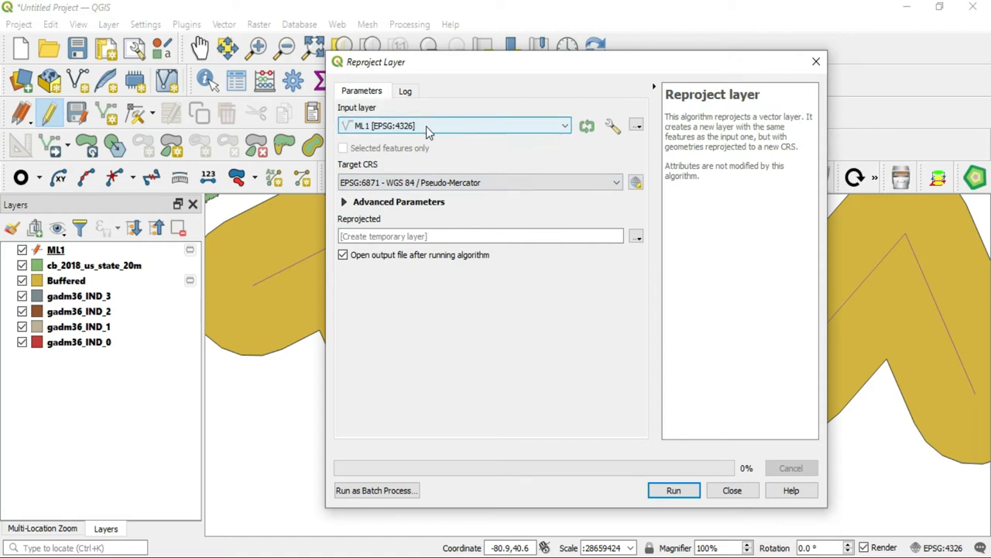
{"action": "left_click", "coordinate": [56, 249]}
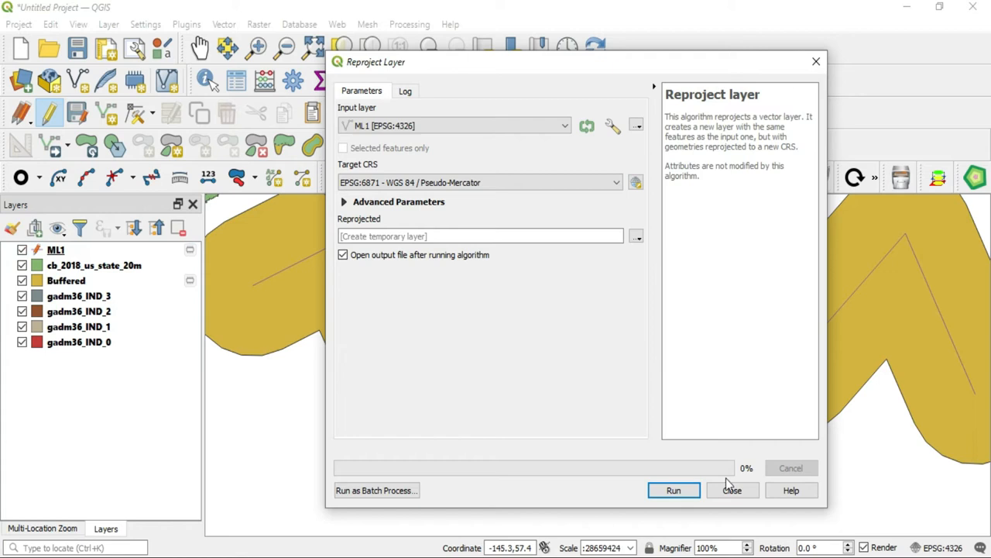
{"action": "left_click", "coordinate": [673, 489]}
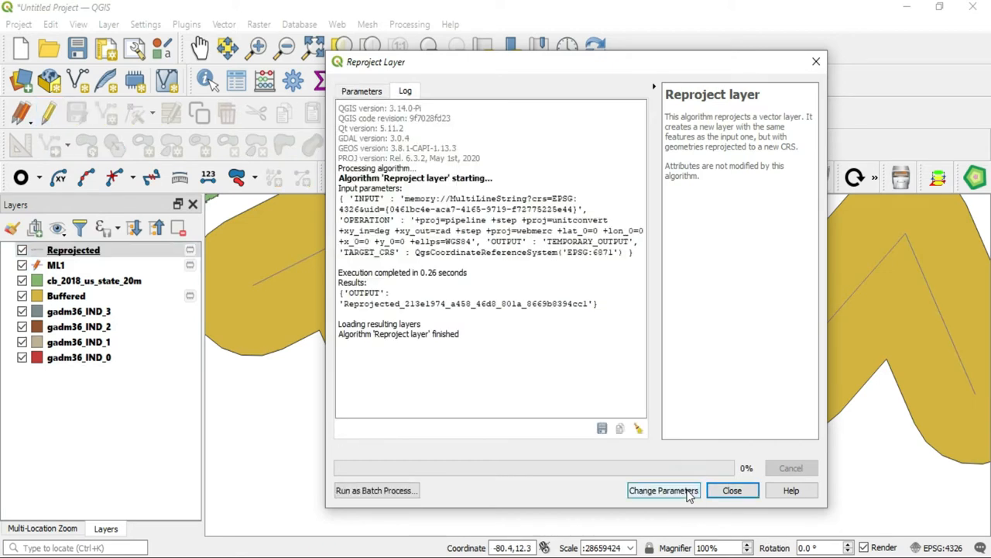
Hide the original ML1 layer and check the Reprojected layer's CRS in its properties
{"action": "left_click", "coordinate": [731, 489]}
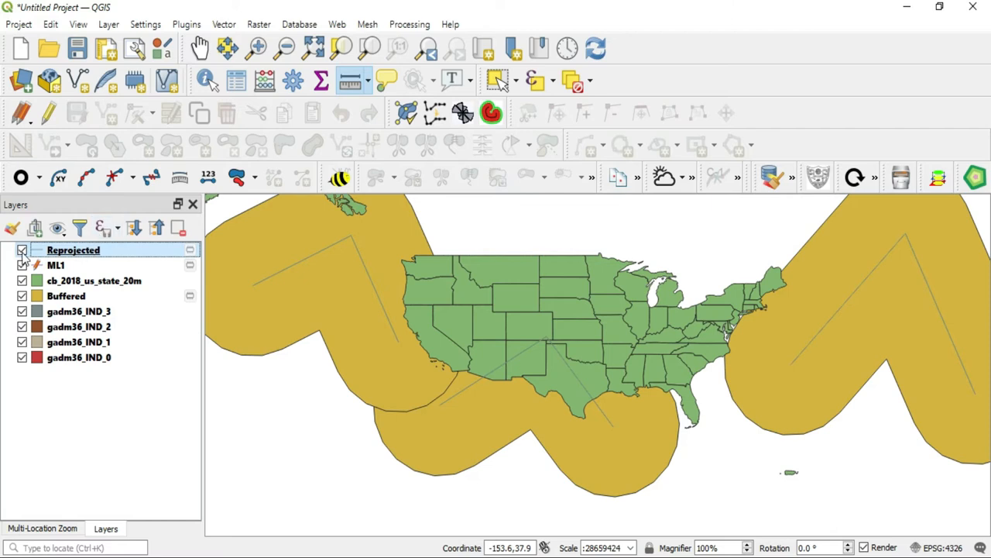
{"action": "mouse_move", "coordinate": [62, 249]}
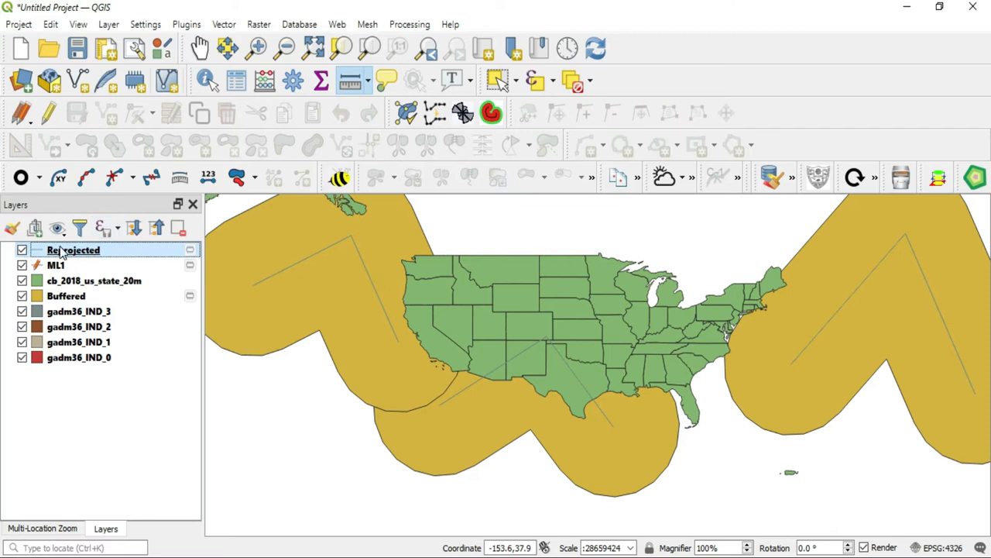
{"action": "left_click", "coordinate": [56, 265]}
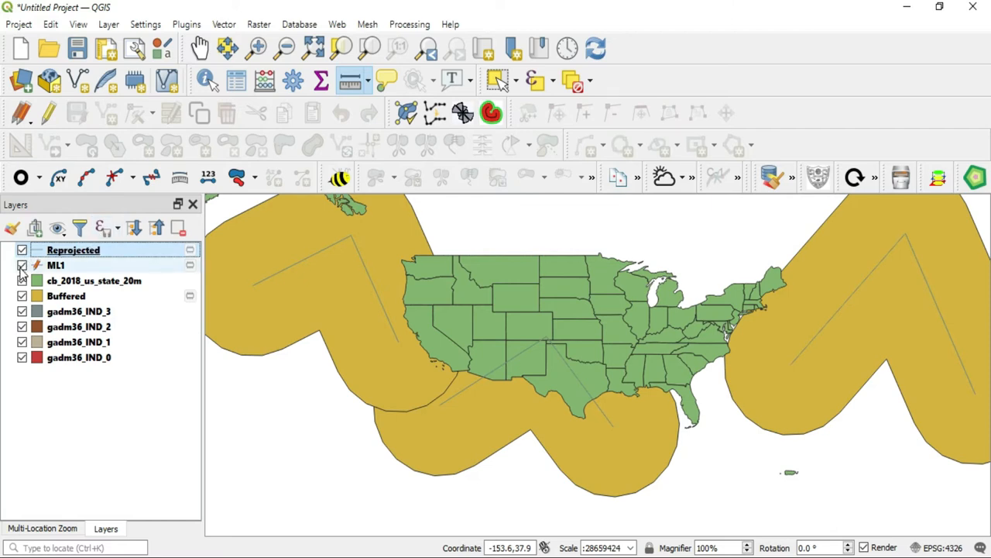
{"action": "left_click", "coordinate": [22, 265]}
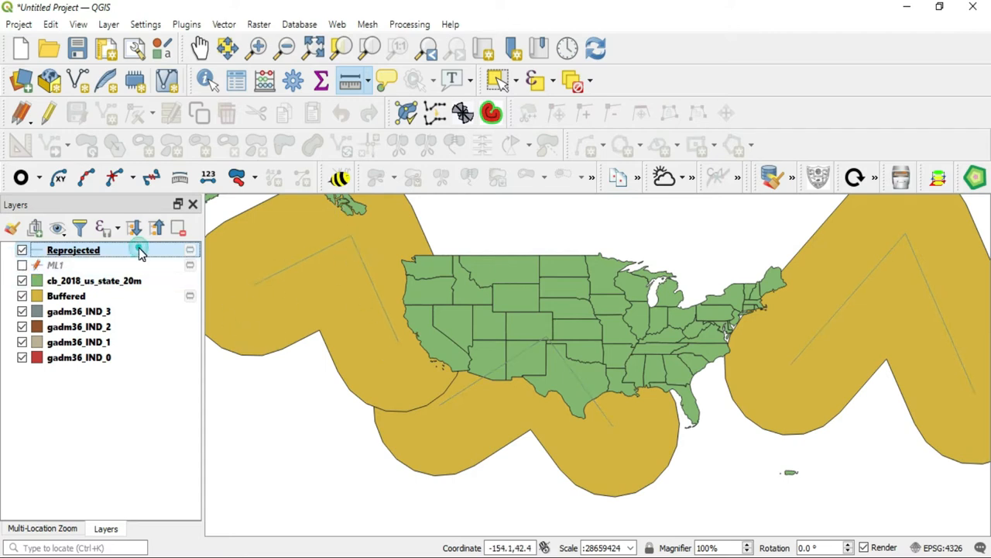
{"action": "double_click", "coordinate": [73, 250]}
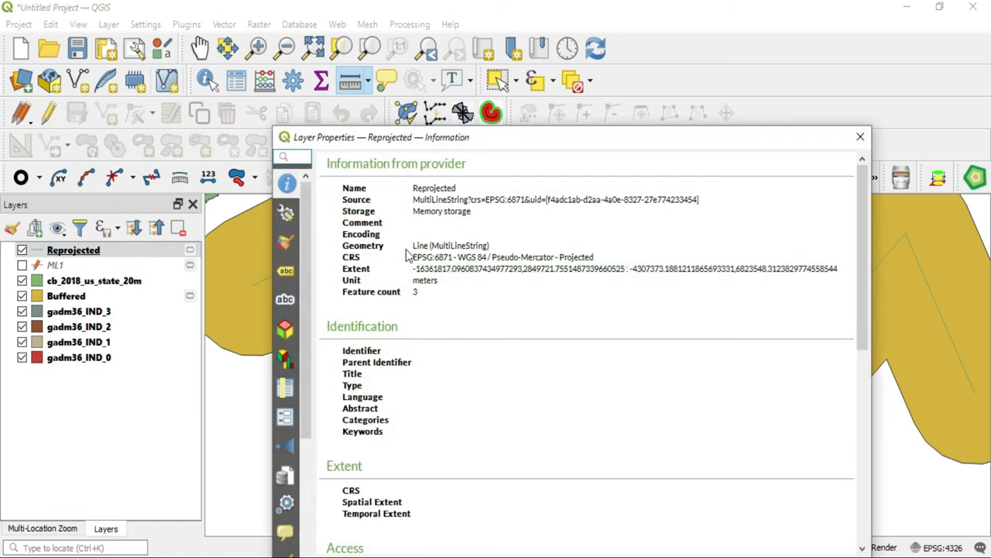
{"action": "mouse_move", "coordinate": [419, 300]}
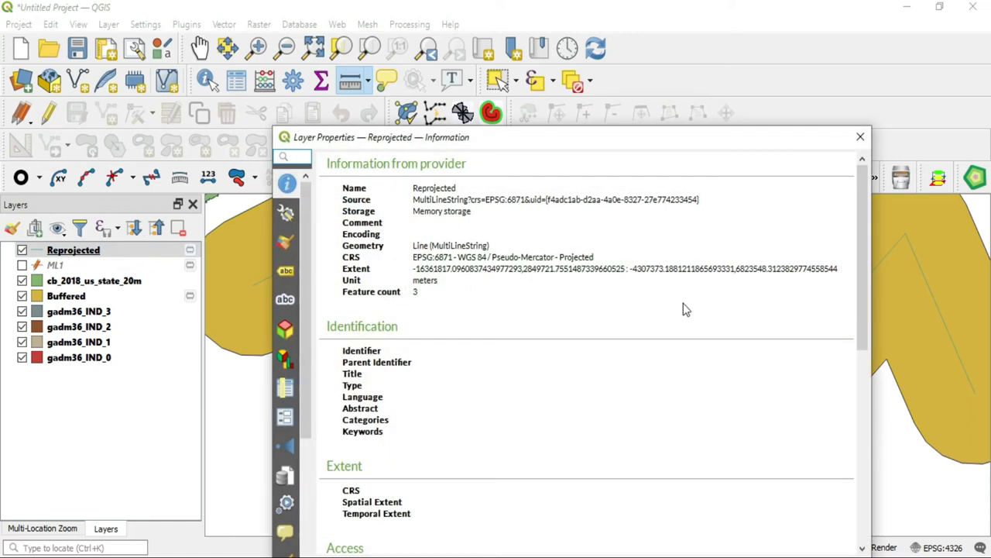
{"action": "left_click", "coordinate": [860, 137]}
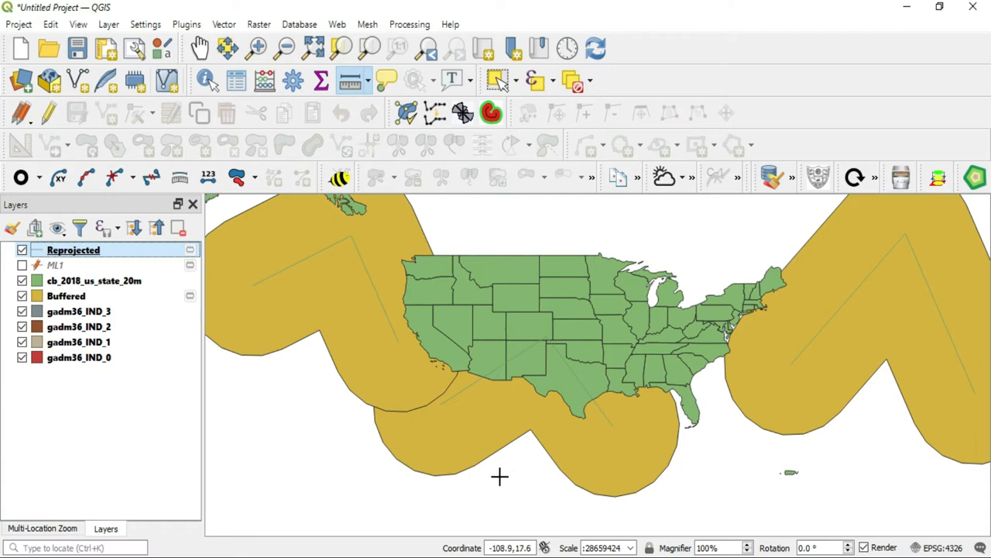
{"action": "mouse_move", "coordinate": [492, 479]}
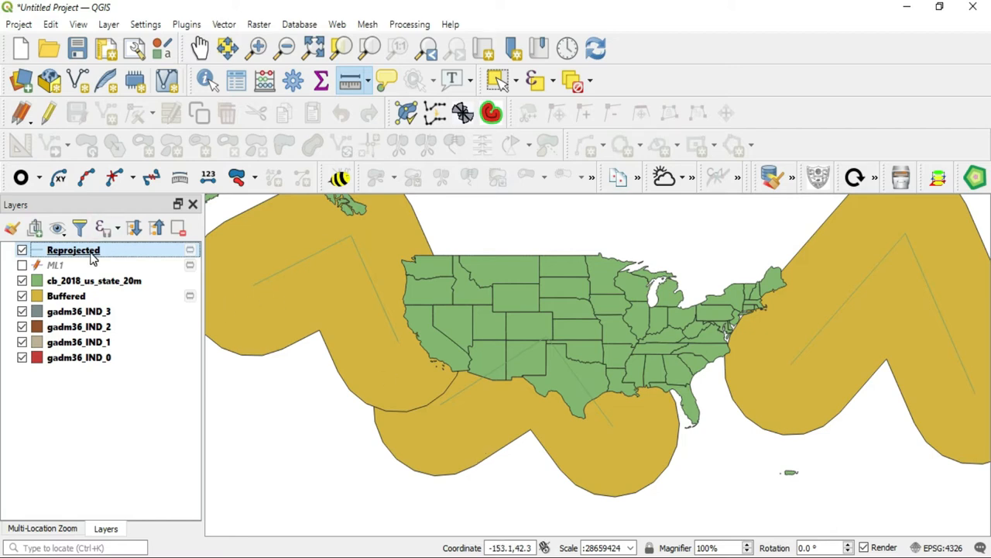
Buffer the Reprojected line by 10 kilometres
{"action": "left_click", "coordinate": [224, 24]}
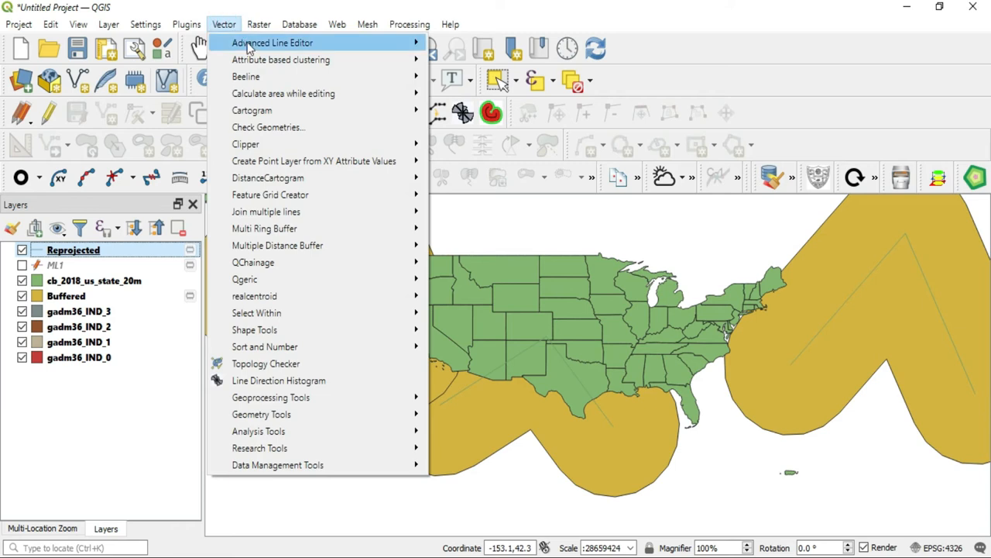
{"action": "mouse_move", "coordinate": [271, 397]}
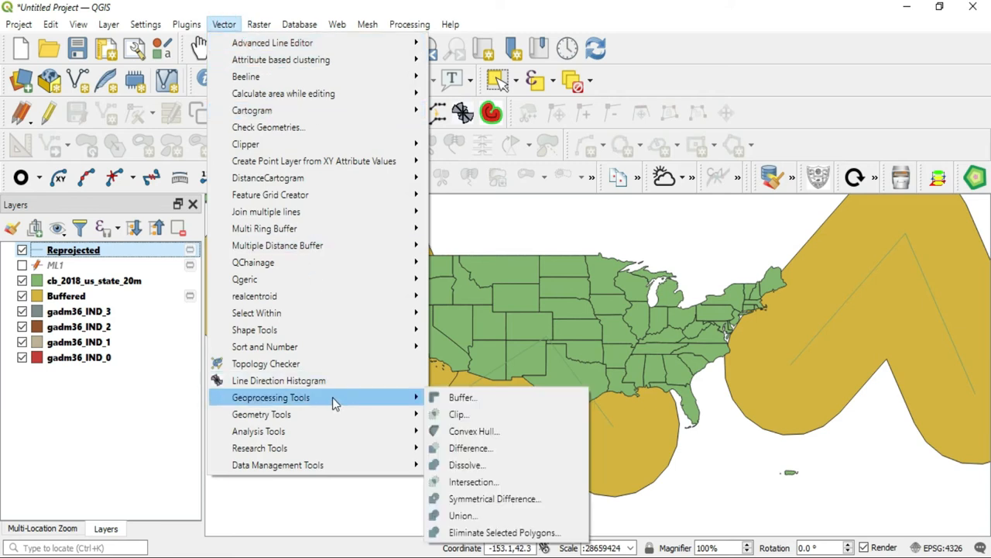
{"action": "left_click", "coordinate": [462, 396]}
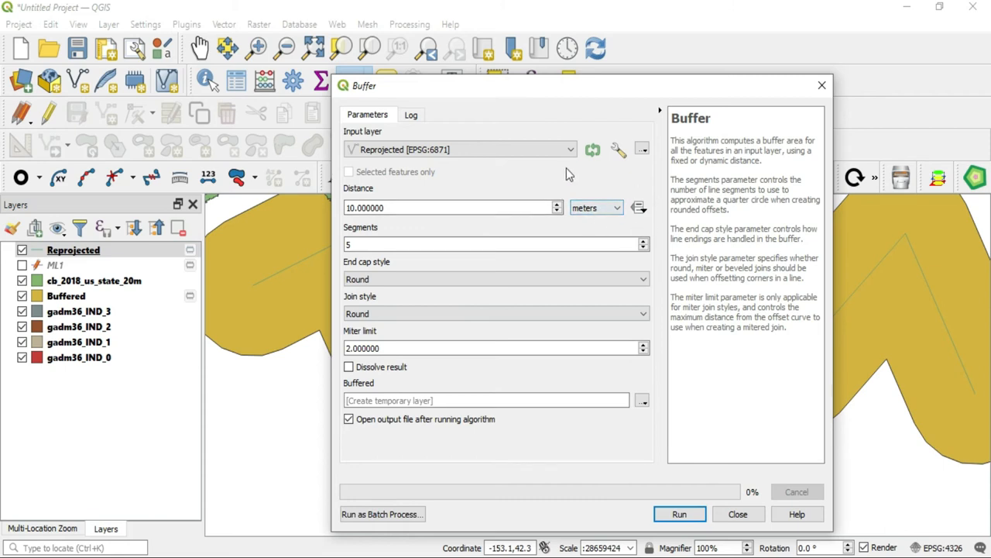
{"action": "left_click", "coordinate": [617, 207]}
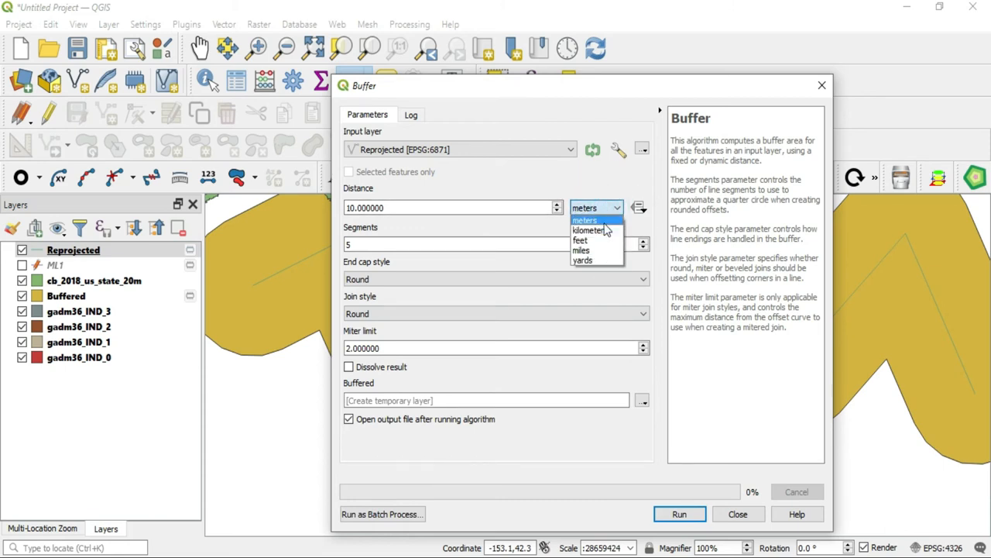
{"action": "left_click", "coordinate": [589, 229]}
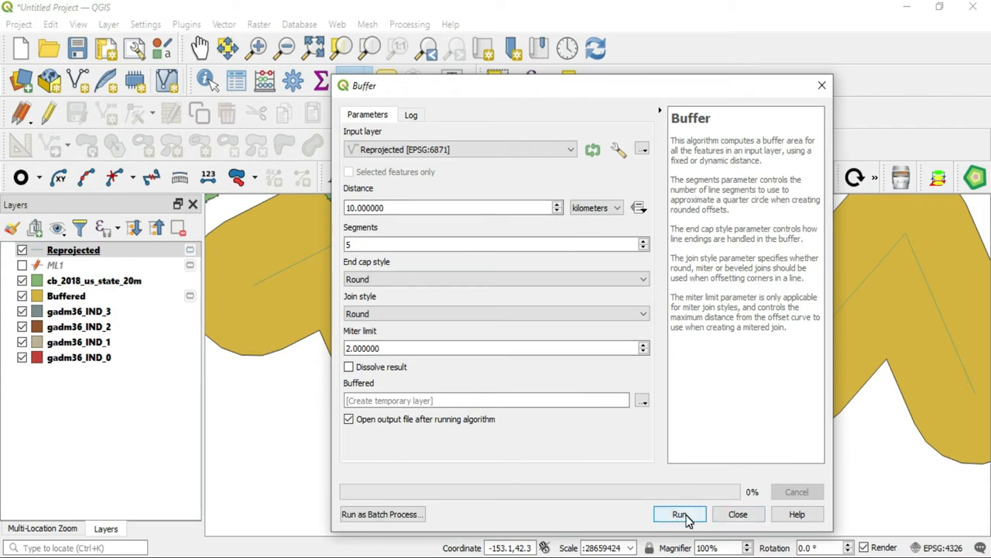
{"action": "mouse_move", "coordinate": [637, 339]}
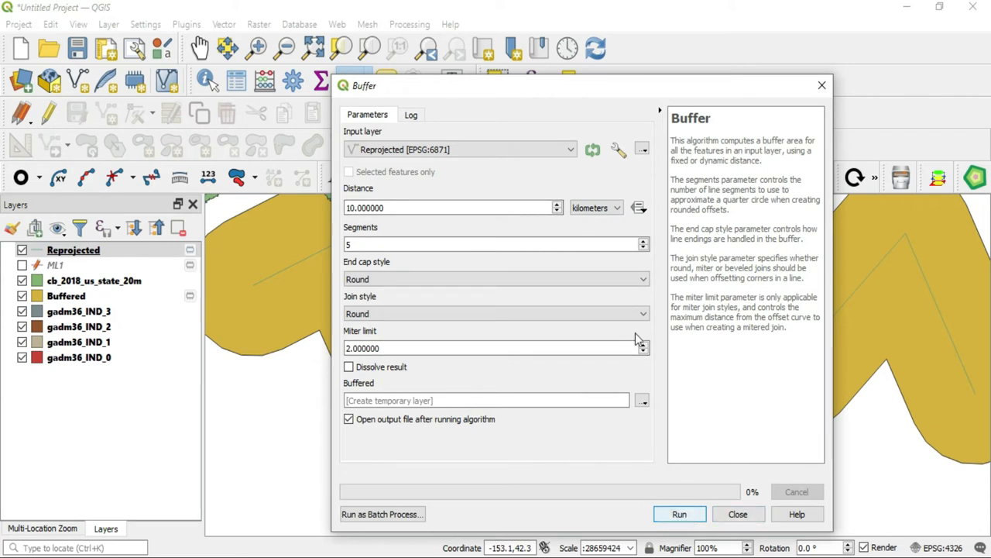
{"action": "left_click", "coordinate": [595, 207]}
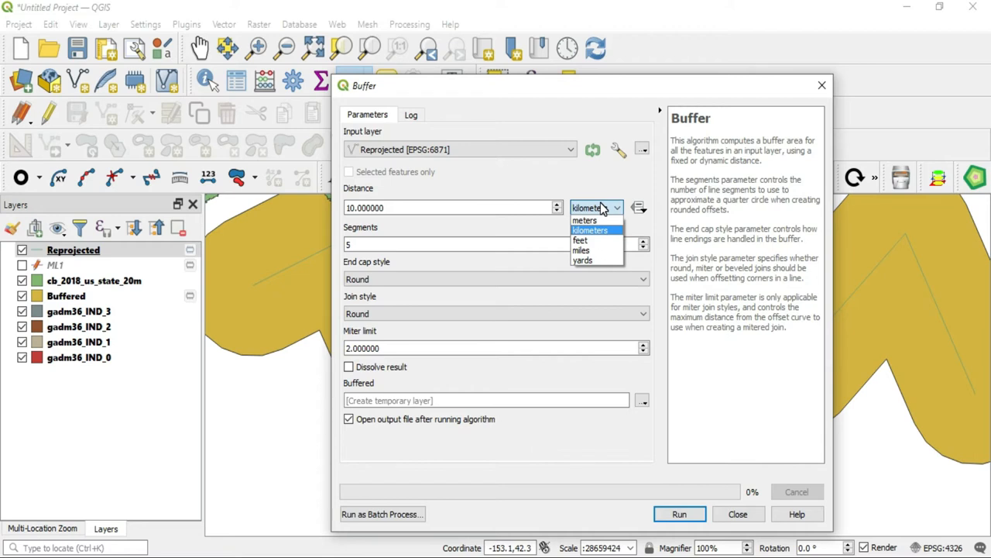
{"action": "left_click", "coordinate": [585, 220]}
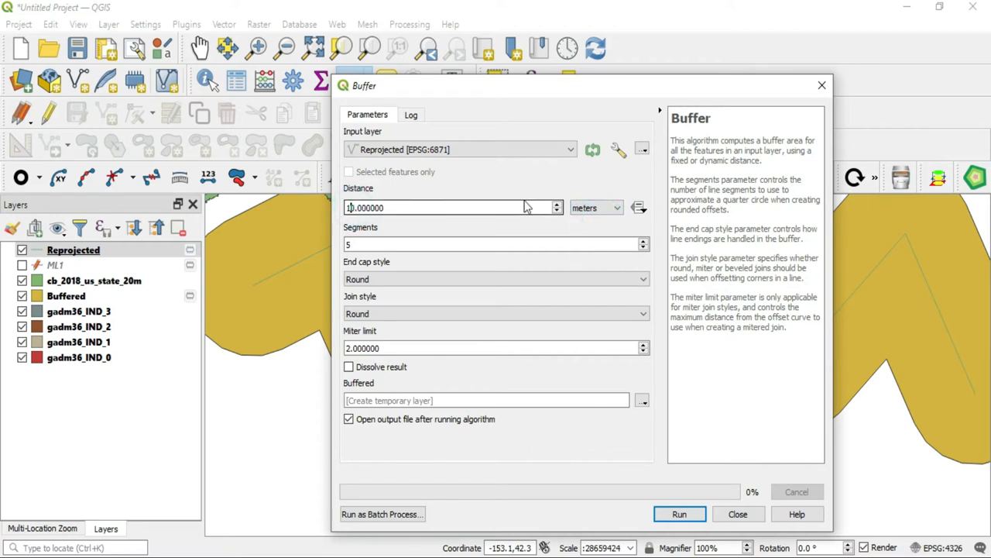
{"action": "left_click", "coordinate": [596, 208]}
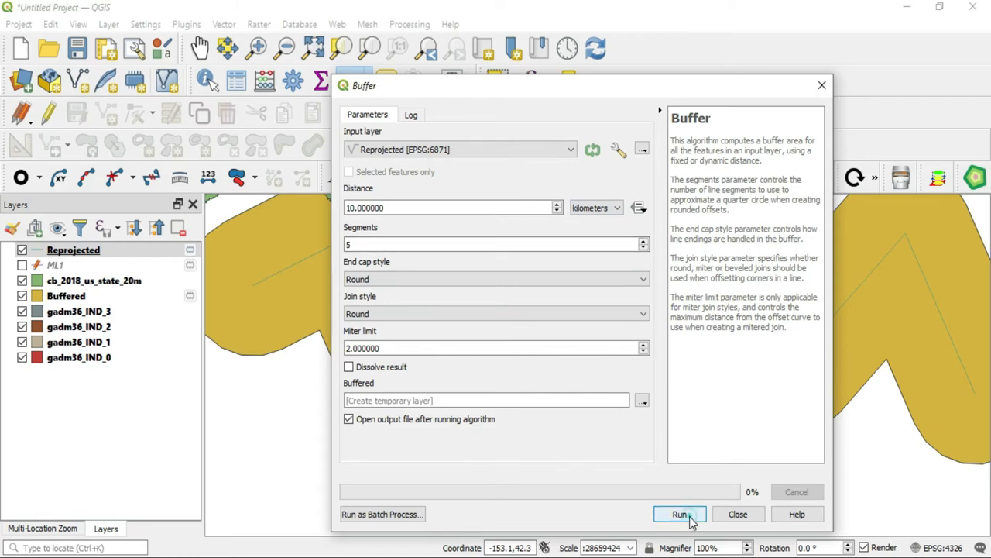
{"action": "left_click", "coordinate": [680, 514]}
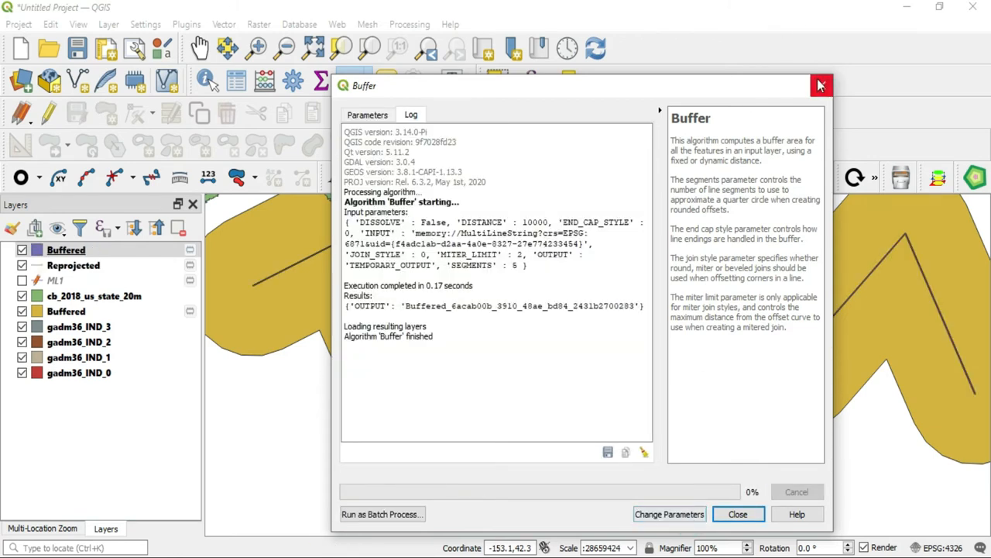
Close the buffer results and zoom in on the purple buffer strip
{"action": "left_click", "coordinate": [738, 514]}
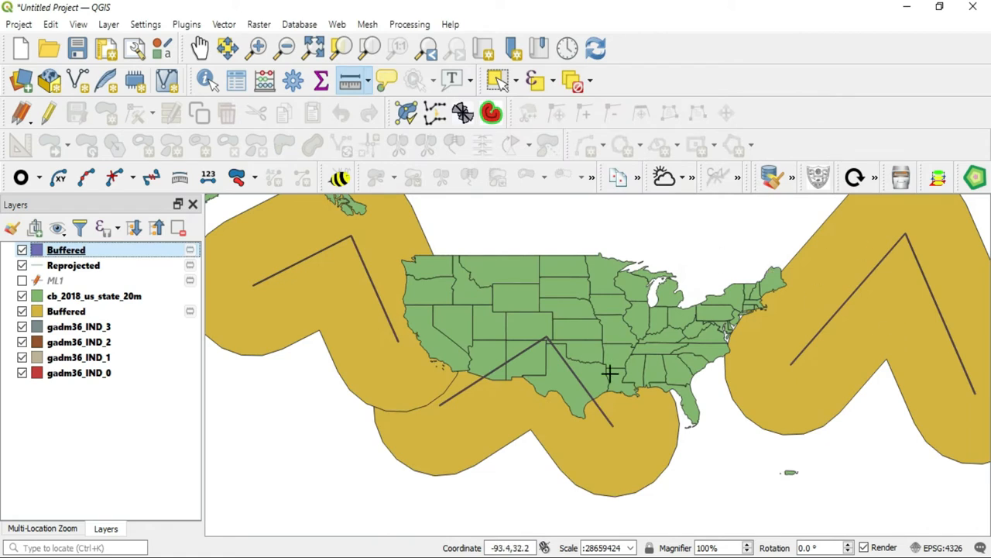
{"action": "mouse_move", "coordinate": [481, 360]}
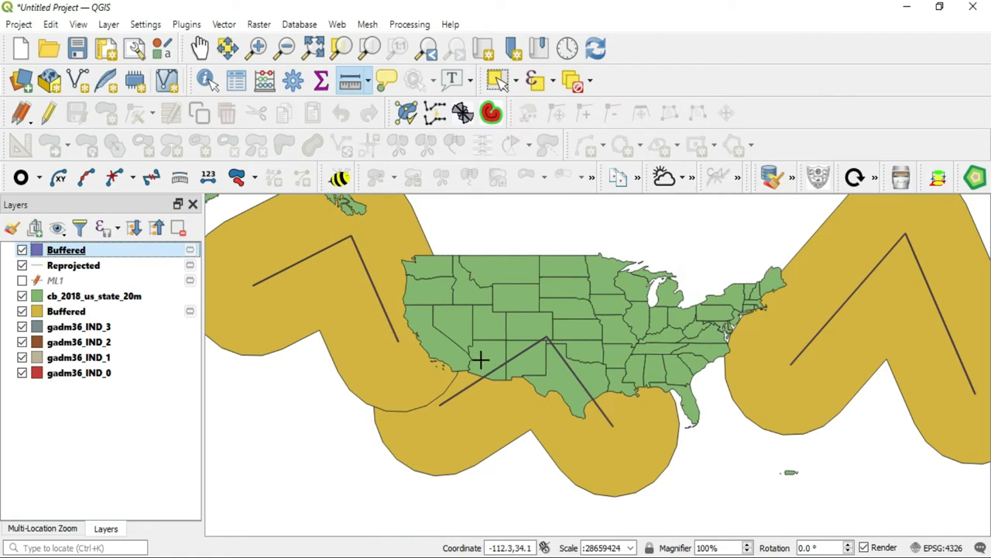
{"action": "mouse_move", "coordinate": [498, 304]}
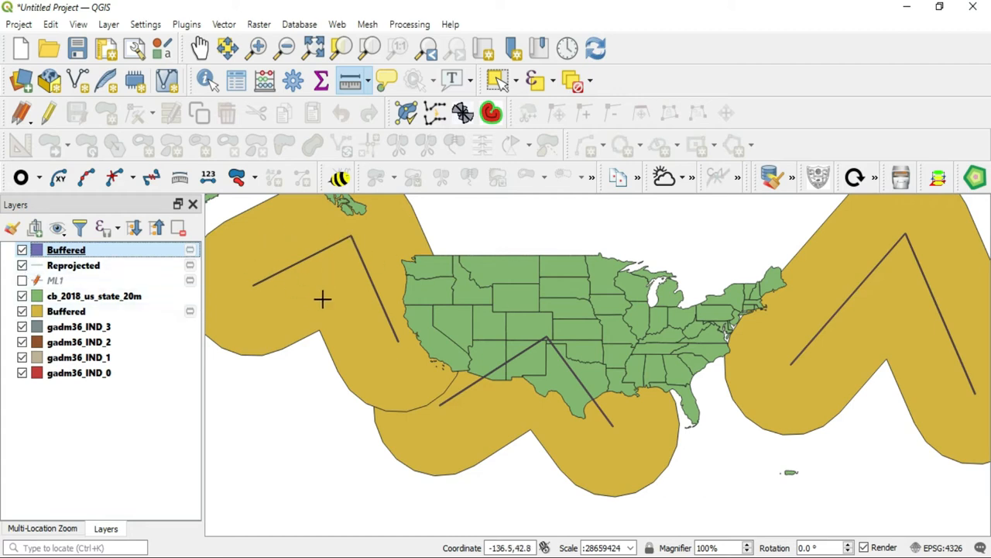
{"action": "left_click", "coordinate": [258, 49]}
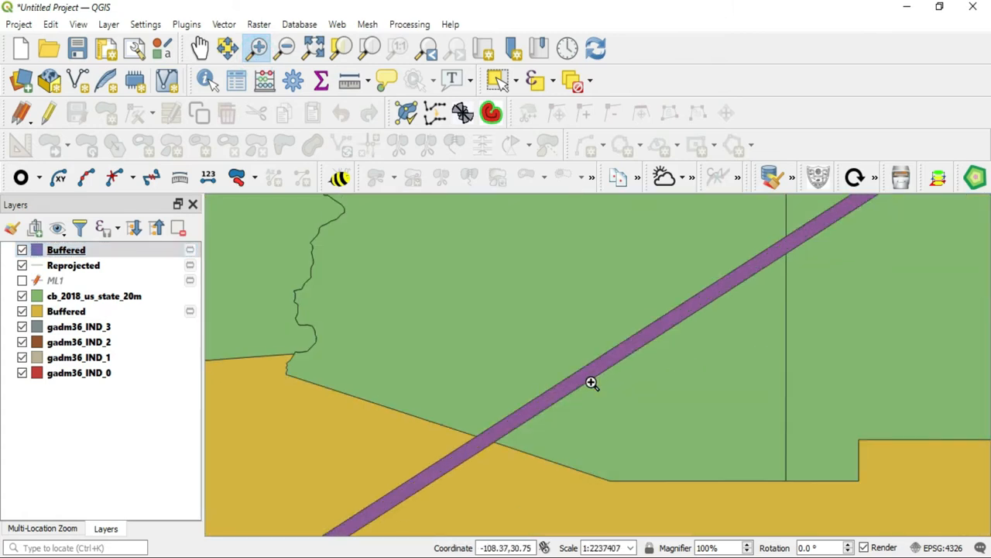
{"action": "mouse_move", "coordinate": [388, 79]}
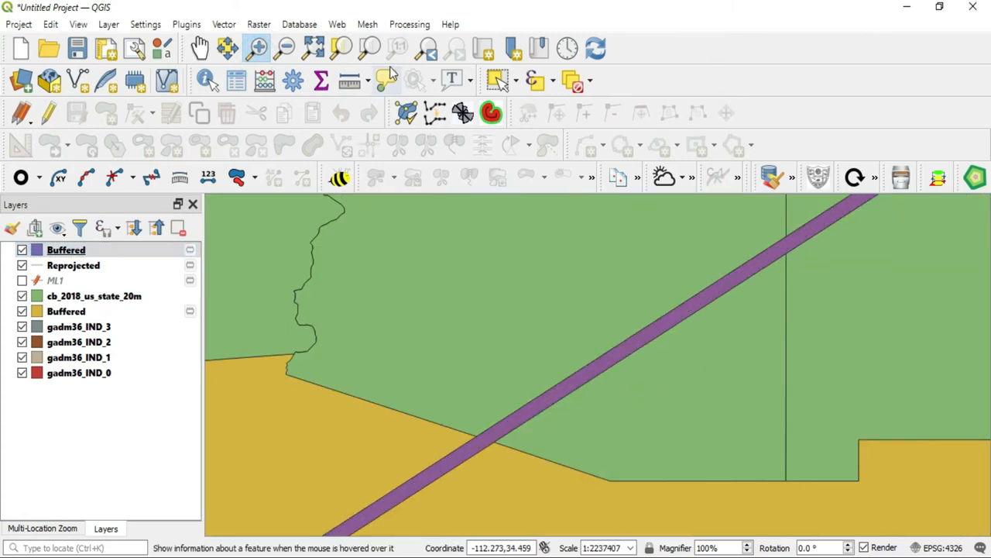
{"action": "left_click", "coordinate": [352, 80]}
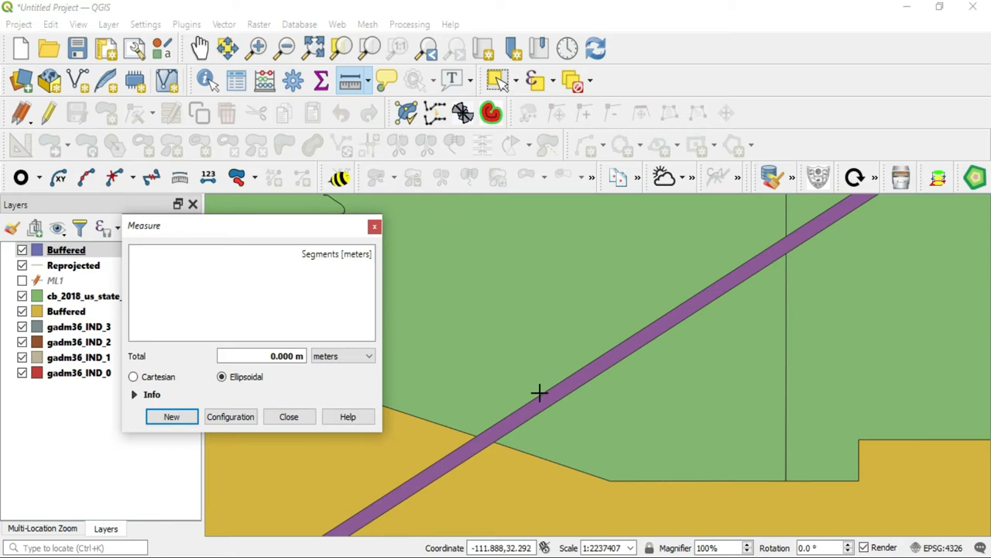
{"action": "mouse_move", "coordinate": [540, 396]}
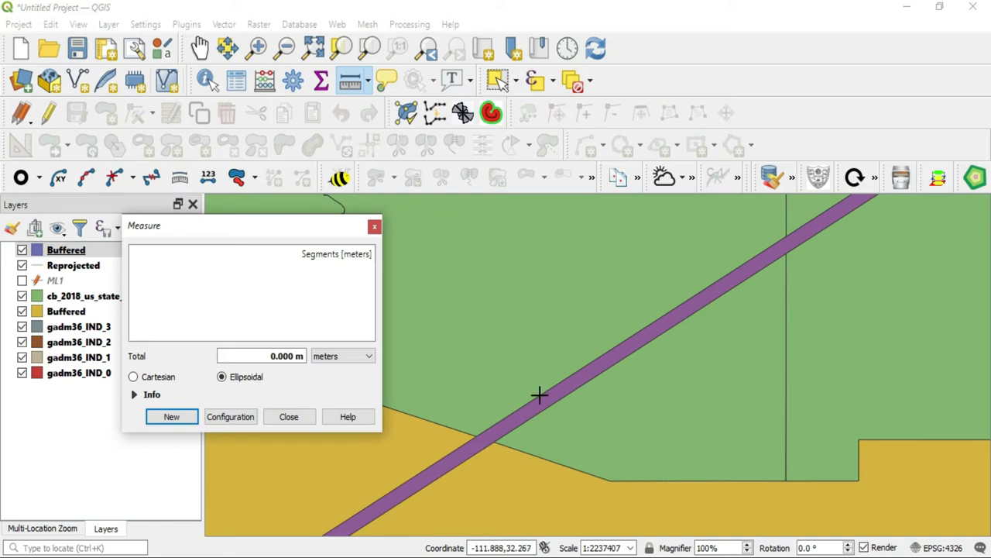
{"action": "left_click", "coordinate": [540, 398]}
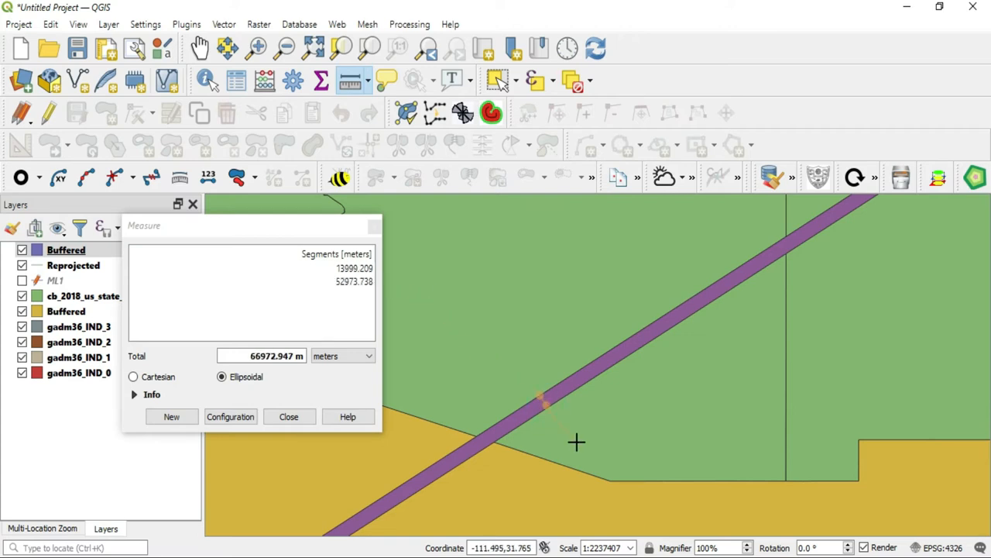
{"action": "left_click", "coordinate": [585, 454]}
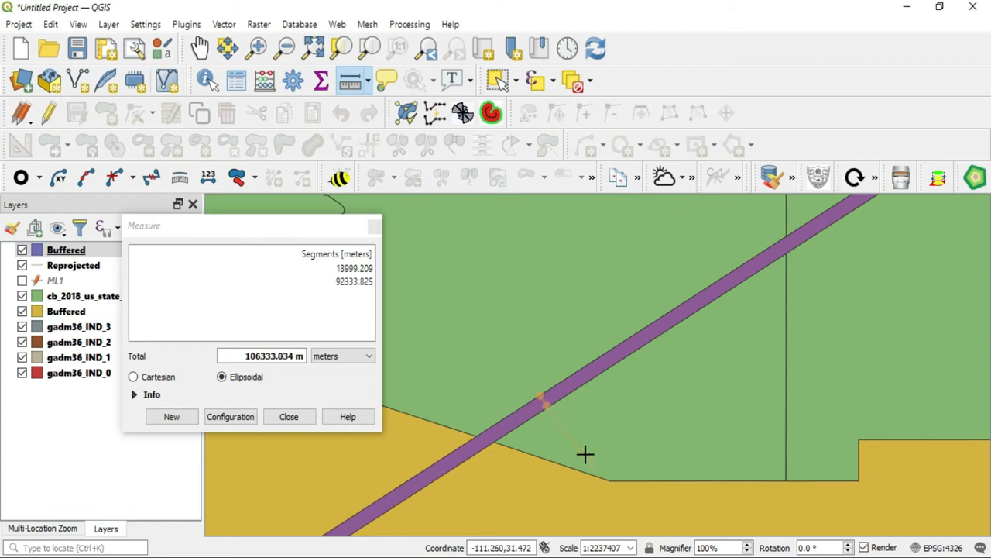
{"action": "left_click", "coordinate": [547, 407]}
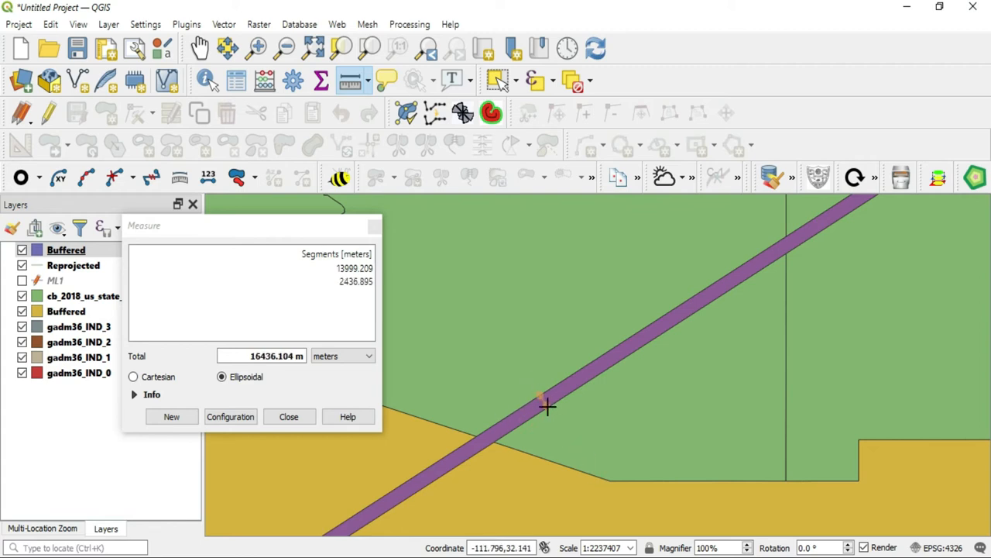
{"action": "left_click", "coordinate": [495, 243]}
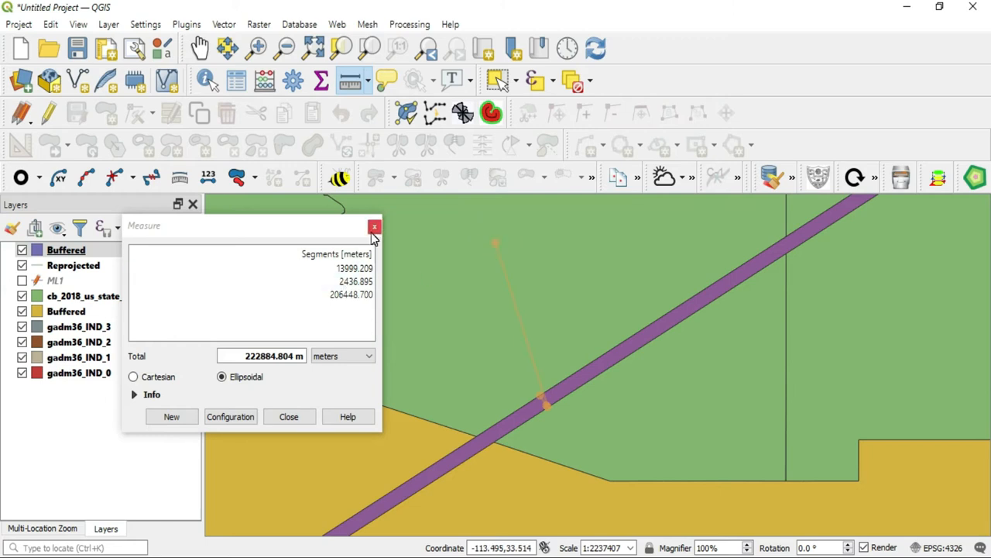
{"action": "left_click", "coordinate": [374, 226]}
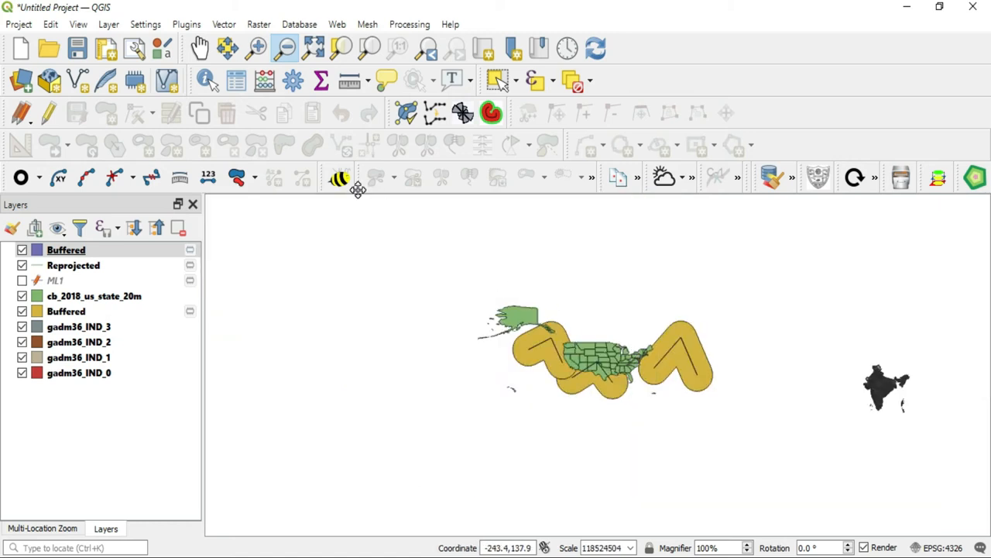
Zoom in on the US, view gadm36_IND_3 properties, then open gadm36_IND_2 properties
{"action": "left_click", "coordinate": [257, 49]}
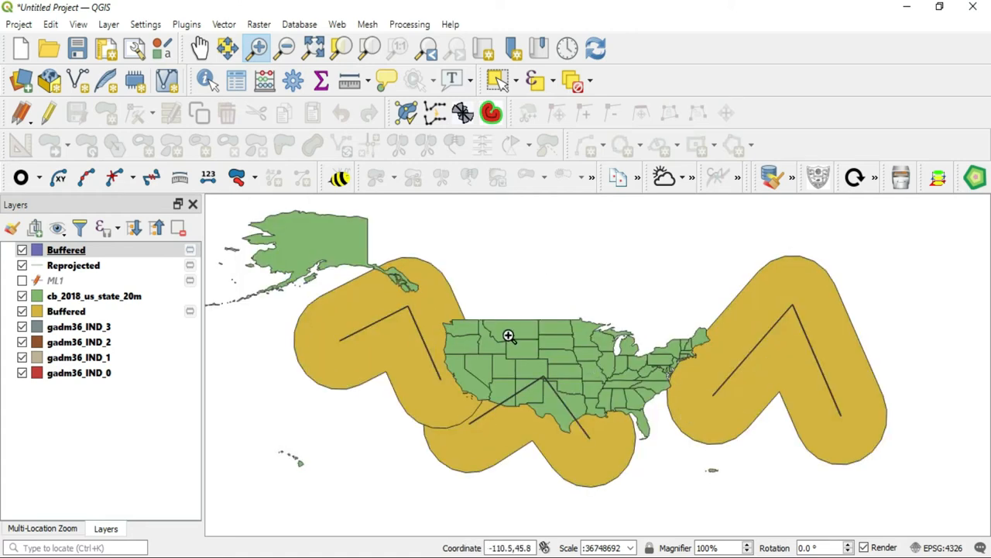
{"action": "mouse_move", "coordinate": [501, 401]}
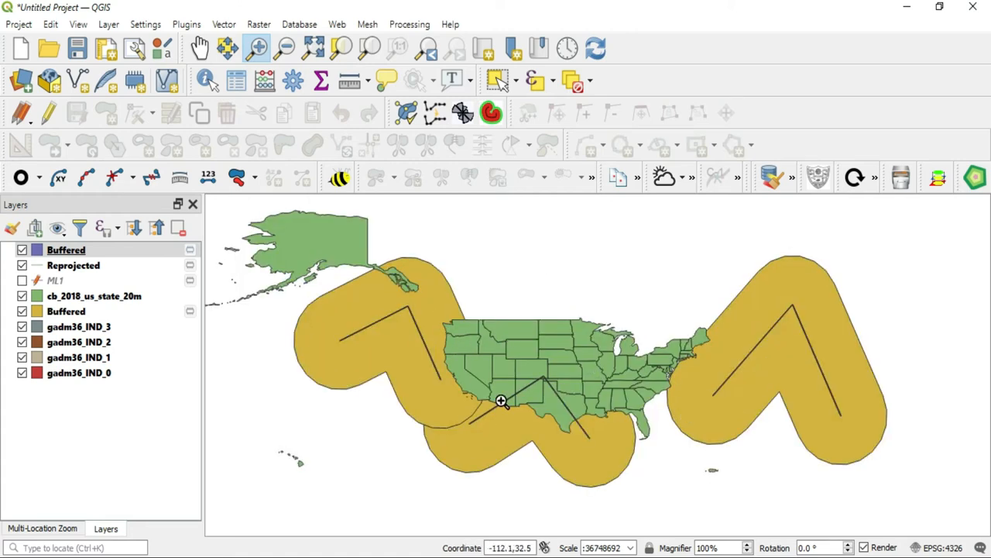
{"action": "mouse_move", "coordinate": [542, 389]}
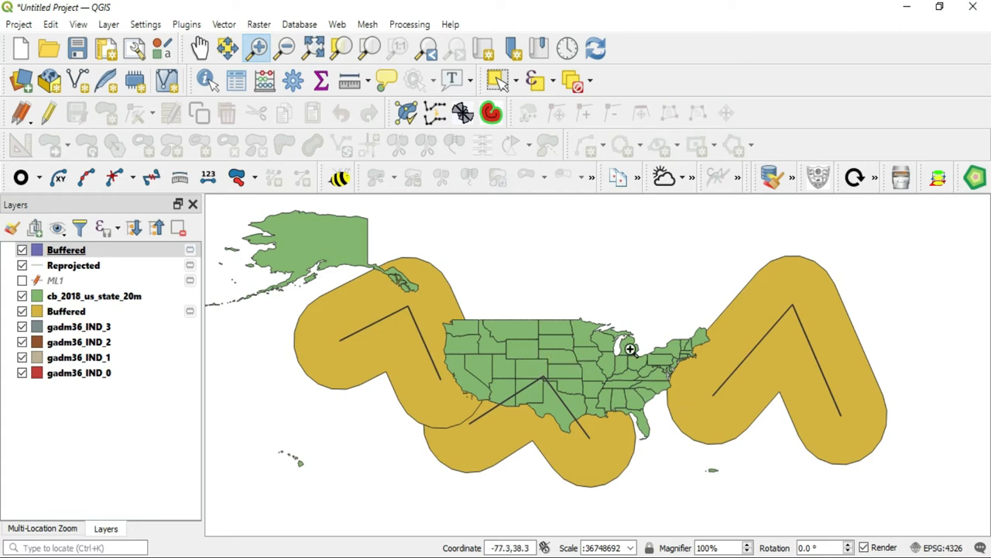
{"action": "mouse_move", "coordinate": [373, 248]}
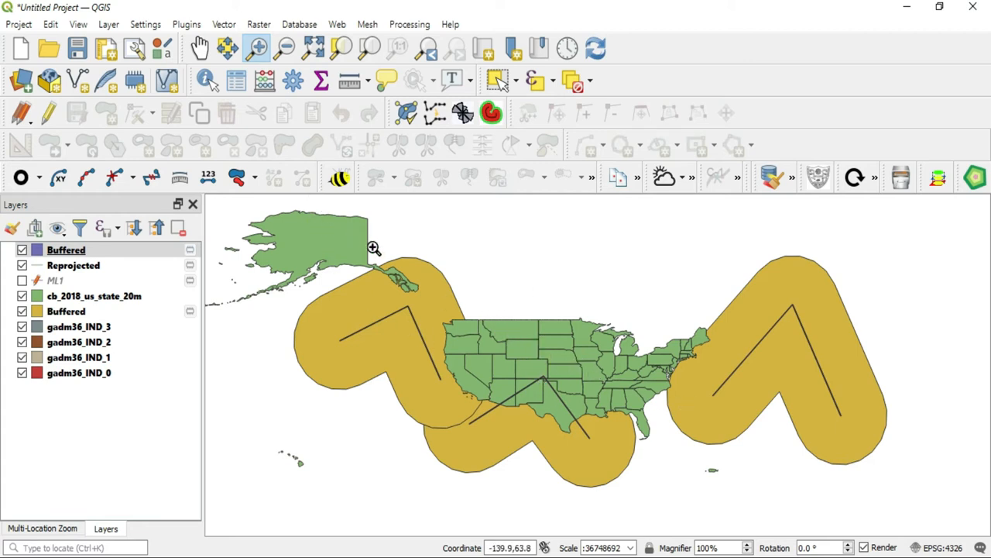
{"action": "mouse_move", "coordinate": [692, 409]}
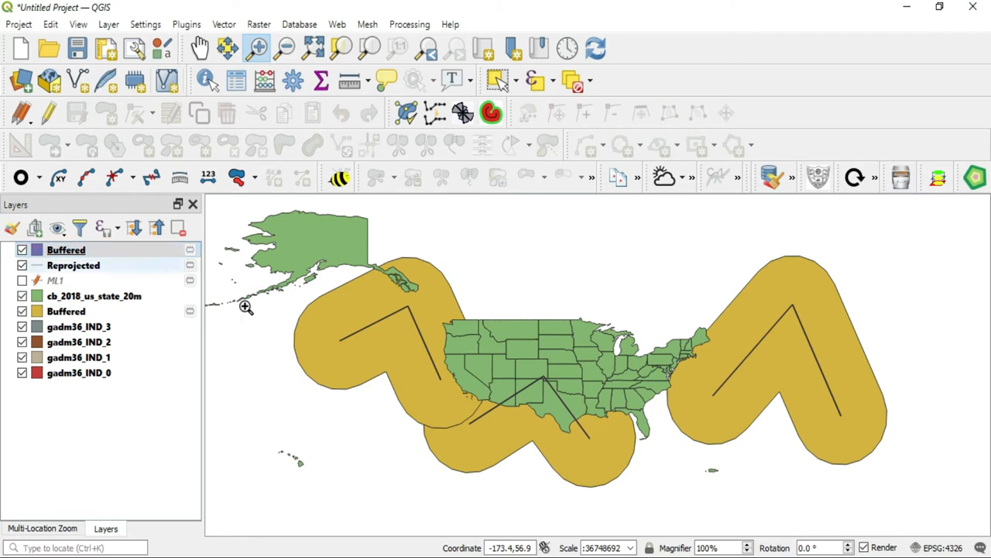
{"action": "mouse_move", "coordinate": [333, 358]}
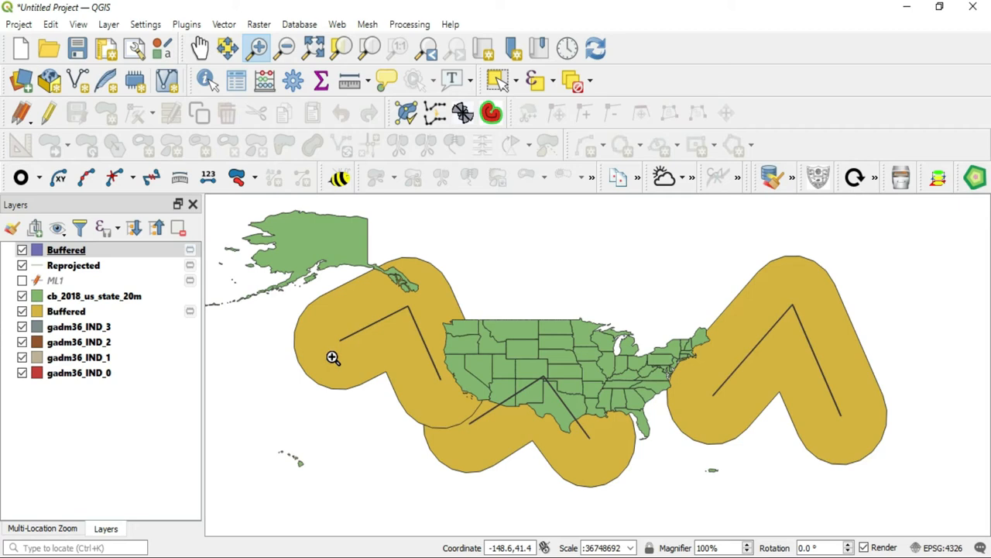
{"action": "mouse_move", "coordinate": [483, 303]}
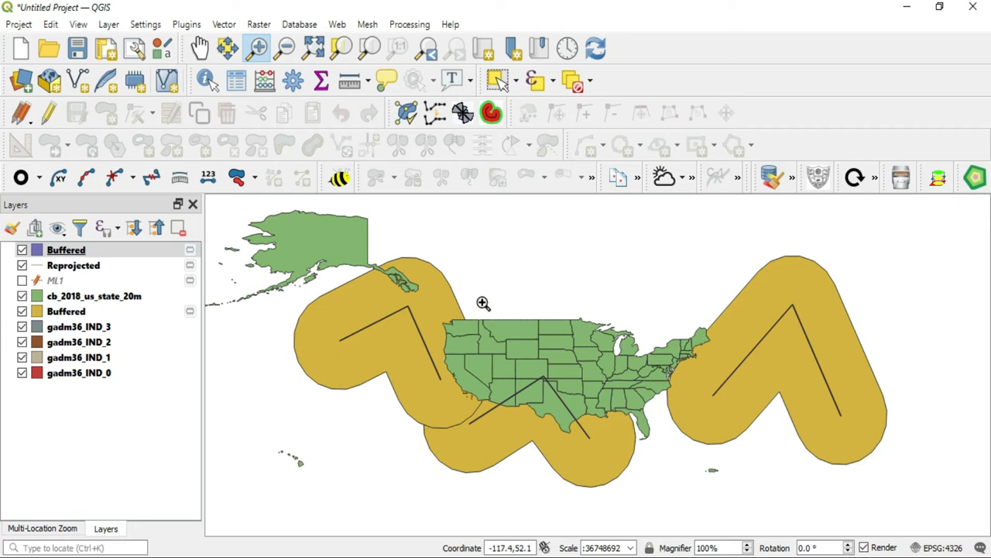
{"action": "mouse_move", "coordinate": [541, 357]}
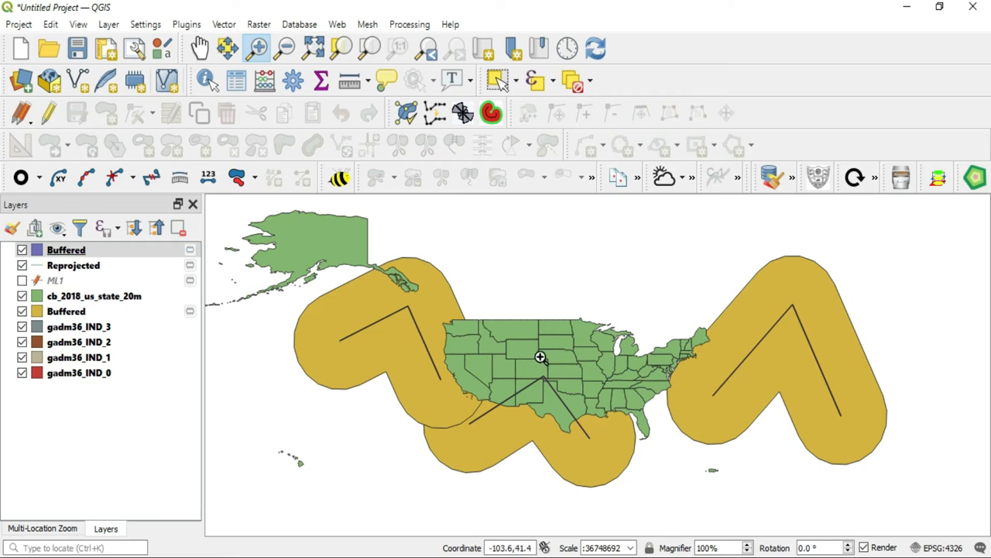
{"action": "left_click", "coordinate": [65, 311]}
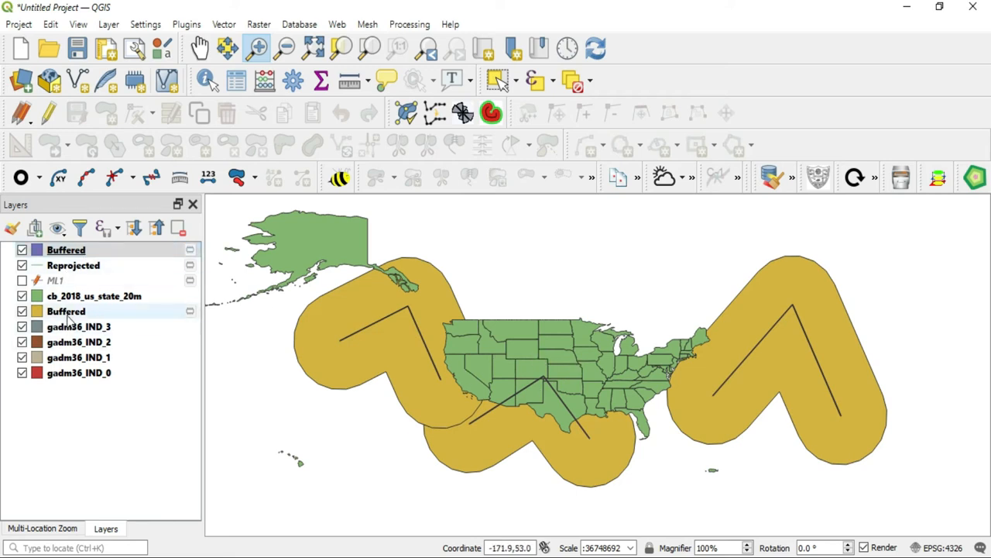
{"action": "double_click", "coordinate": [79, 326]}
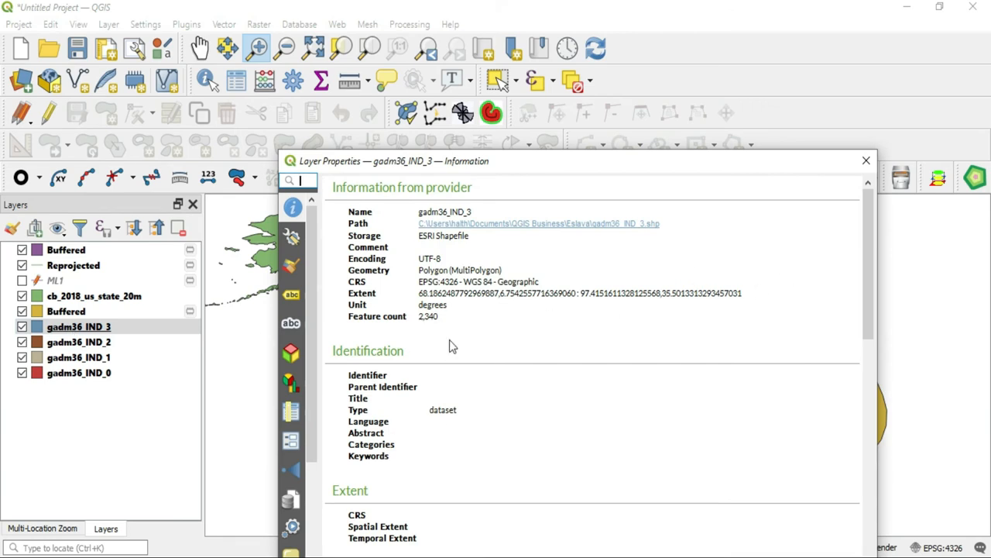
{"action": "left_click", "coordinate": [866, 160]}
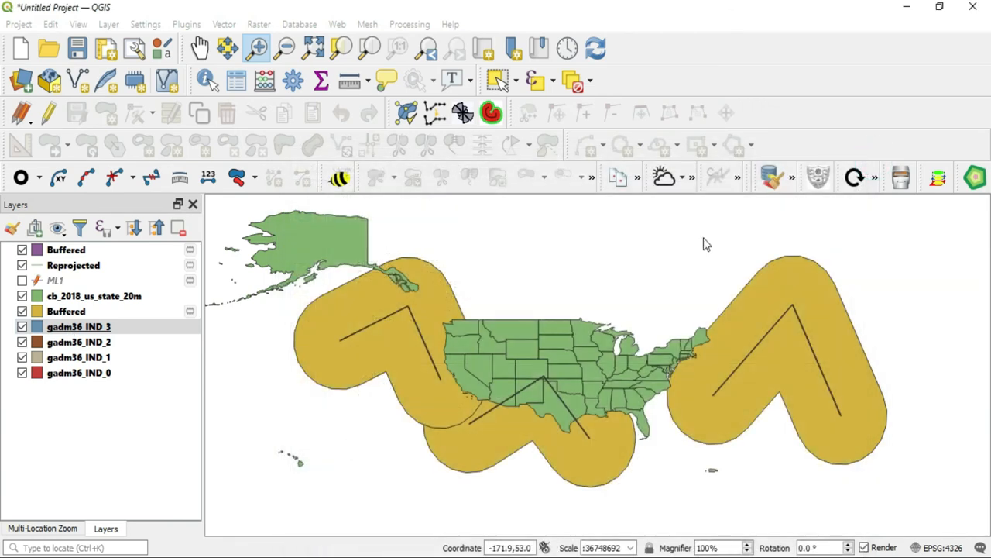
{"action": "left_click", "coordinate": [78, 341]}
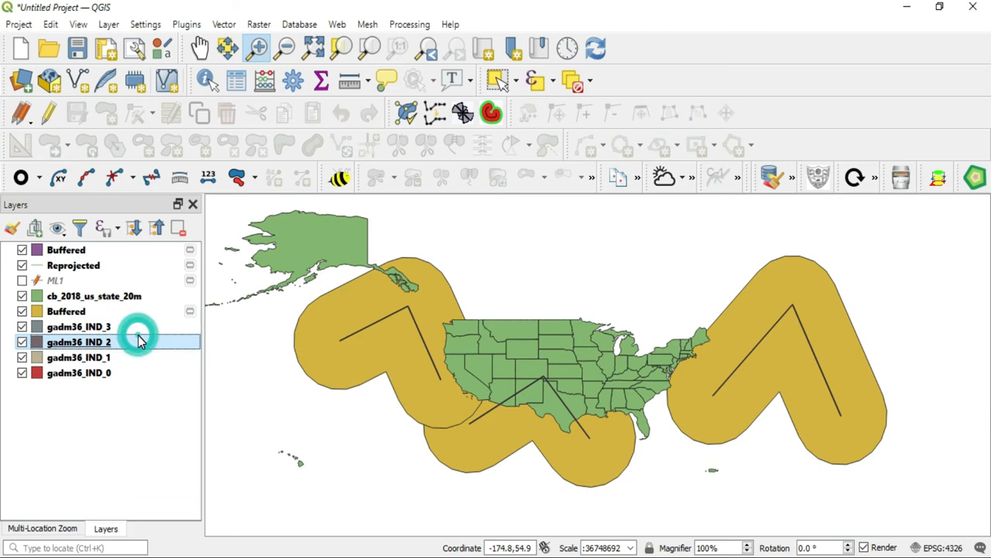
{"action": "double_click", "coordinate": [78, 342]}
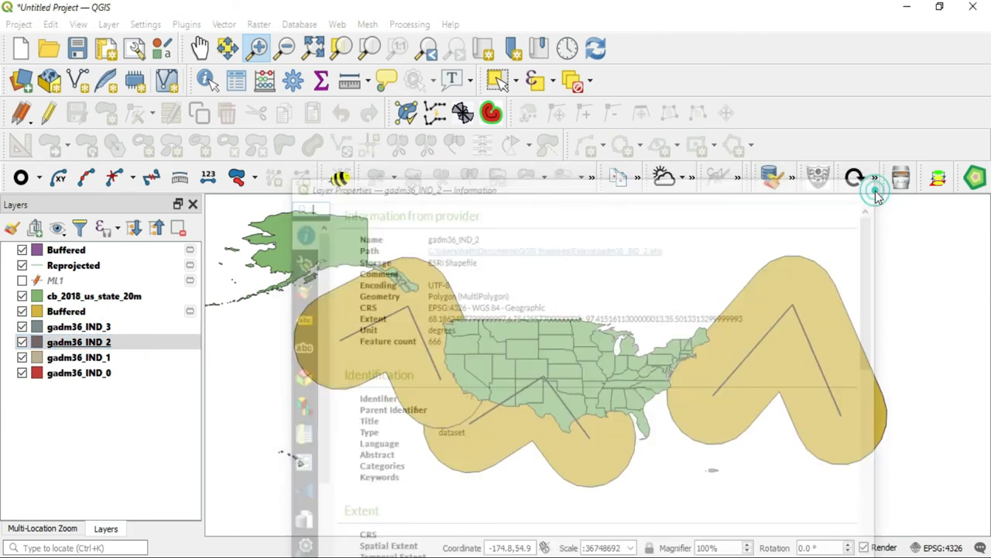
Set the project CRS to EPSG:6871 WGS 84 / Pseudo-Mercator in Project Properties
{"action": "left_click", "coordinate": [875, 190]}
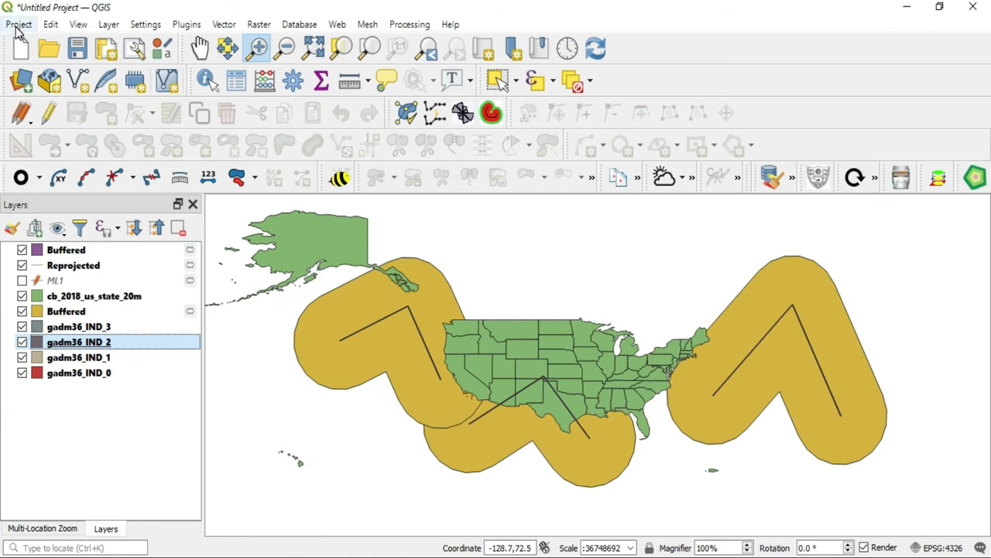
{"action": "left_click", "coordinate": [18, 24]}
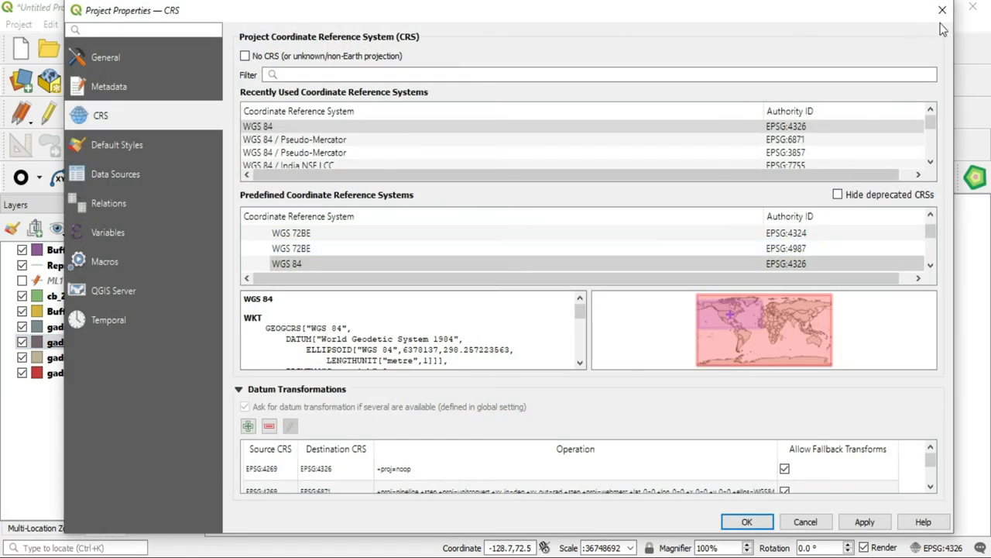
{"action": "left_click", "coordinate": [746, 521]}
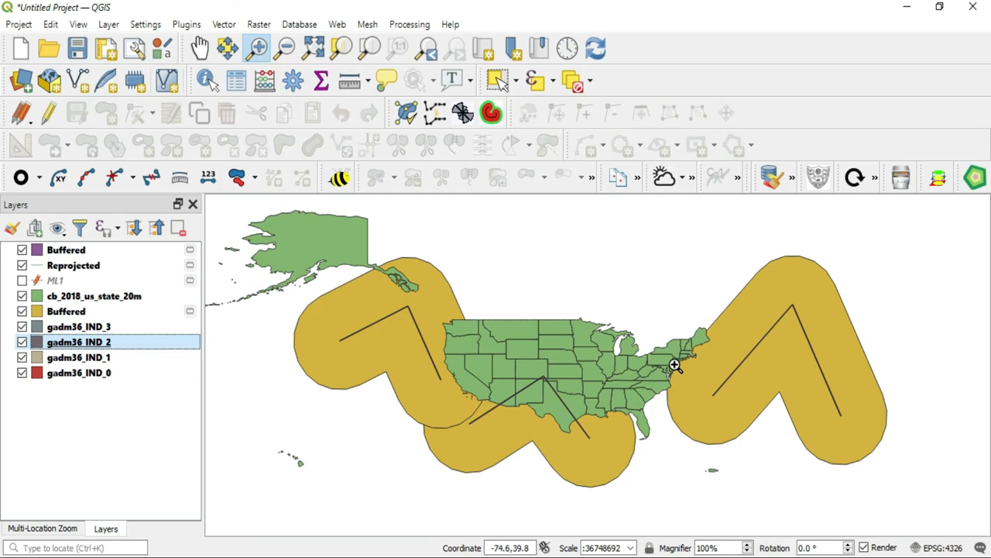
{"action": "left_click", "coordinate": [18, 24]}
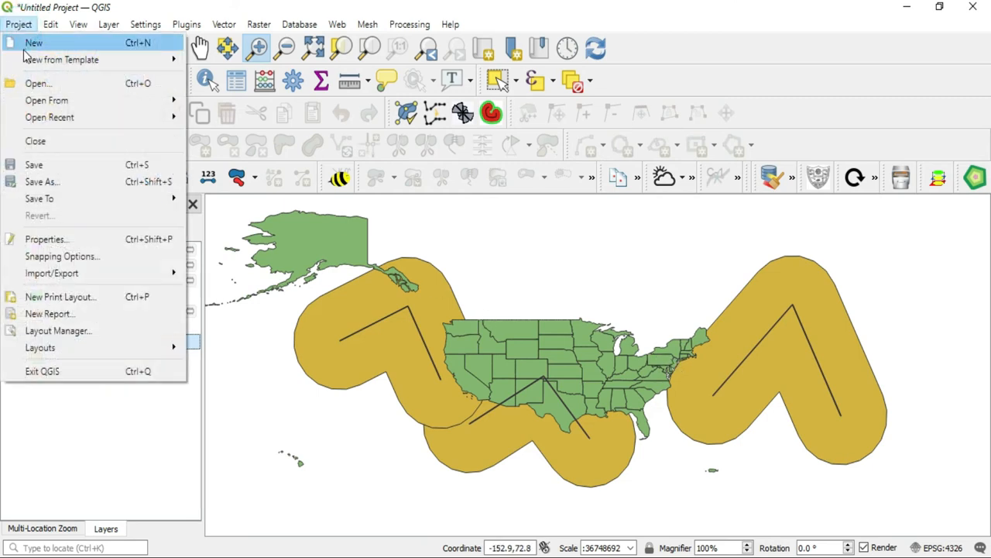
{"action": "mouse_move", "coordinate": [52, 273]}
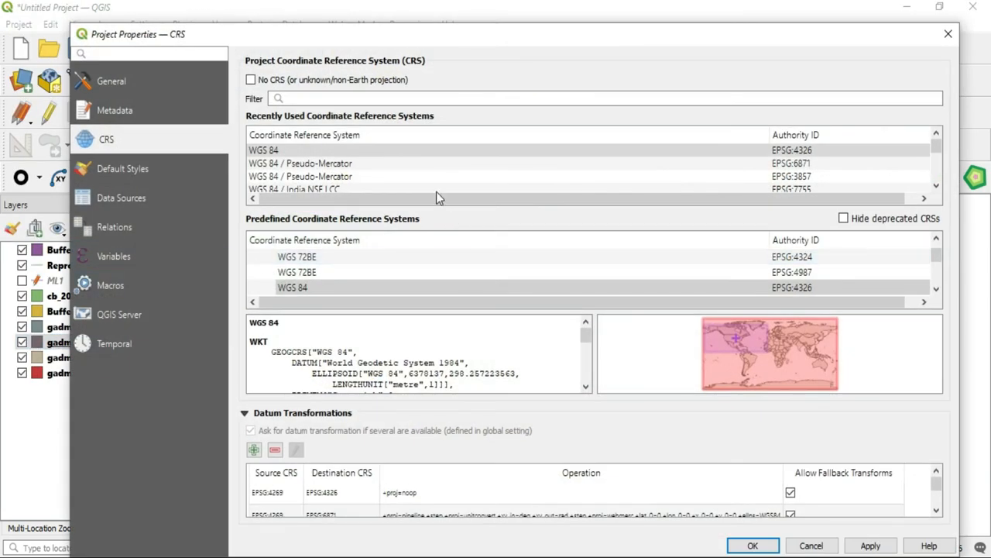
{"action": "left_click", "coordinate": [300, 163]}
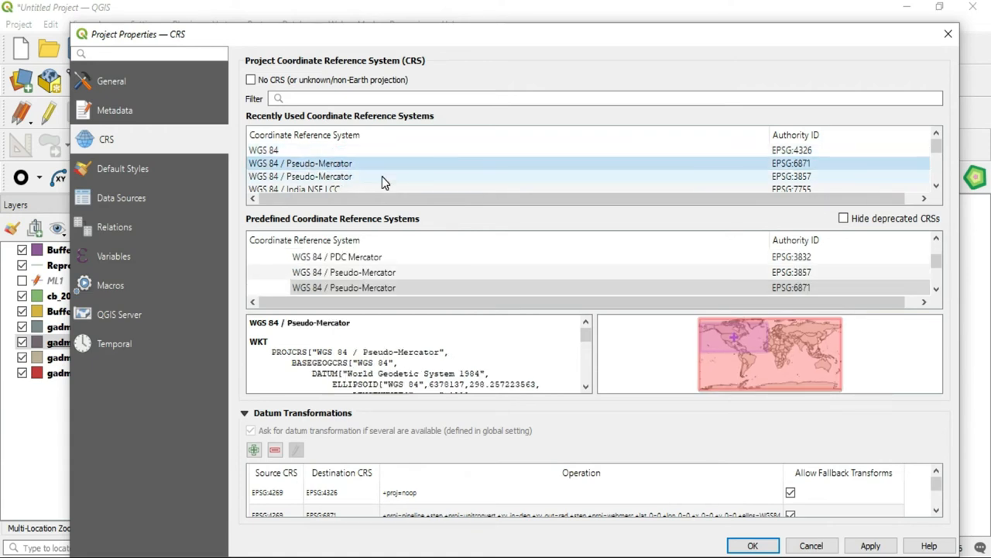
{"action": "left_click", "coordinate": [871, 545]}
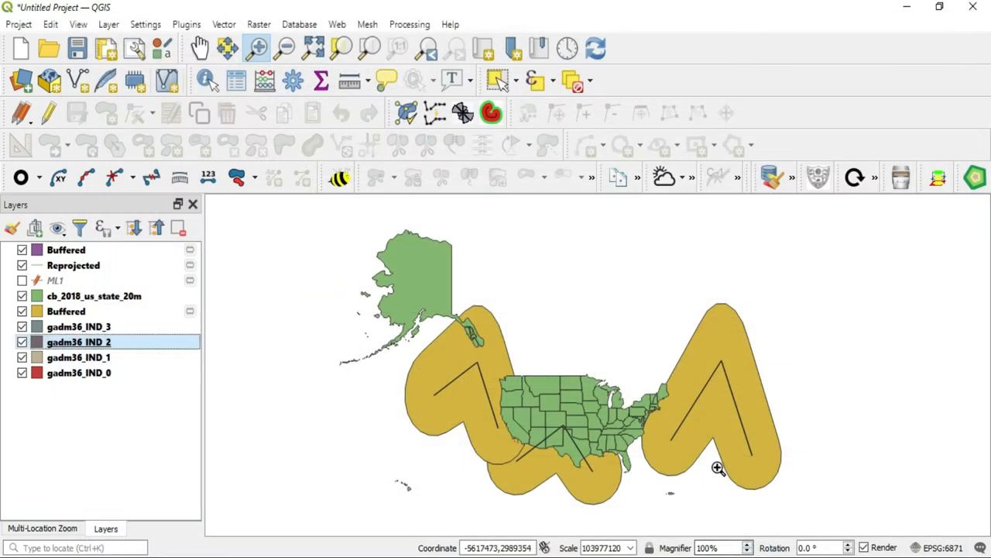
{"action": "mouse_move", "coordinate": [694, 468]}
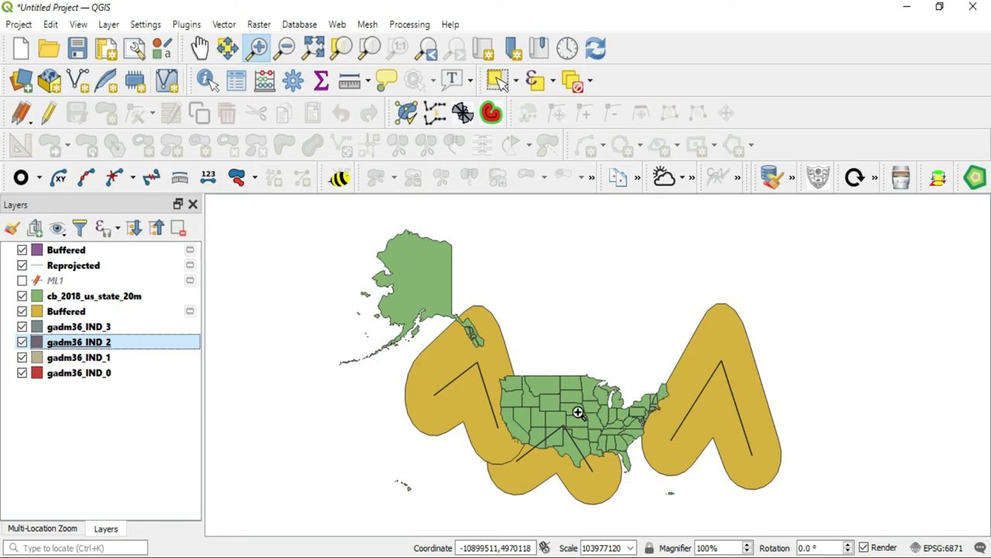
{"action": "mouse_move", "coordinate": [694, 454]}
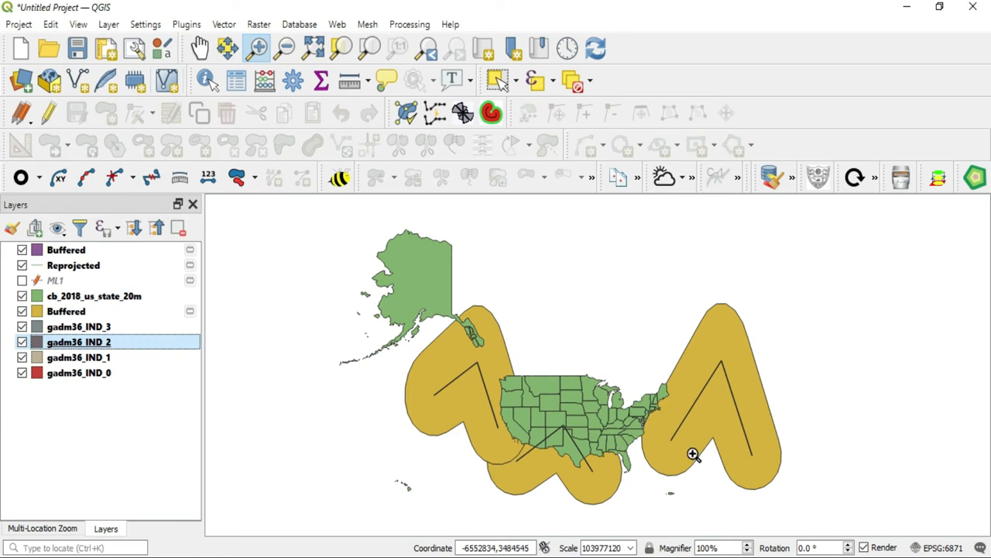
{"action": "mouse_move", "coordinate": [608, 453]}
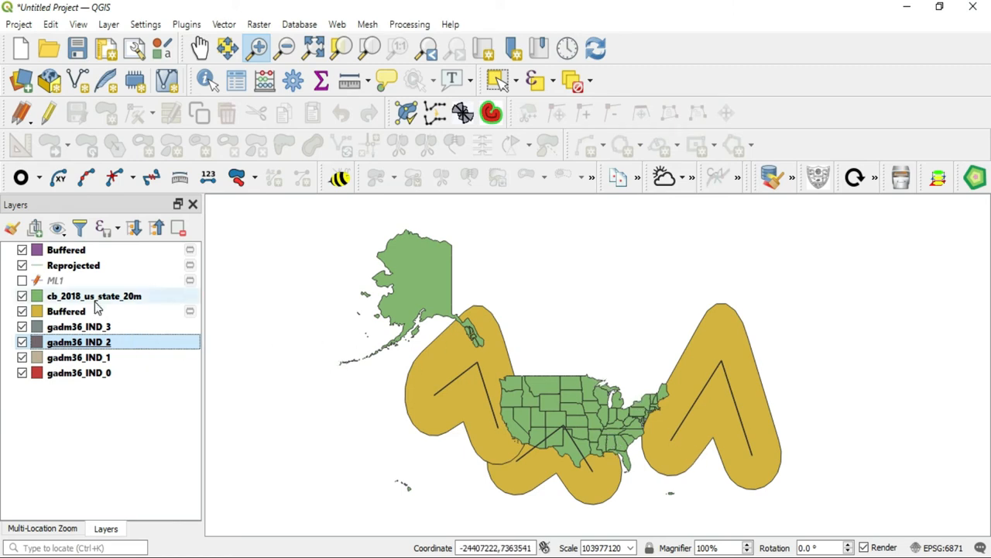
{"action": "left_click", "coordinate": [93, 296]}
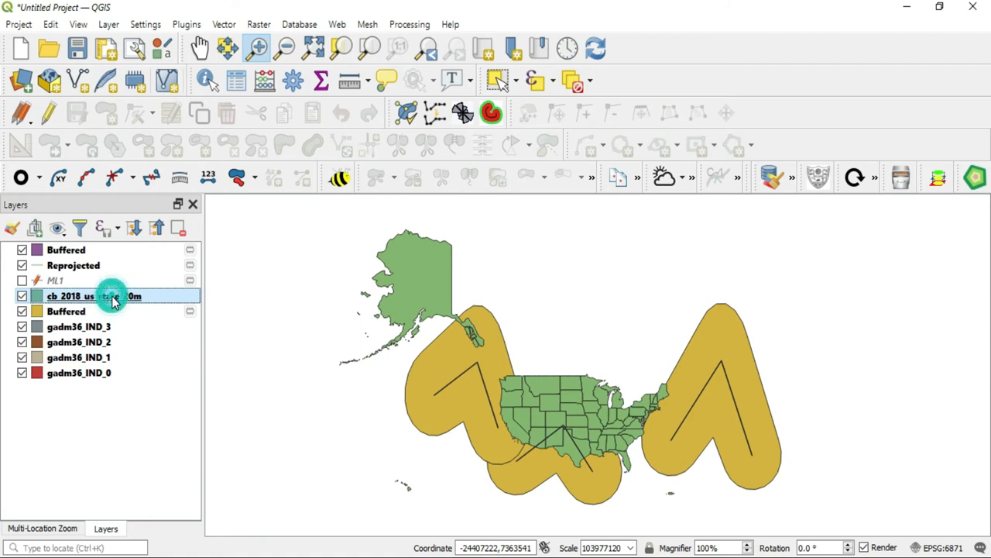
Change the cb_2018_us_state_20m layer CRS from NAD83 to EPSG:6871 WGS 84 / Pseudo-Mercator
{"action": "double_click", "coordinate": [93, 296]}
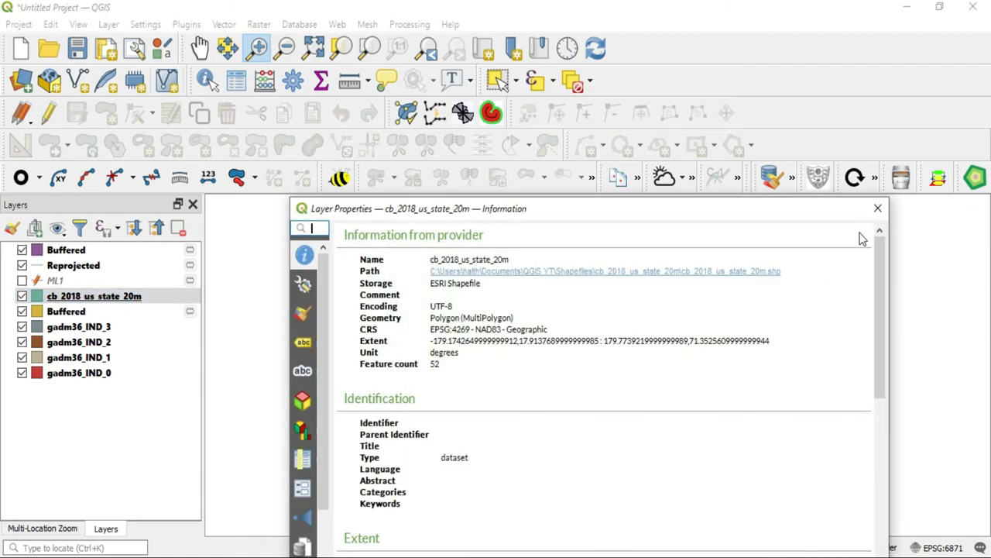
{"action": "left_click", "coordinate": [877, 208]}
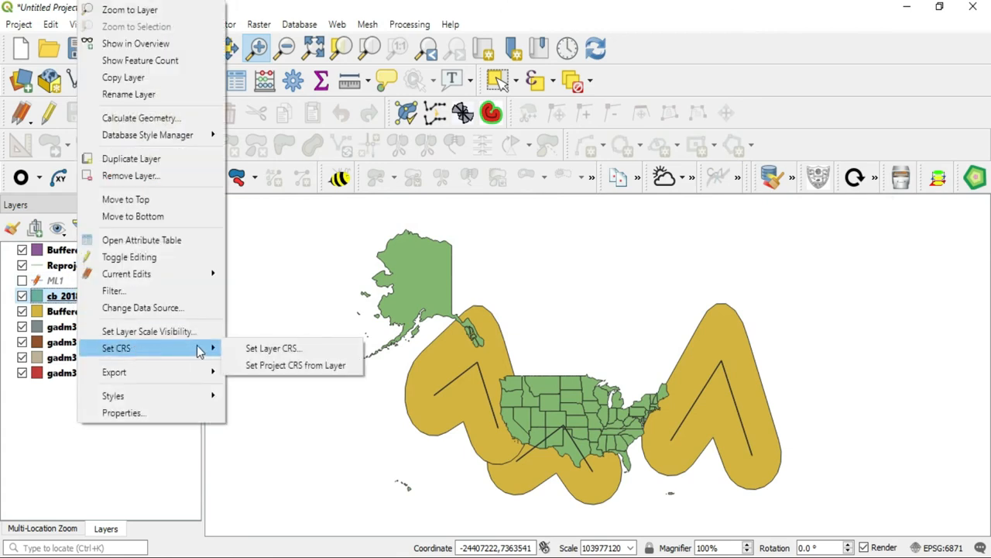
{"action": "mouse_move", "coordinate": [274, 348]}
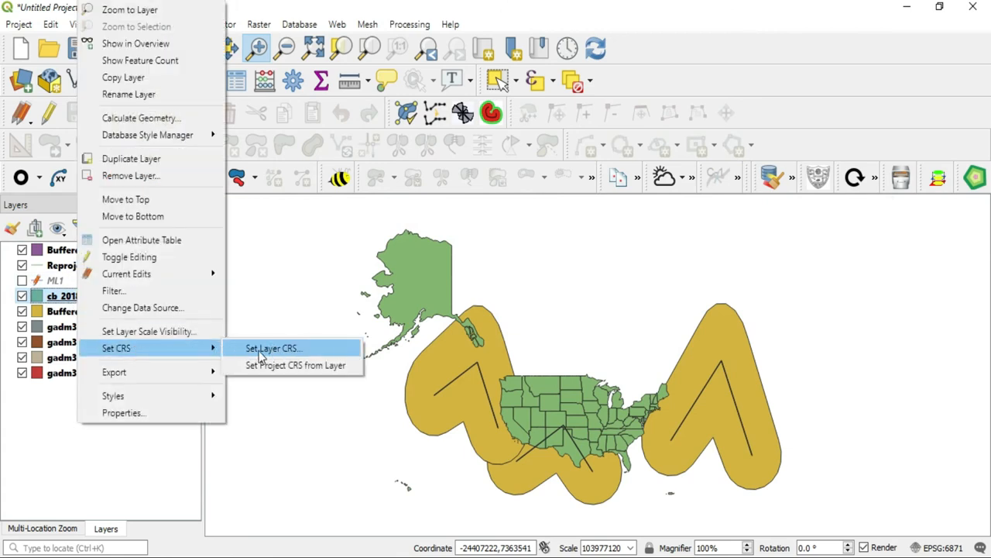
{"action": "mouse_move", "coordinate": [302, 365]}
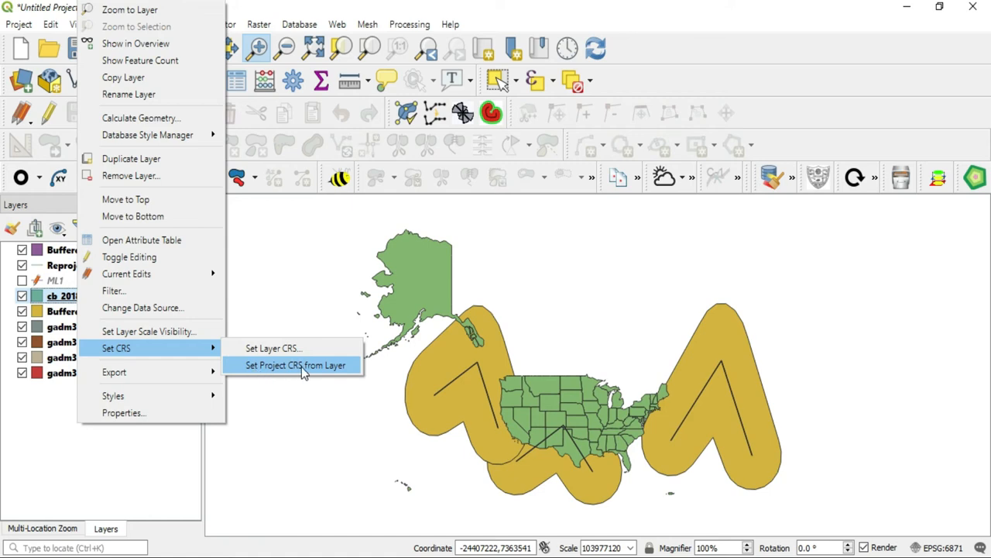
{"action": "mouse_move", "coordinate": [330, 373]}
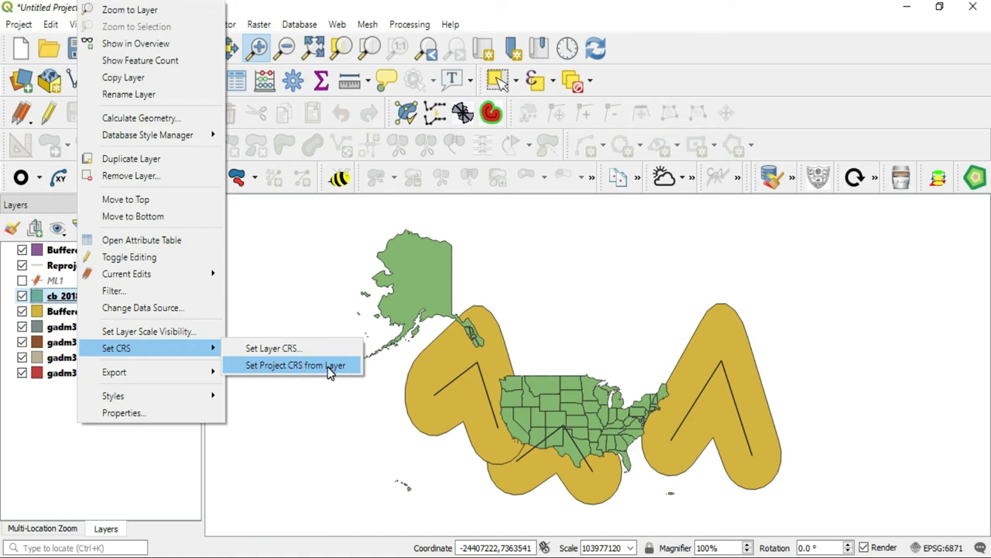
{"action": "mouse_move", "coordinate": [295, 348]}
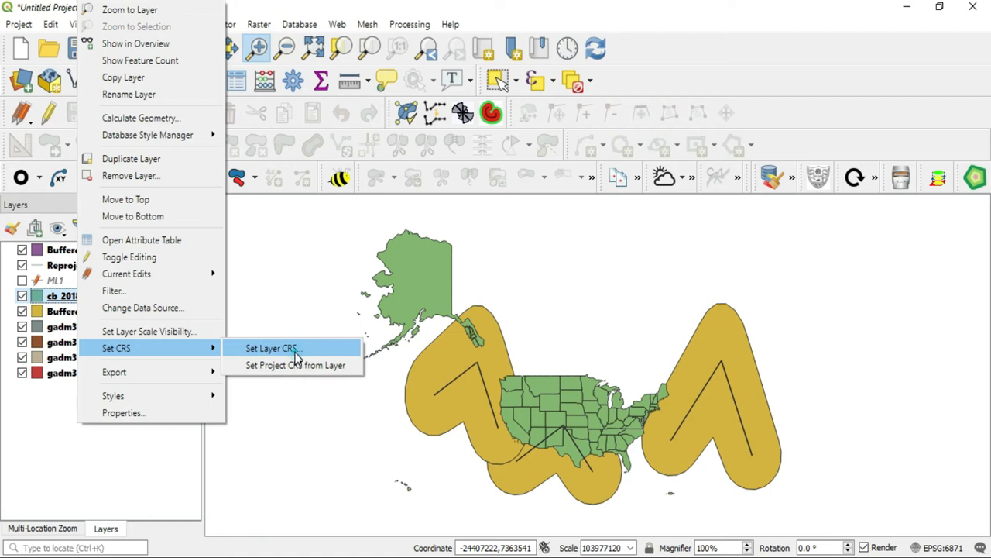
{"action": "left_click", "coordinate": [271, 348]}
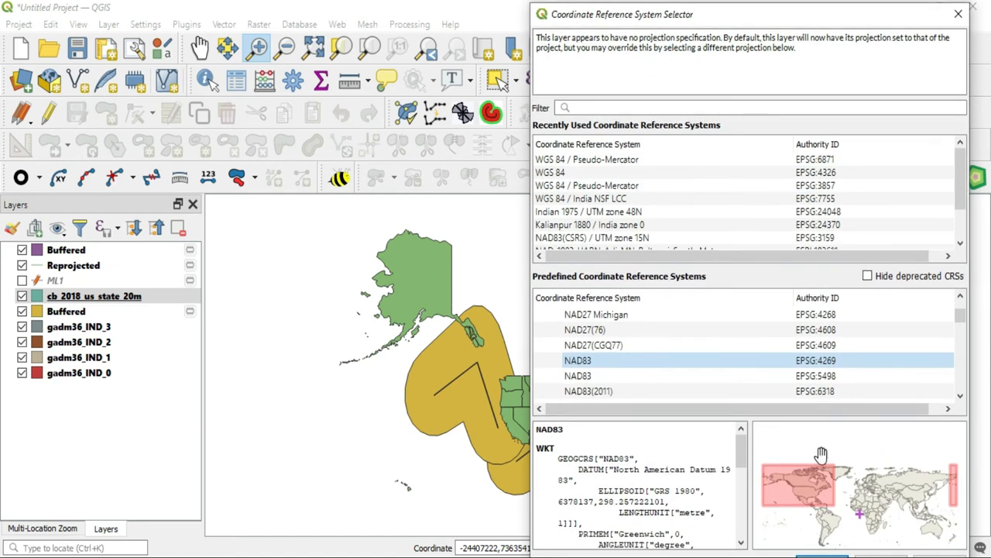
{"action": "scroll", "scroll_direction": "down", "scroll_amount": 3}
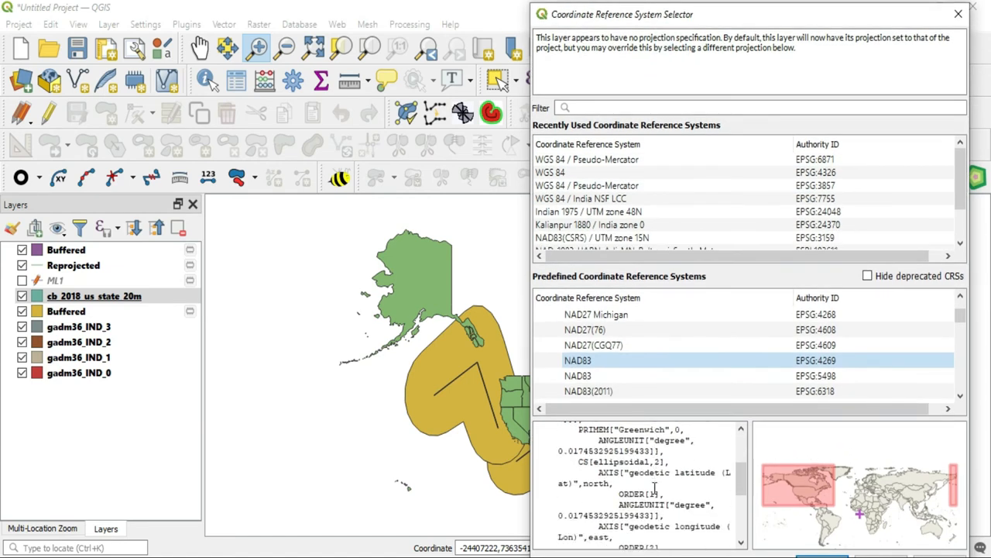
{"action": "scroll", "scroll_direction": "down", "scroll_amount": 3}
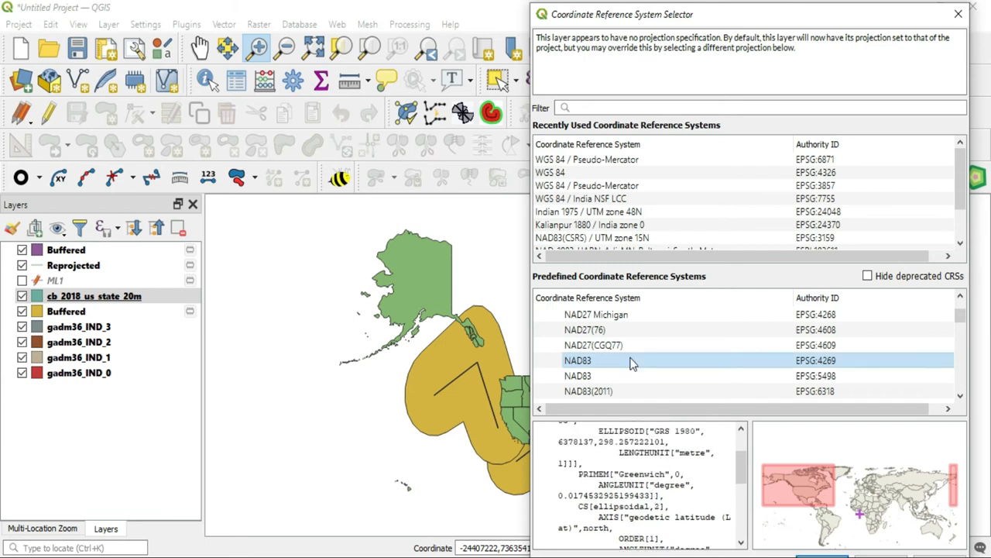
{"action": "left_click", "coordinate": [587, 159]}
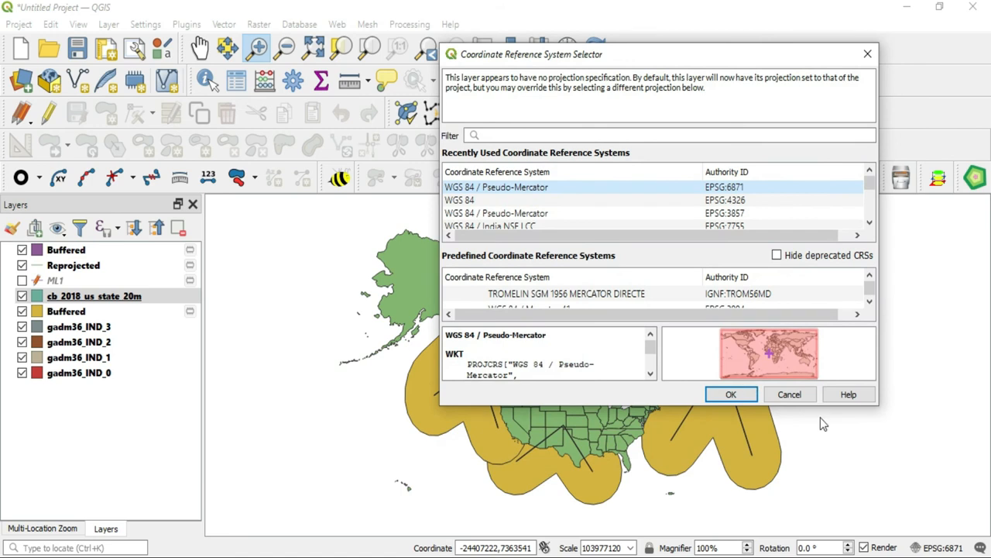
{"action": "left_click", "coordinate": [730, 394]}
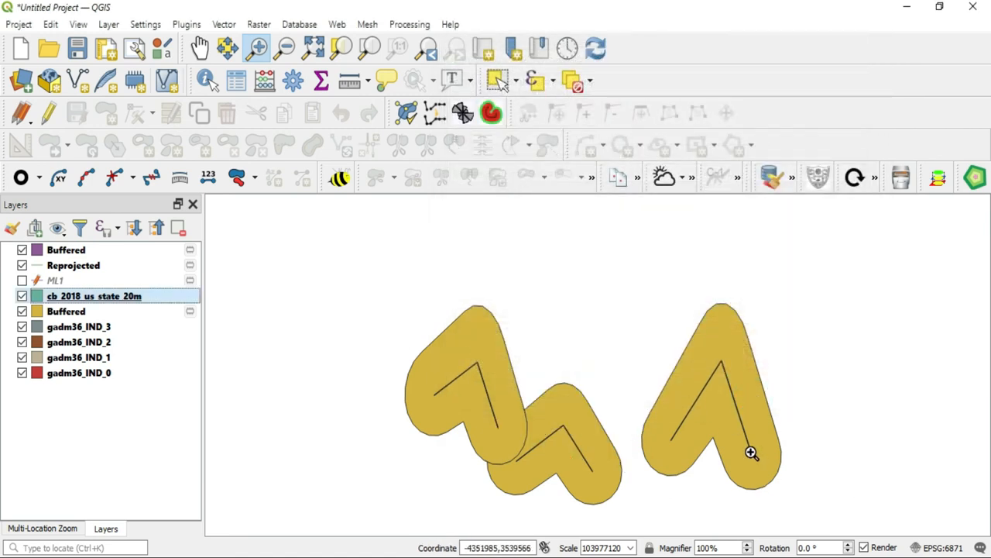
{"action": "mouse_move", "coordinate": [144, 309]}
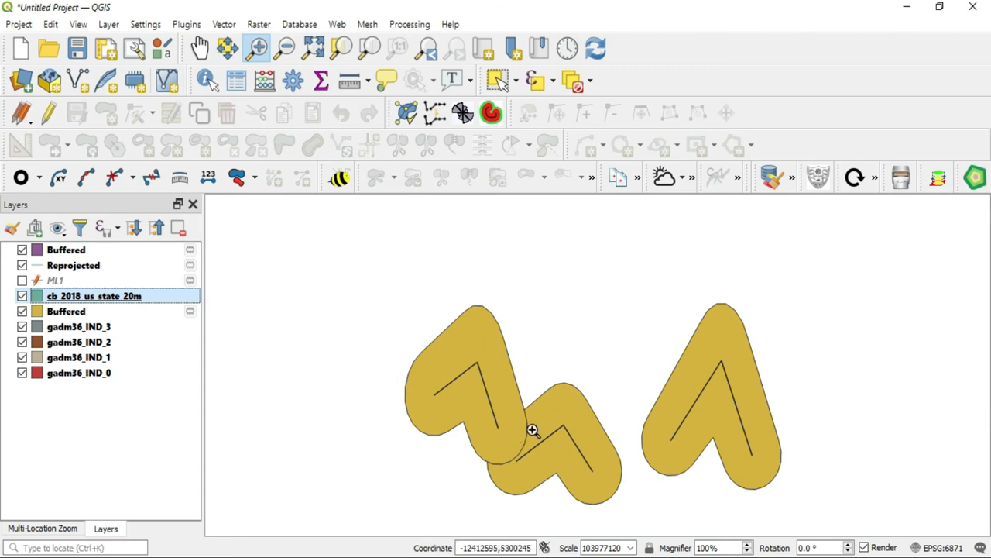
{"action": "mouse_move", "coordinate": [402, 370]}
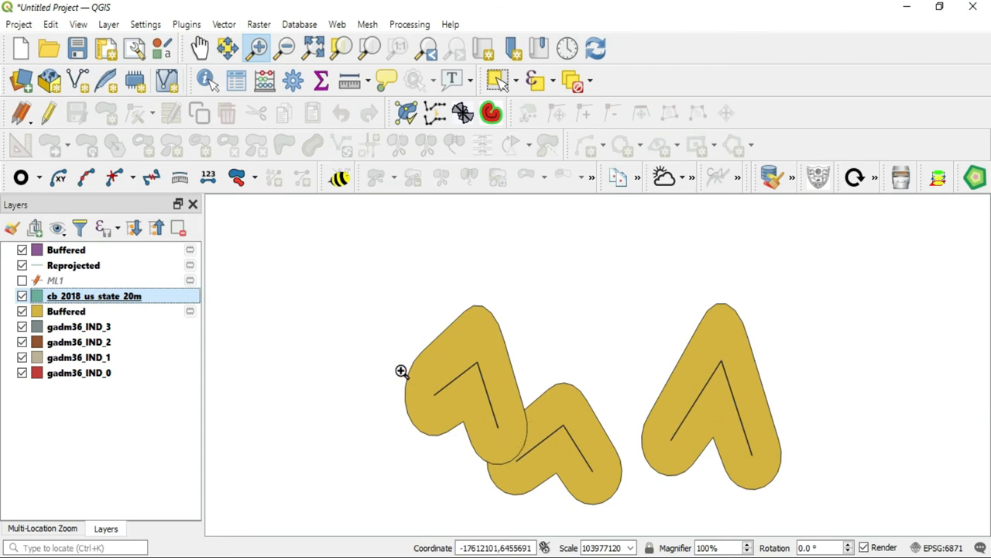
{"action": "left_click", "coordinate": [74, 265]}
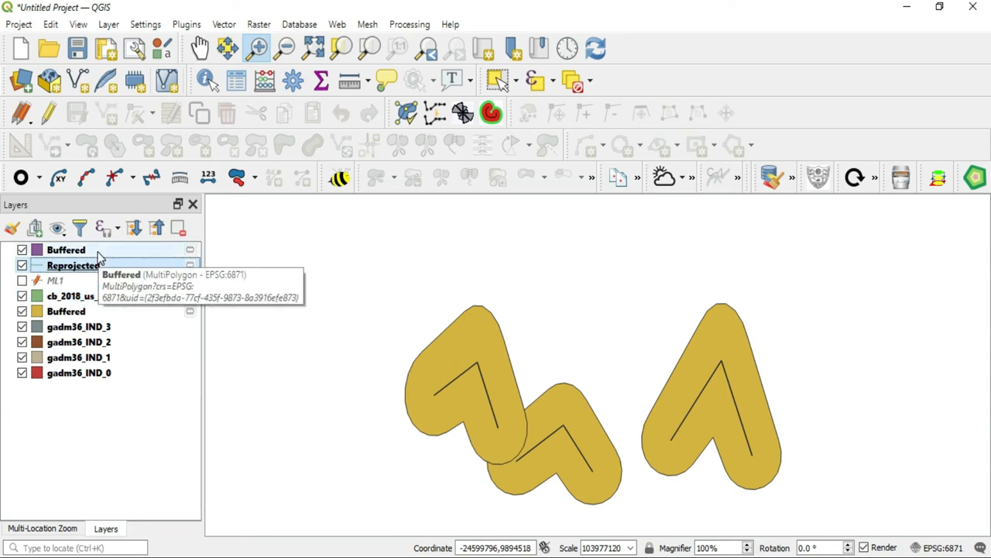
{"action": "left_click", "coordinate": [66, 250]}
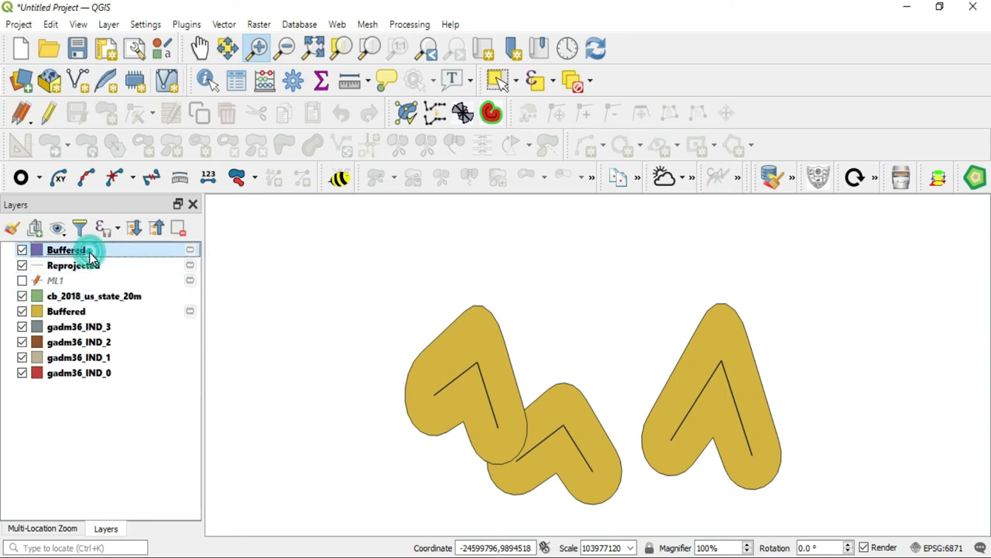
{"action": "double_click", "coordinate": [66, 249]}
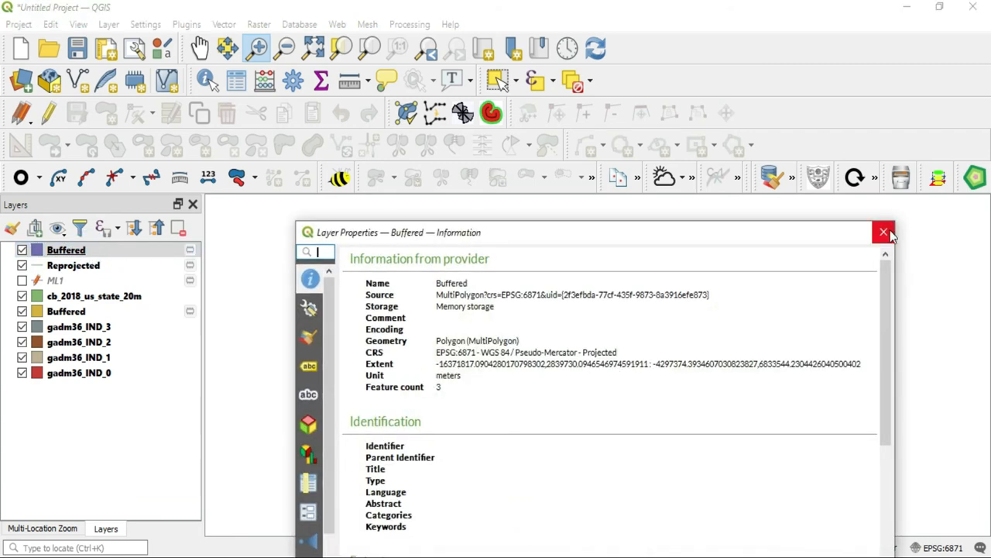
{"action": "right_click", "coordinate": [66, 250]}
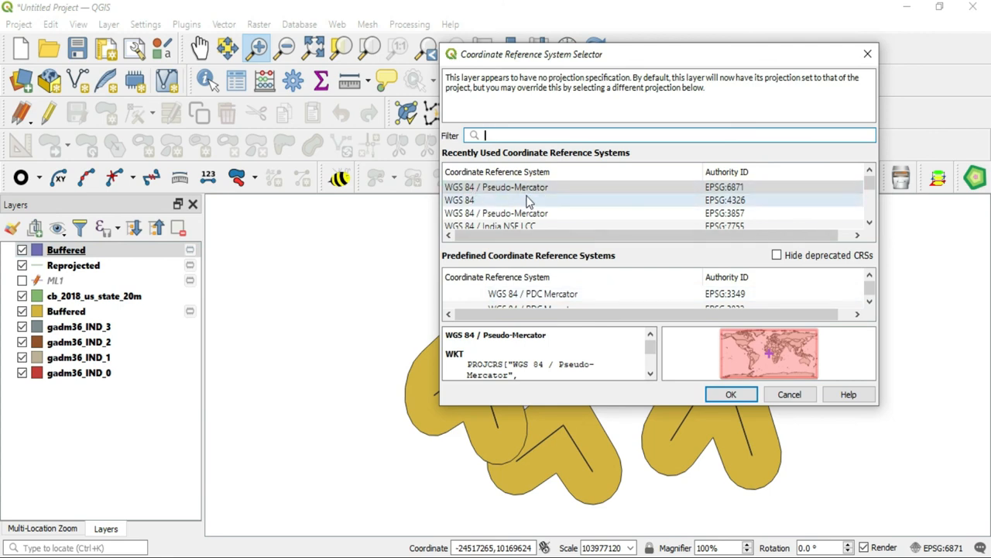
{"action": "left_click", "coordinate": [731, 394]}
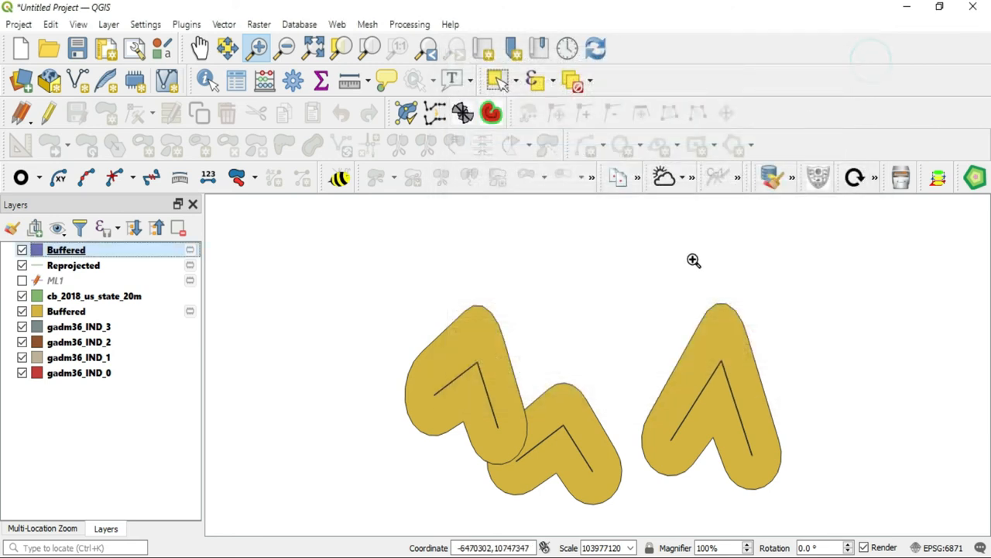
{"action": "mouse_move", "coordinate": [676, 419]}
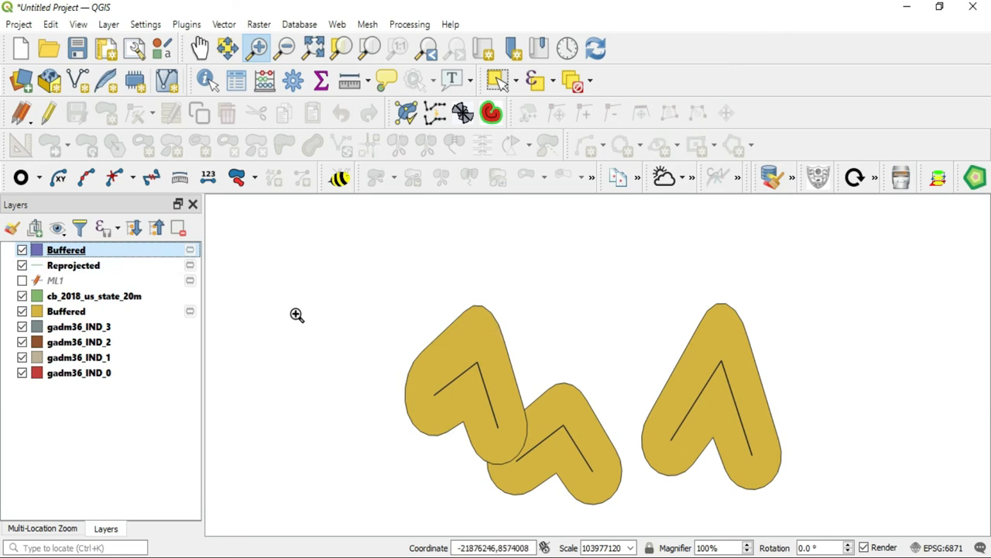
{"action": "mouse_move", "coordinate": [470, 326]}
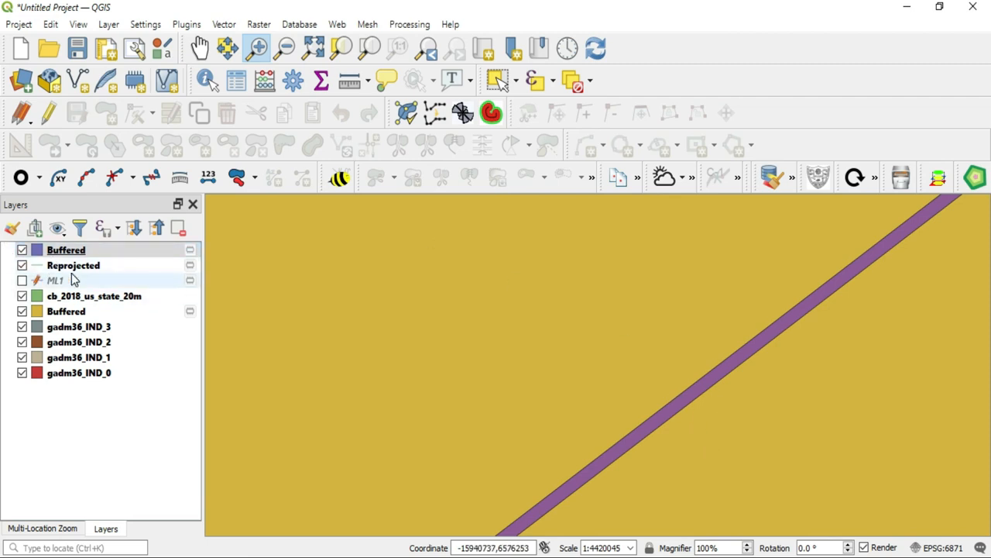
Move Reprojected above Buffered and confirm its CRS is EPSG:6871 in Properties
{"action": "left_click", "coordinate": [74, 265]}
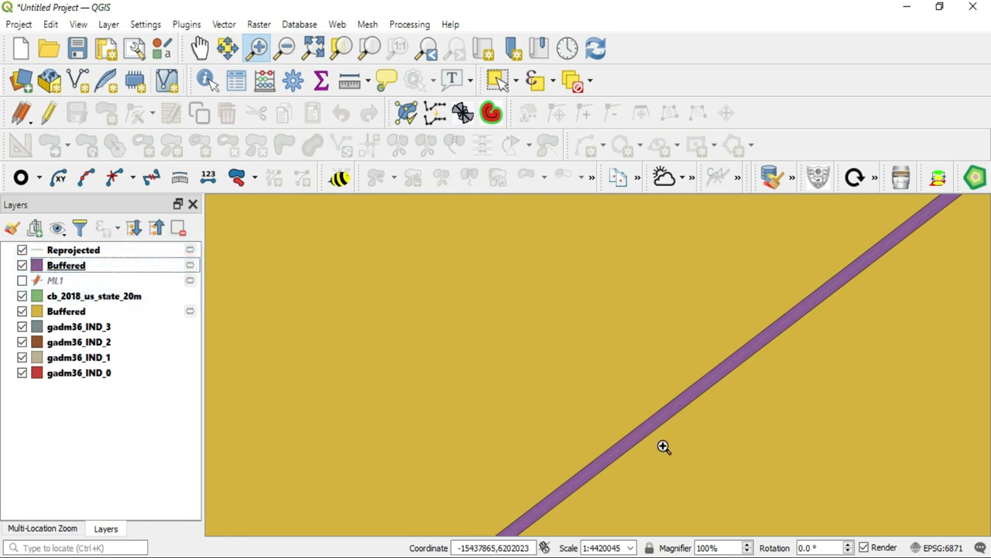
{"action": "left_click", "coordinate": [73, 250]}
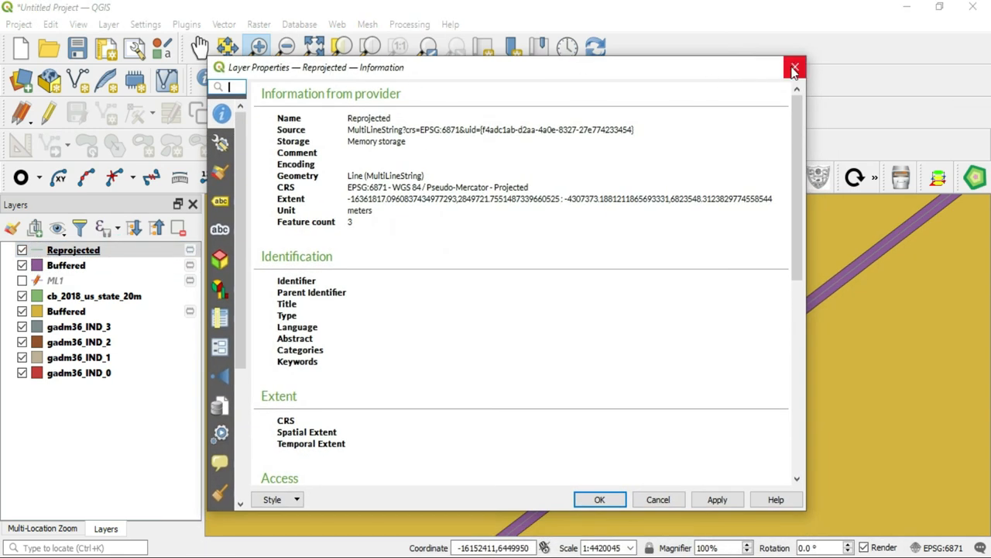
{"action": "left_click", "coordinate": [795, 67]}
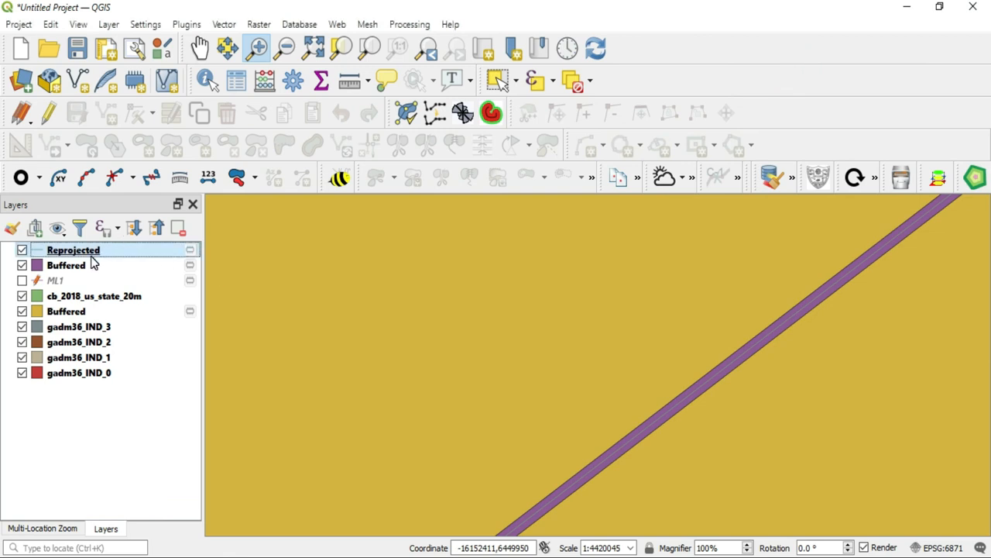
Raise the Reprojected line symbol width to 1.46 mm via Edit Symbol
{"action": "right_click", "coordinate": [73, 249]}
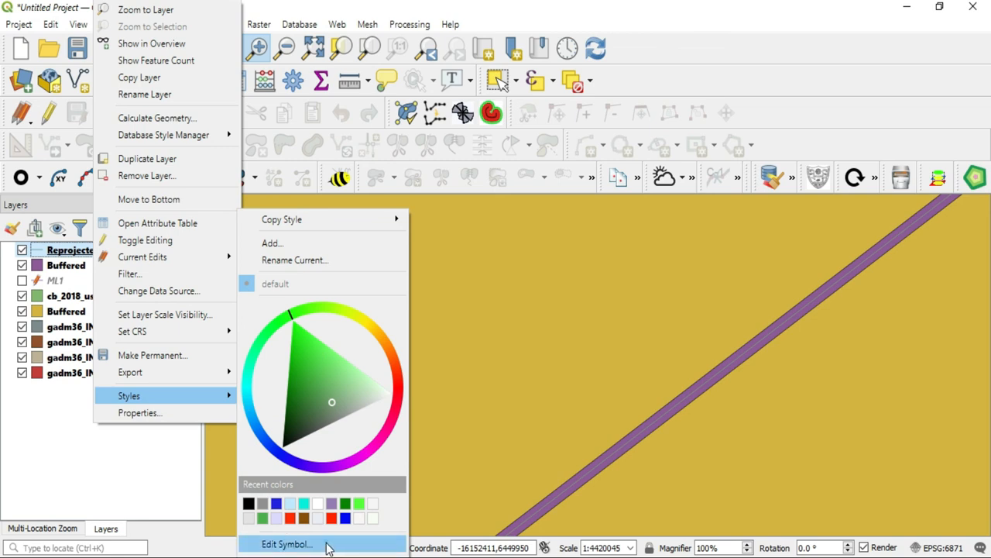
{"action": "left_click", "coordinate": [287, 543]}
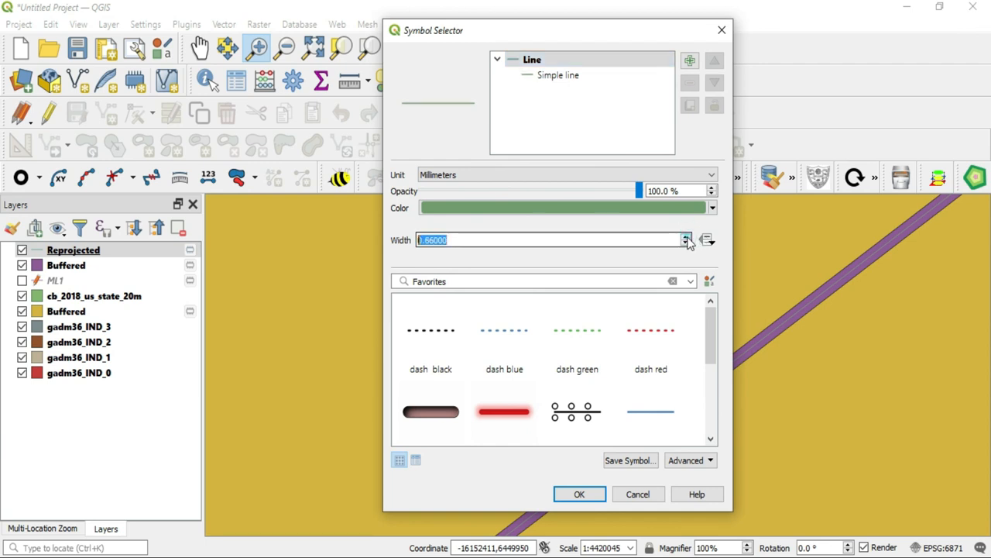
{"action": "left_click", "coordinate": [685, 243]}
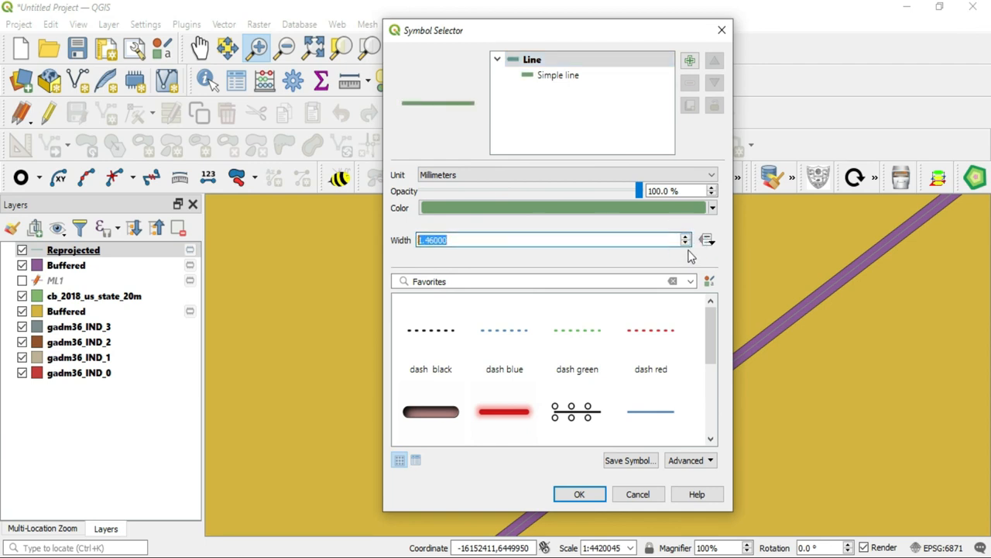
{"action": "left_click", "coordinate": [579, 494]}
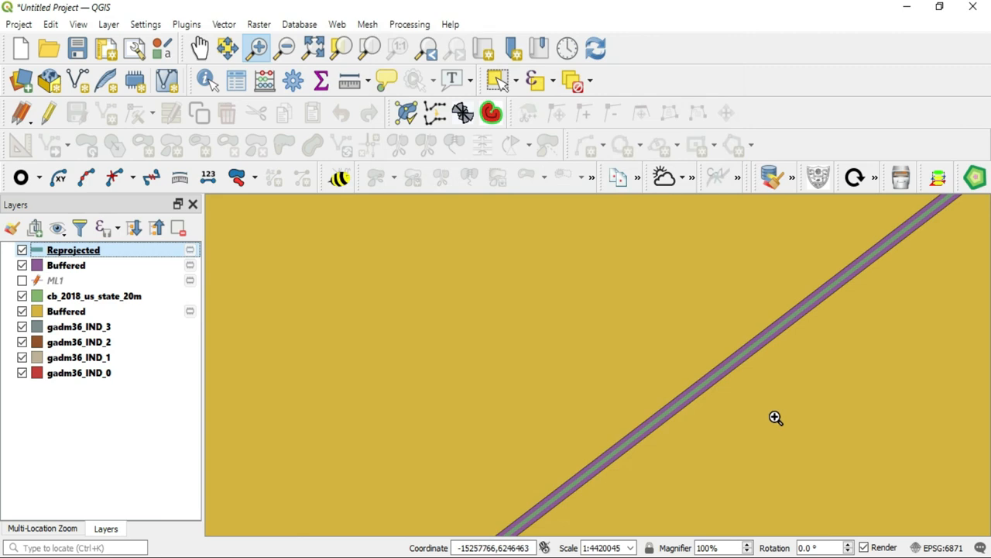
{"action": "mouse_move", "coordinate": [723, 380]}
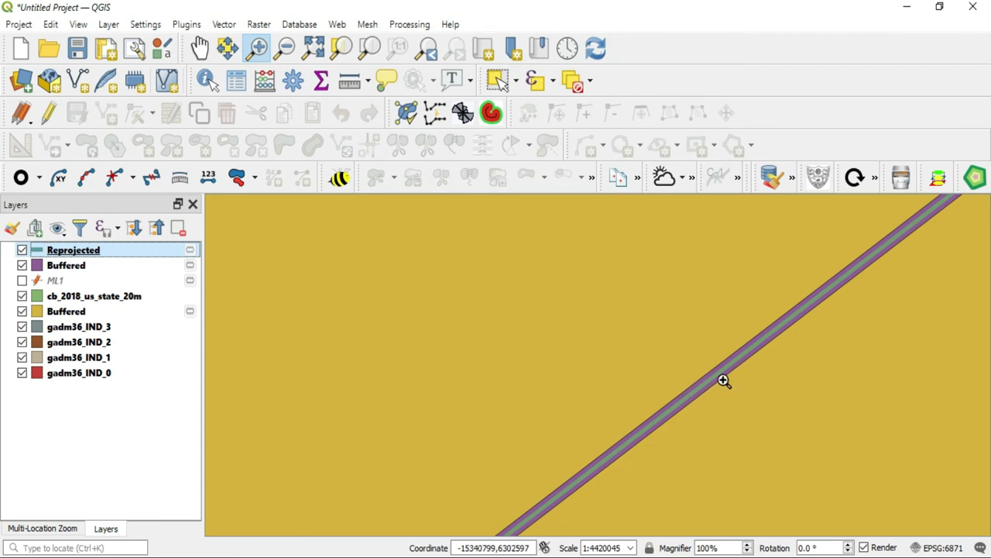
{"action": "mouse_move", "coordinate": [729, 347]}
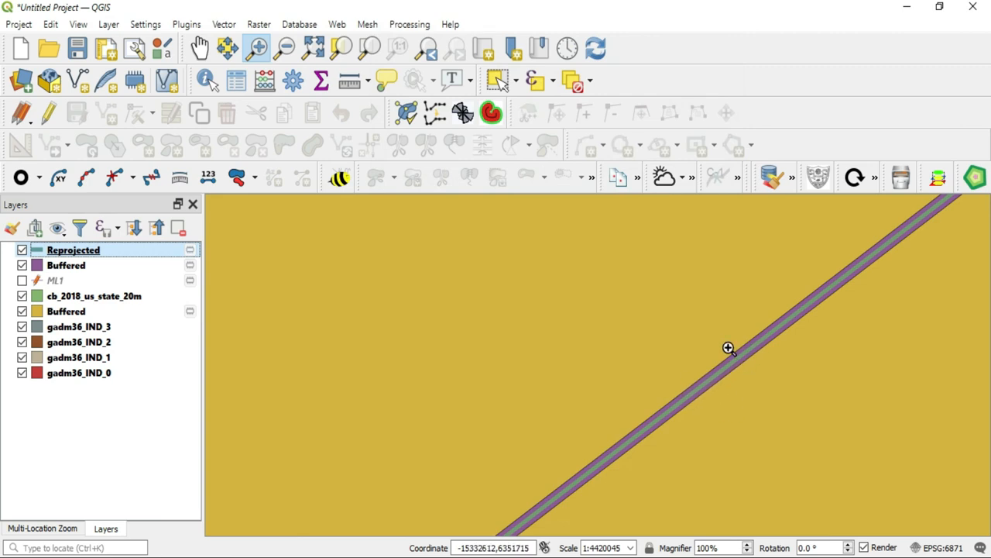